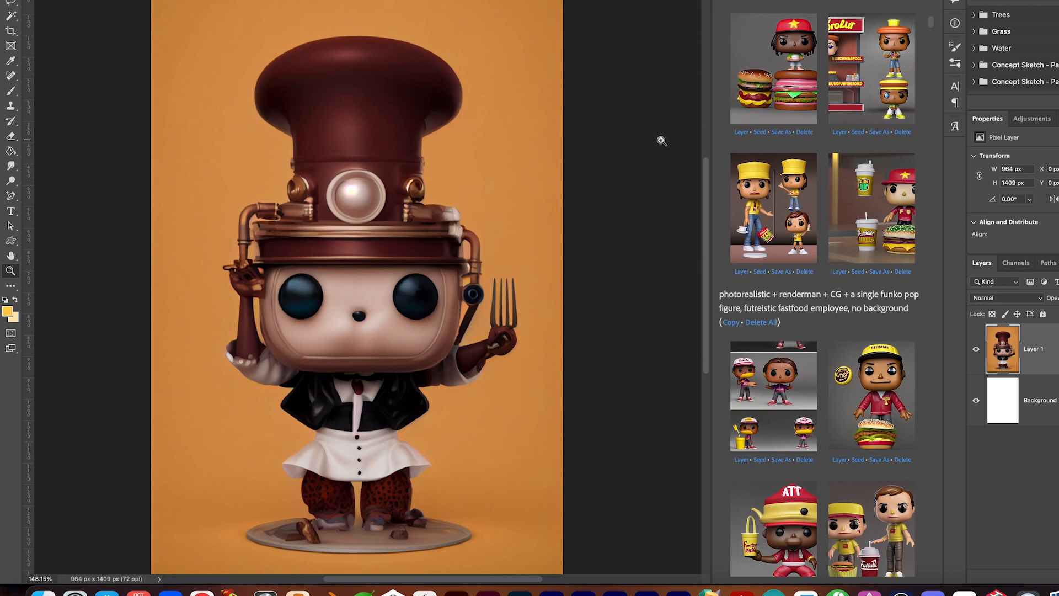
mouse_move(562, 234)
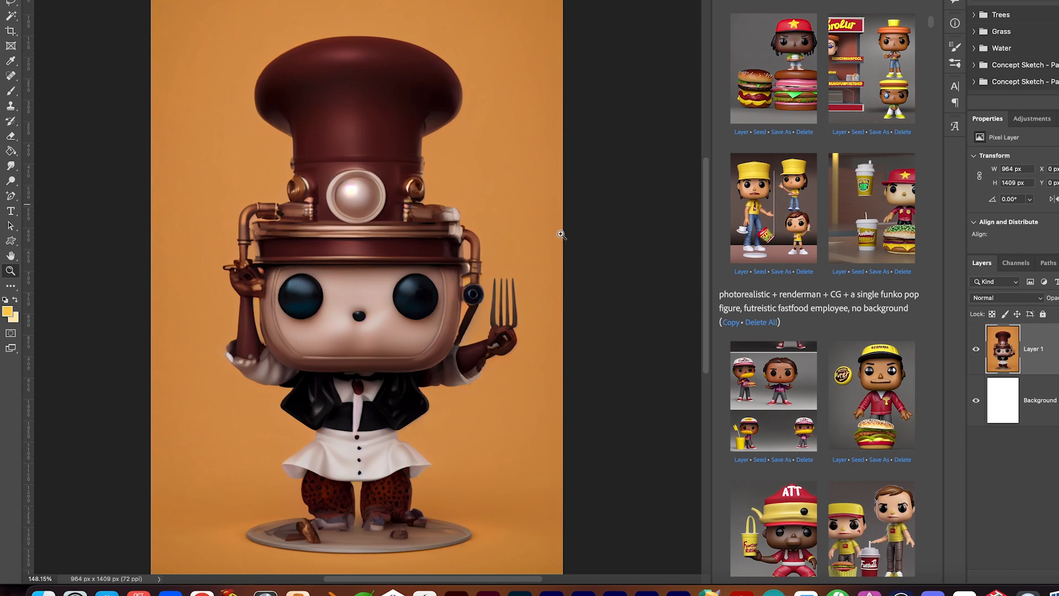
mouse_move(361, 225)
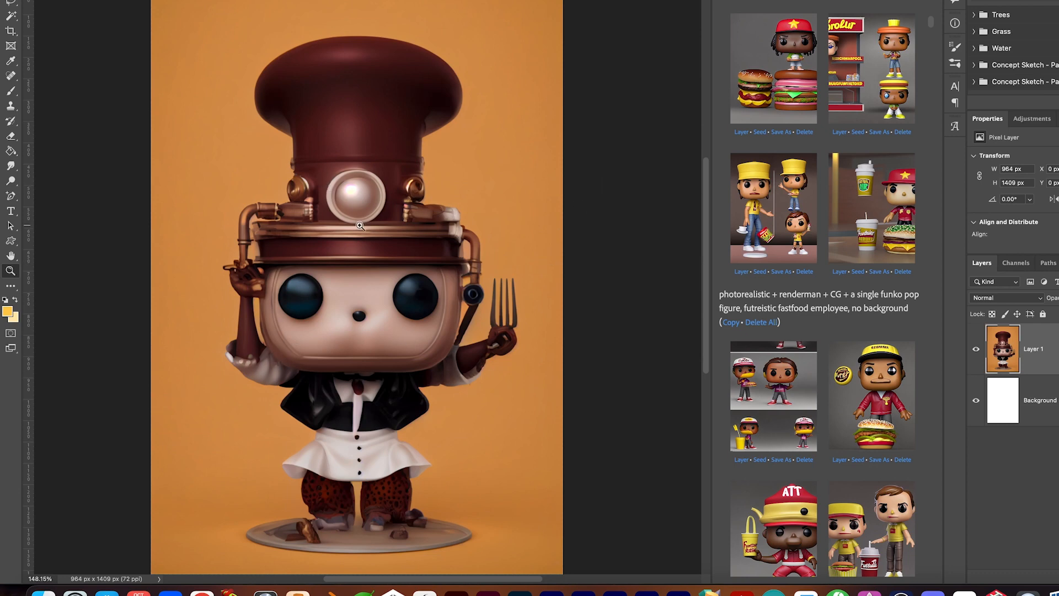
mouse_move(419, 150)
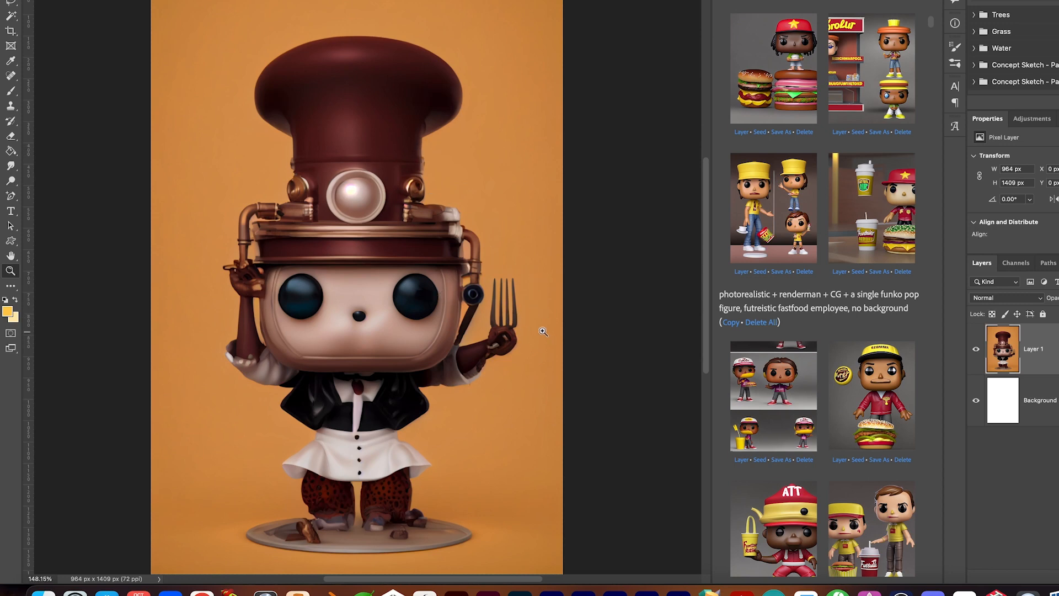
mouse_move(445, 490)
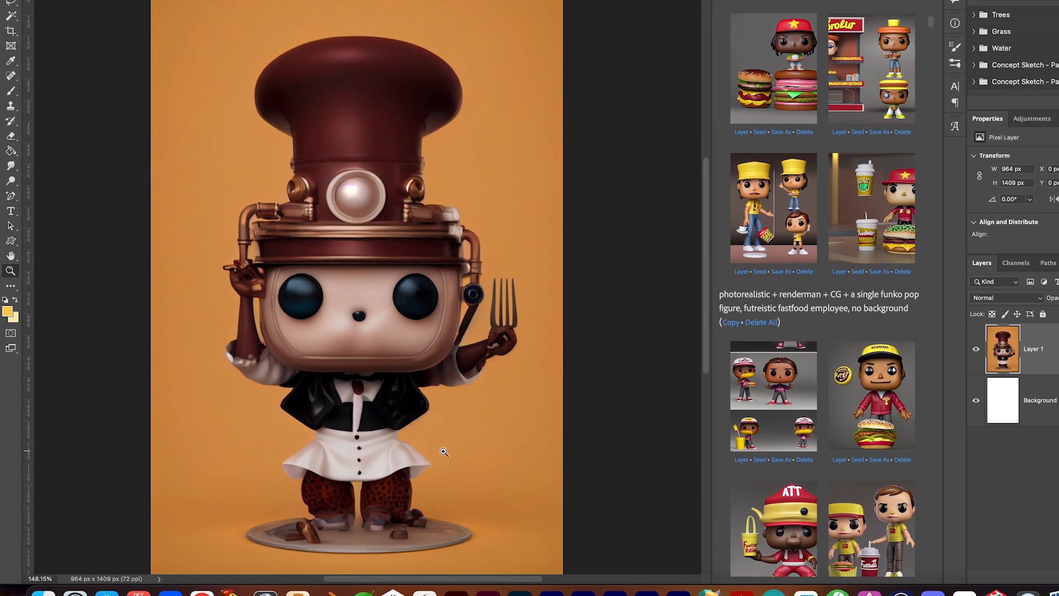
mouse_move(509, 436)
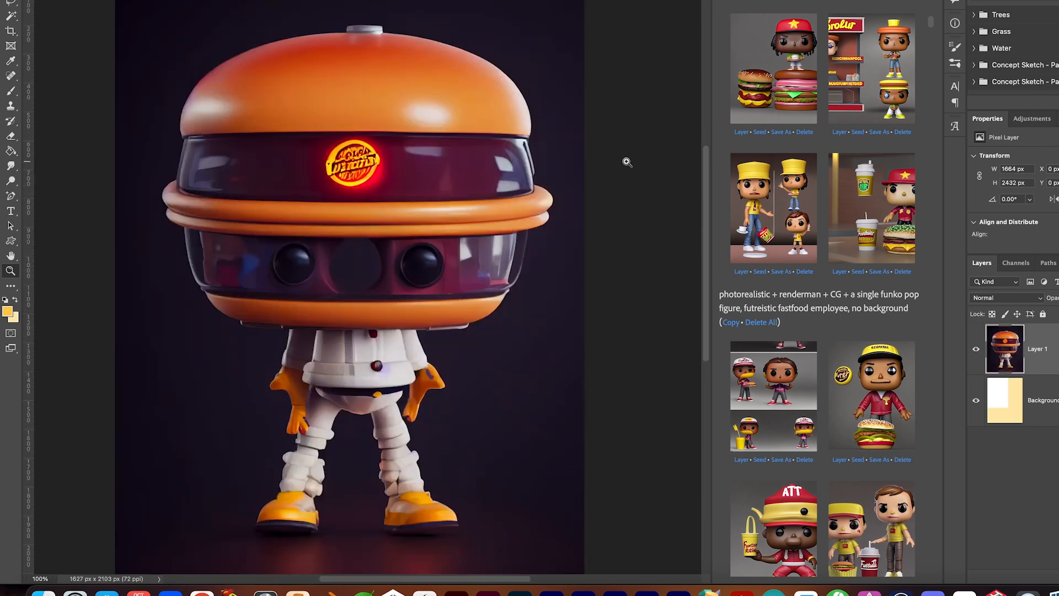
mouse_move(629, 163)
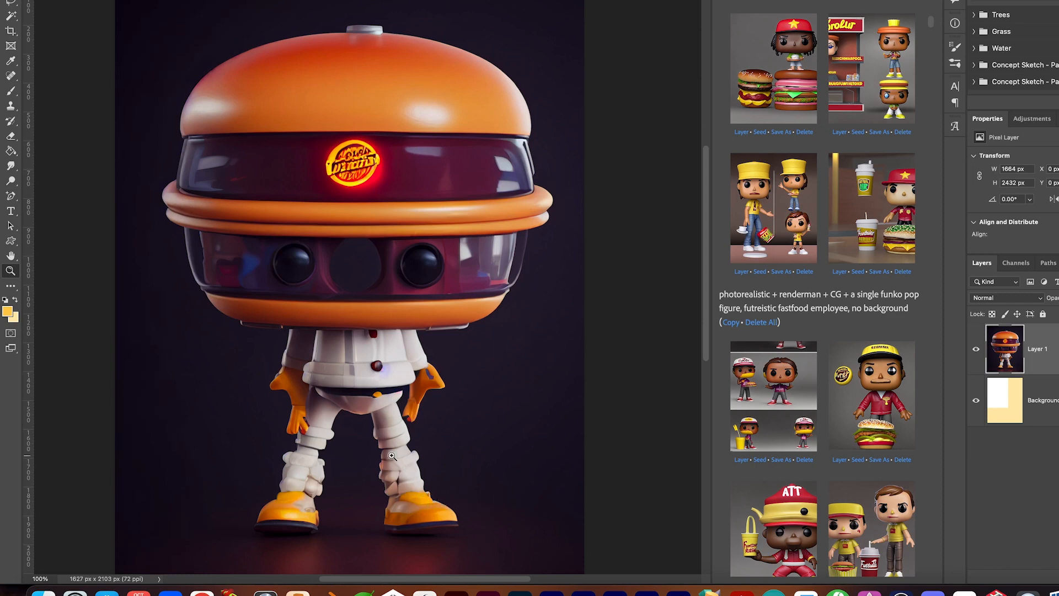
mouse_move(606, 438)
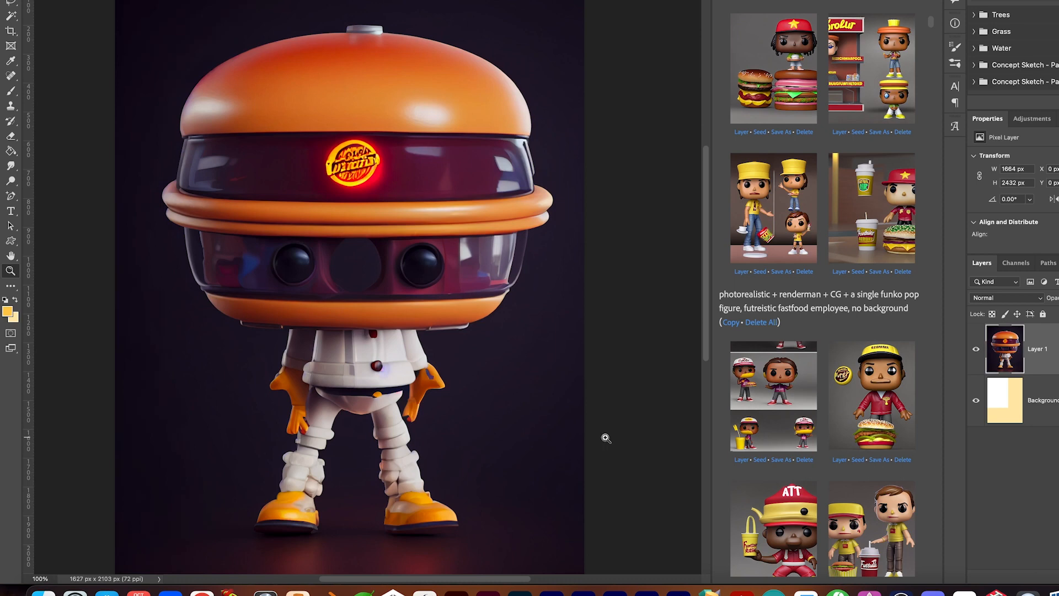
mouse_move(379, 451)
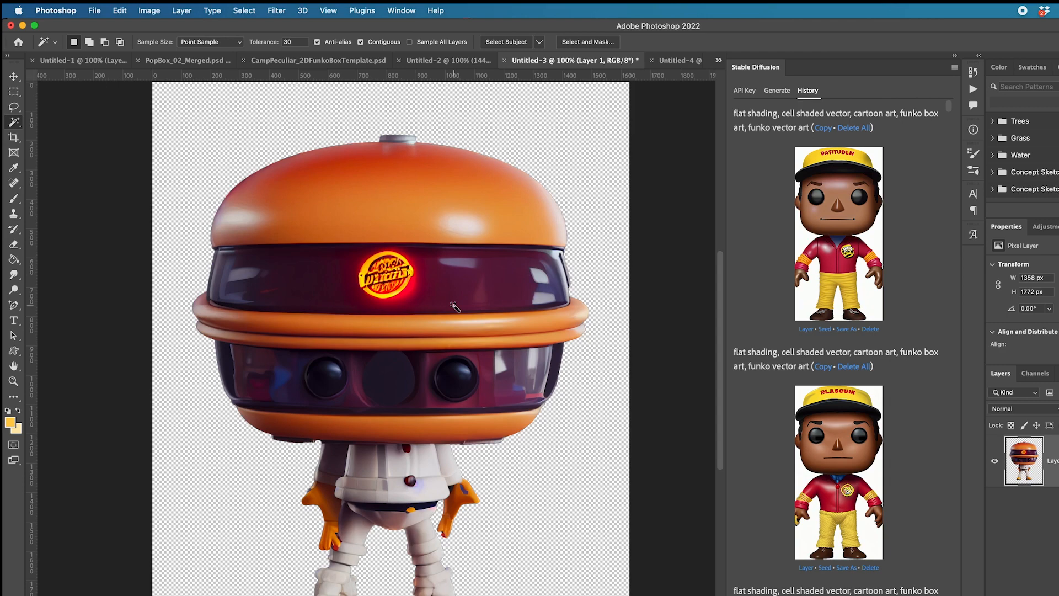
mouse_move(654, 404)
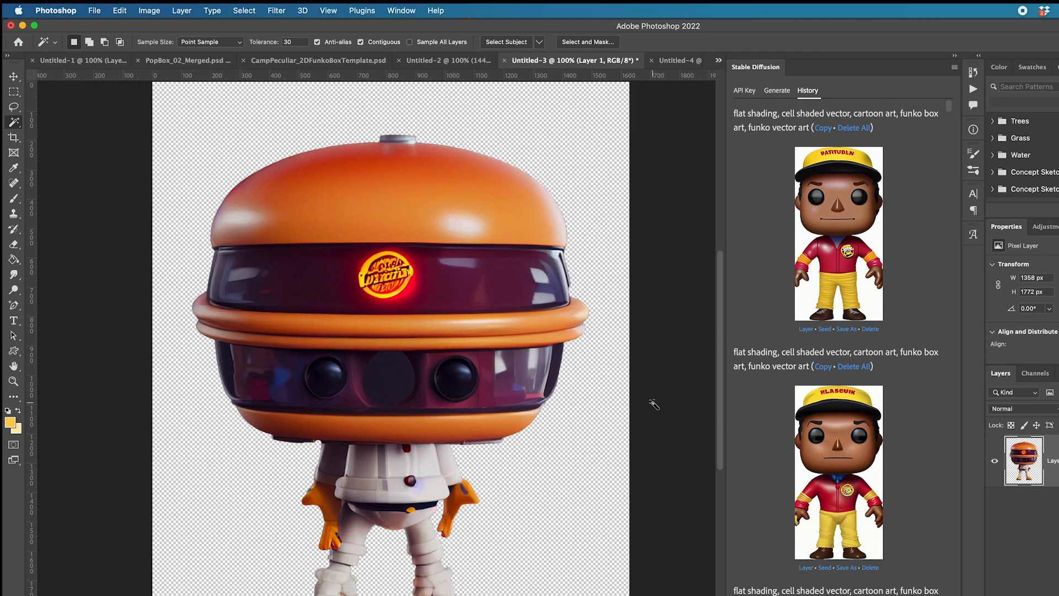
click(276, 9)
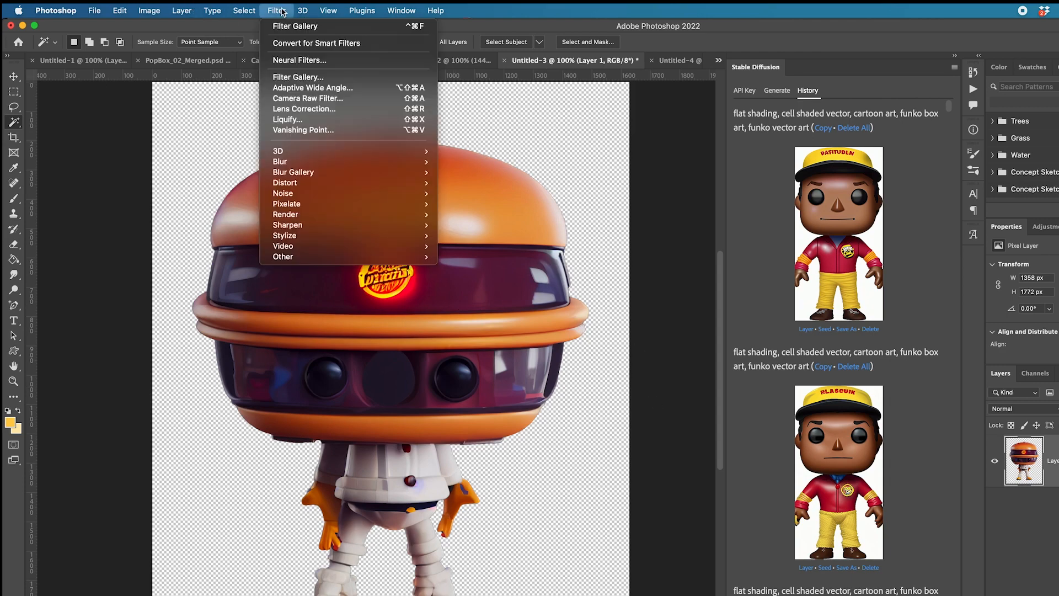
click(303, 10)
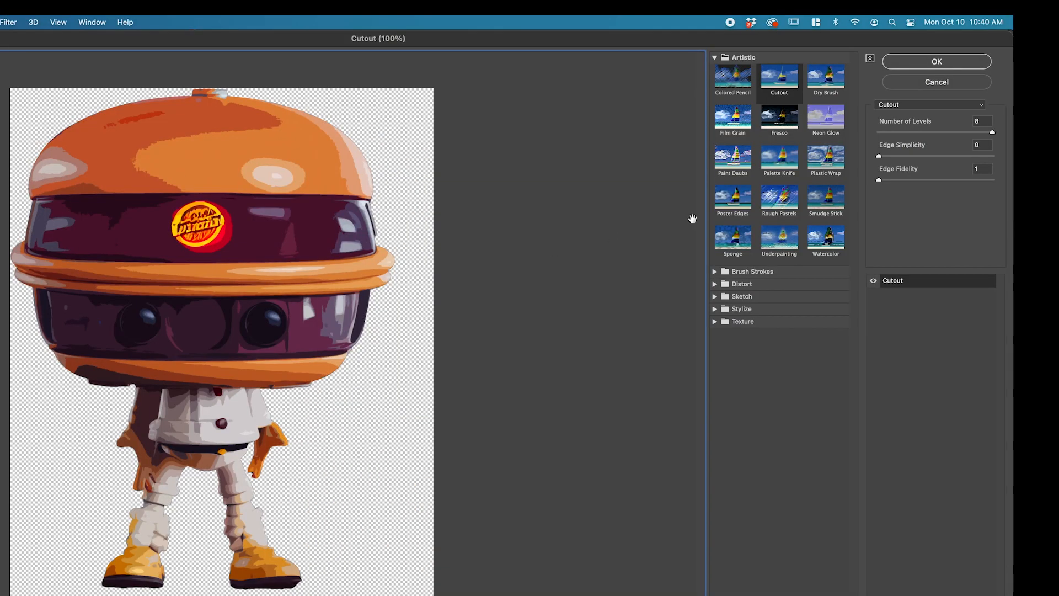
mouse_move(994, 137)
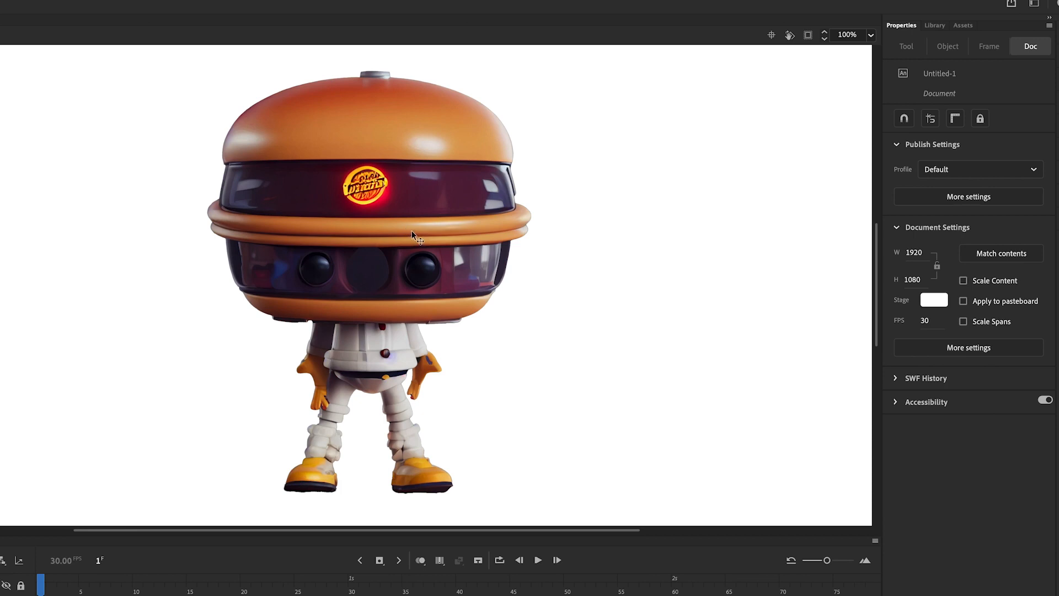
- Trace the placed burger figure bitmap into flat, posterized vector shapes with Trace Bitmap
right_click(412, 237)
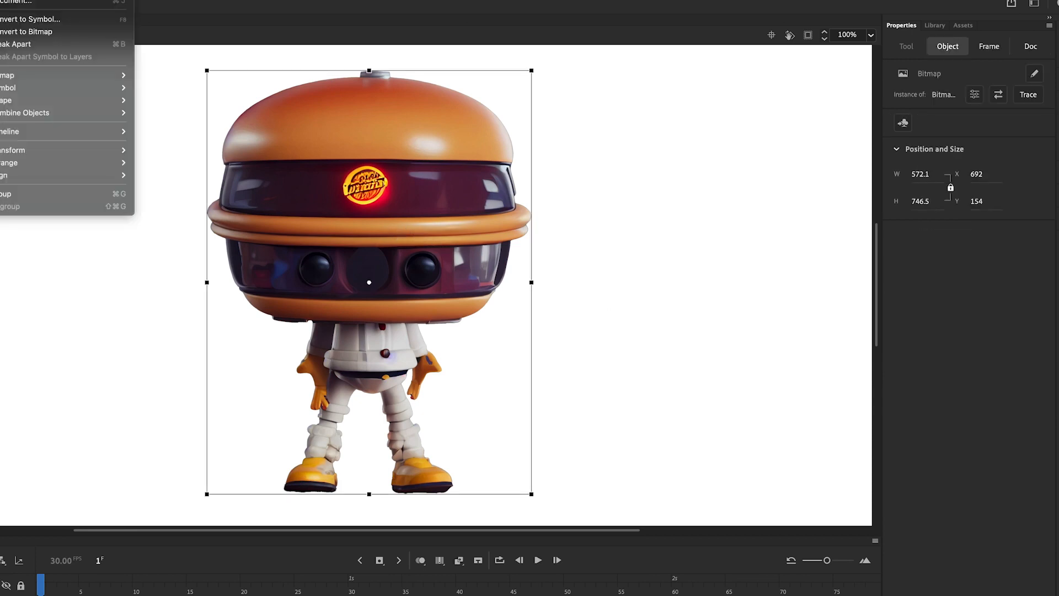
mouse_move(10, 75)
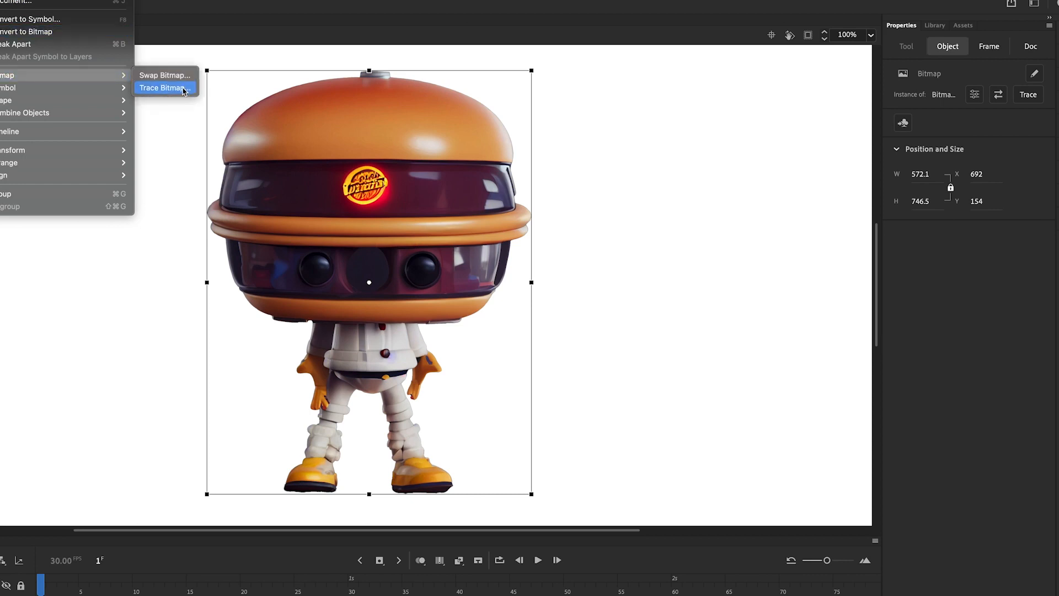
click(165, 87)
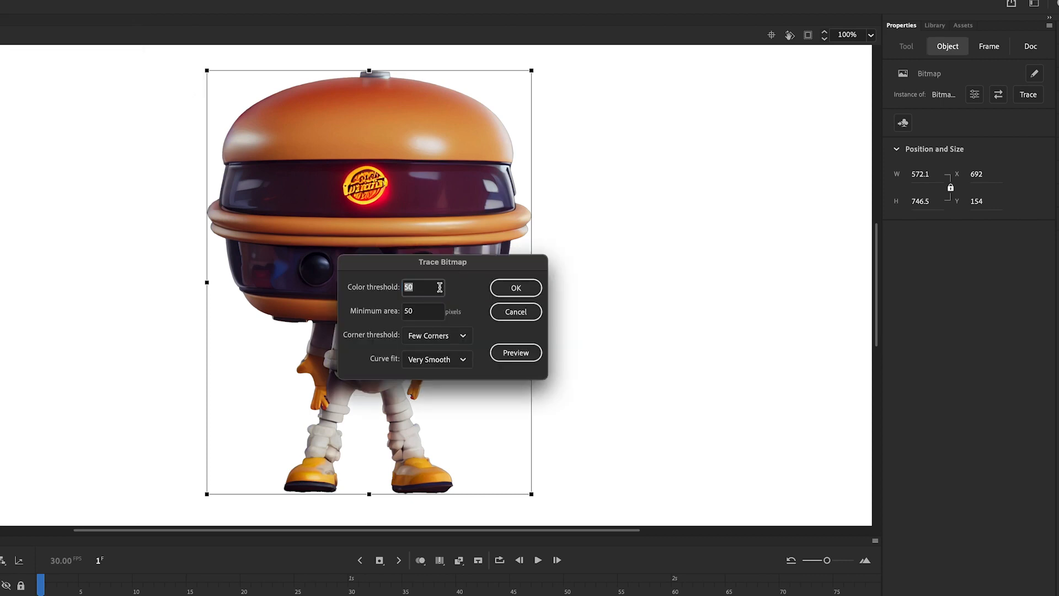
click(423, 287)
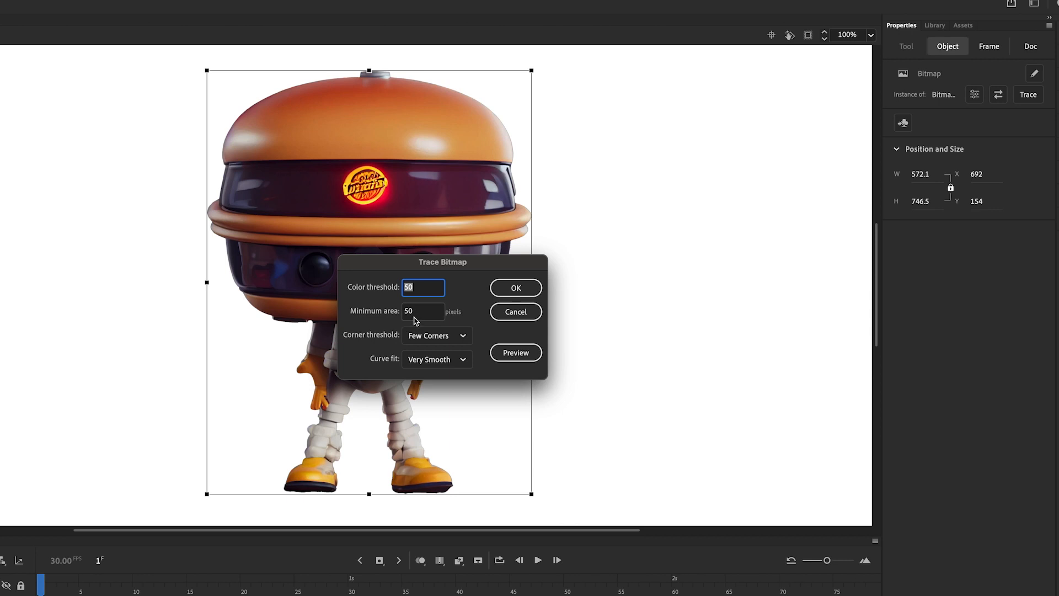
mouse_move(421, 313)
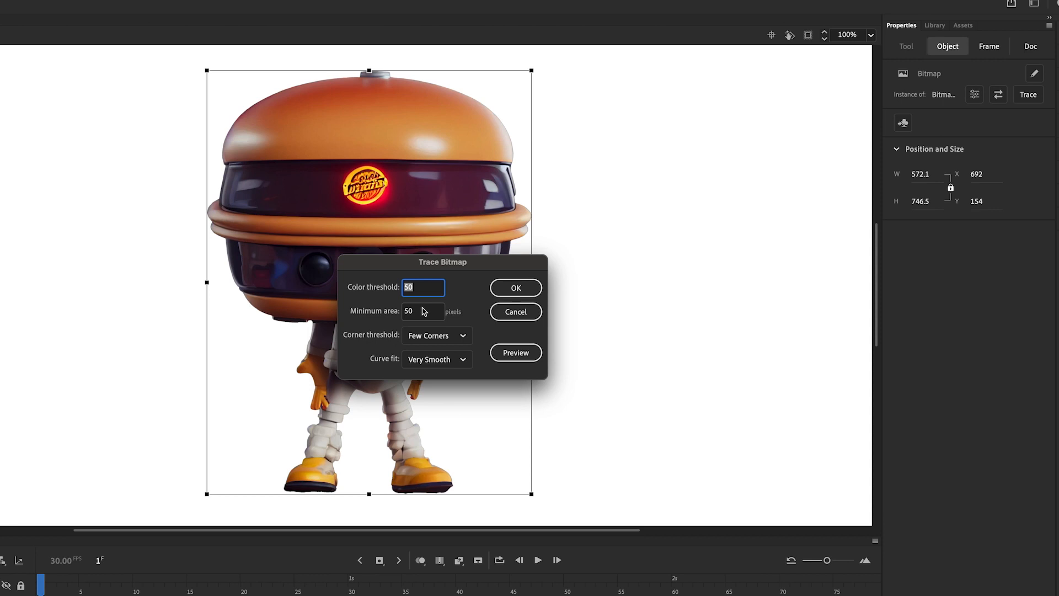
click(515, 287)
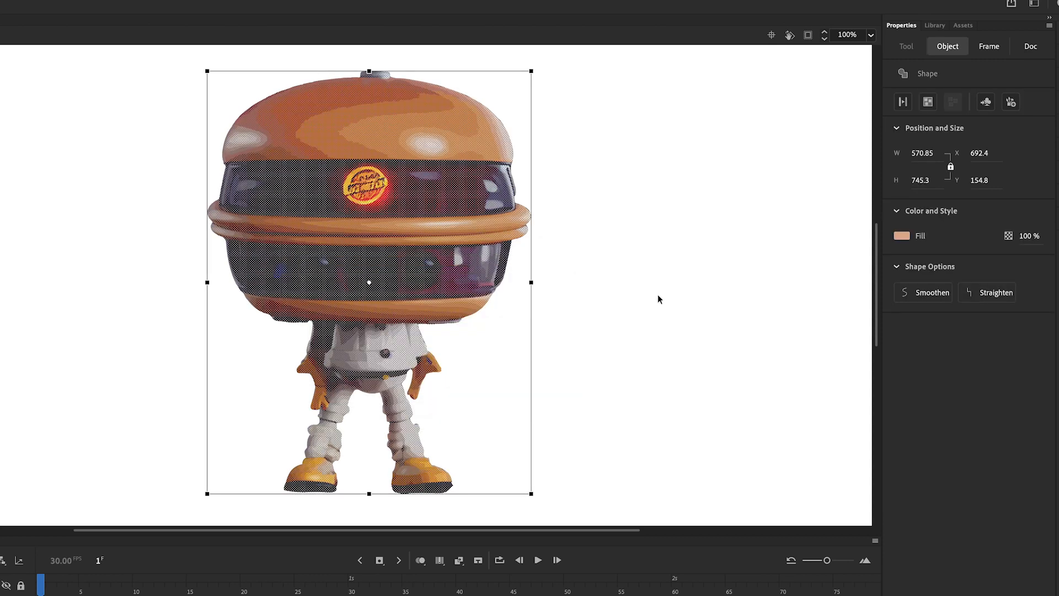
click(1030, 46)
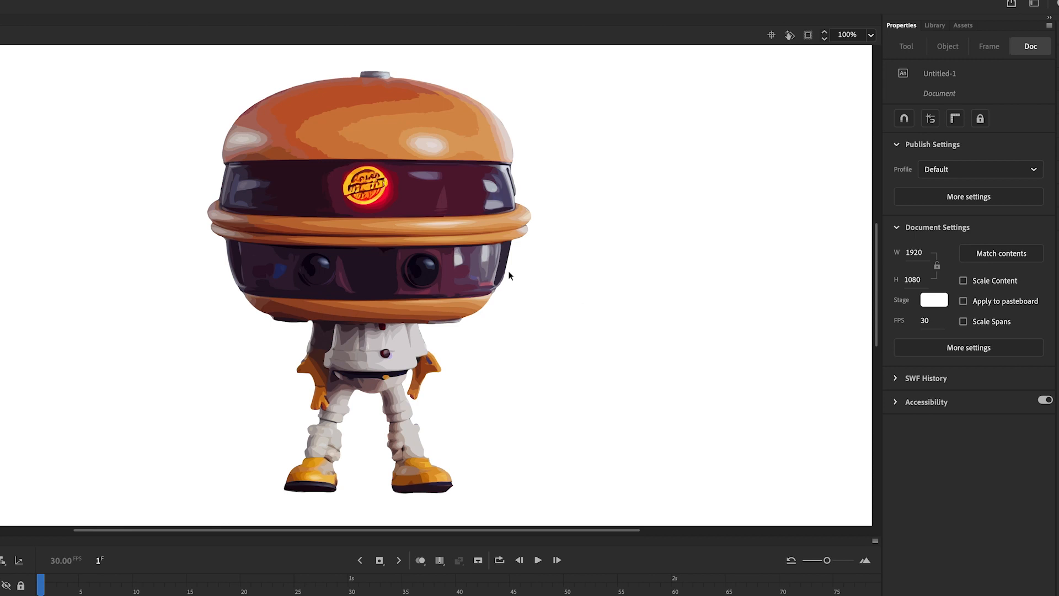
mouse_move(354, 212)
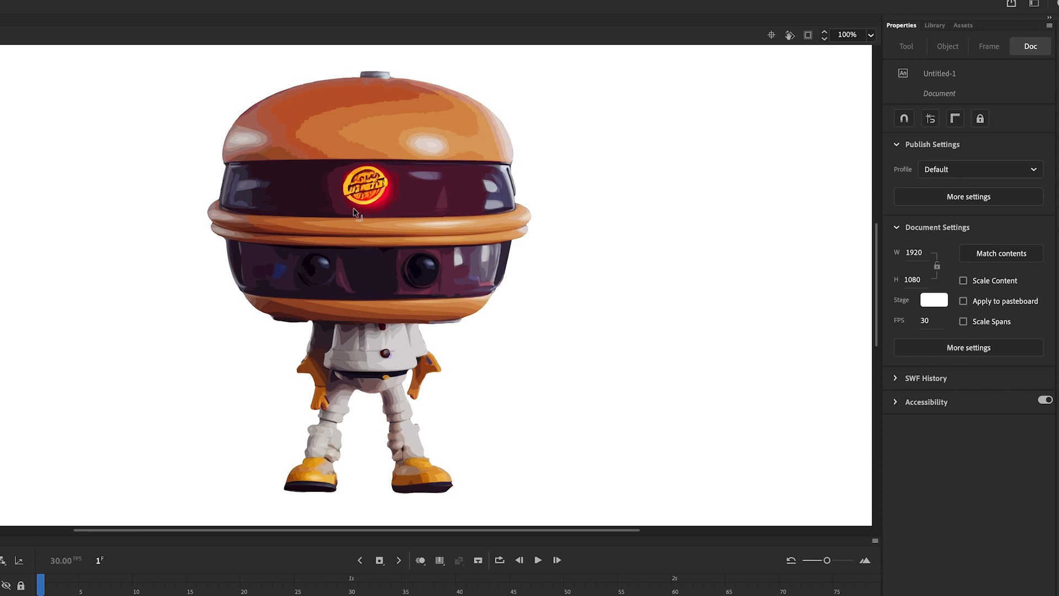
mouse_move(504, 572)
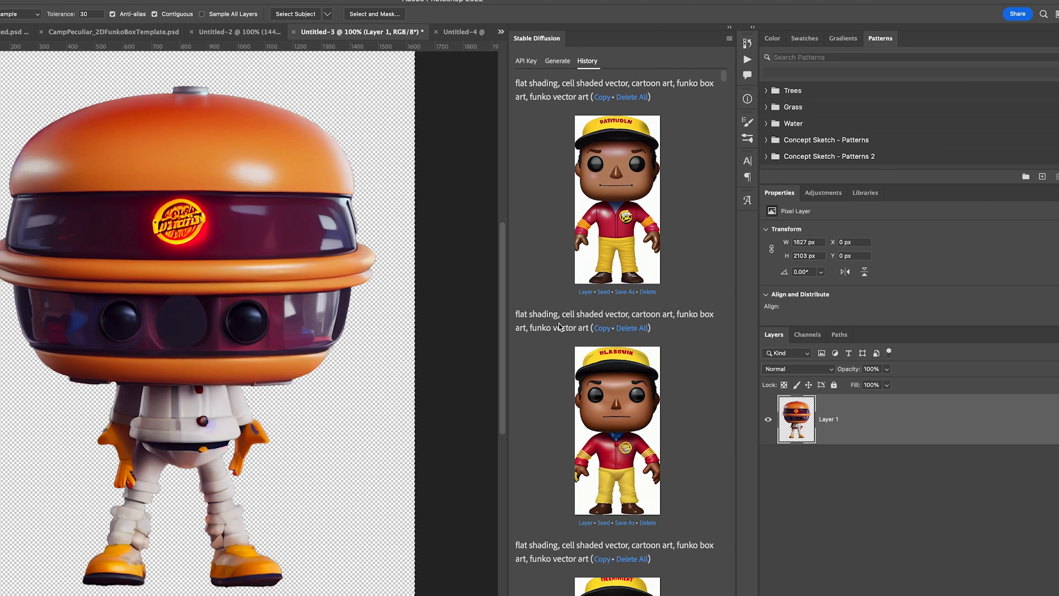
mouse_move(498, 325)
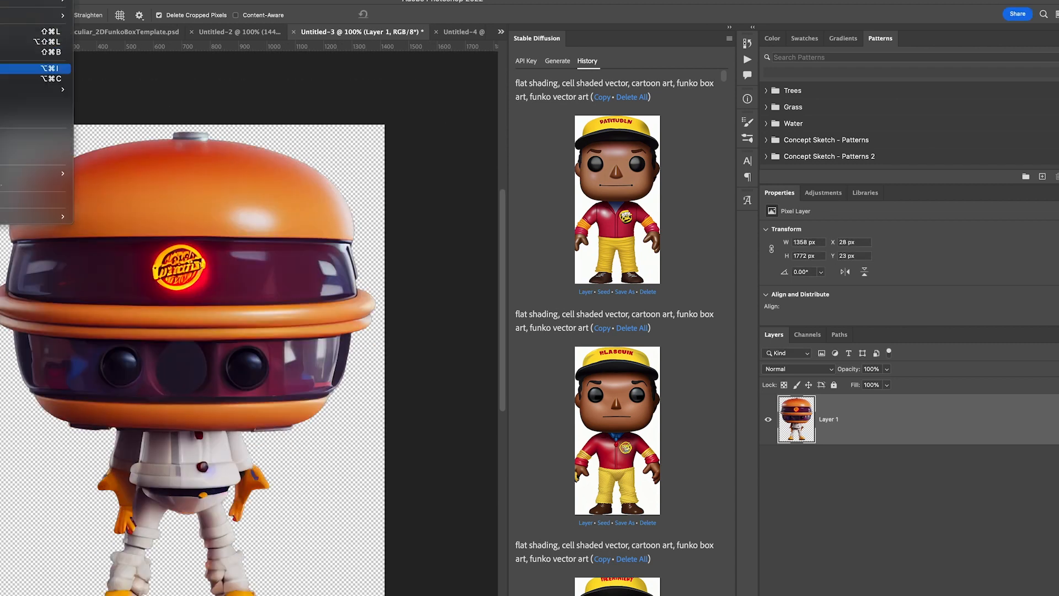
- Resize the burger figure image to a height of 1024 pixels (789 × 1024)
click(44, 67)
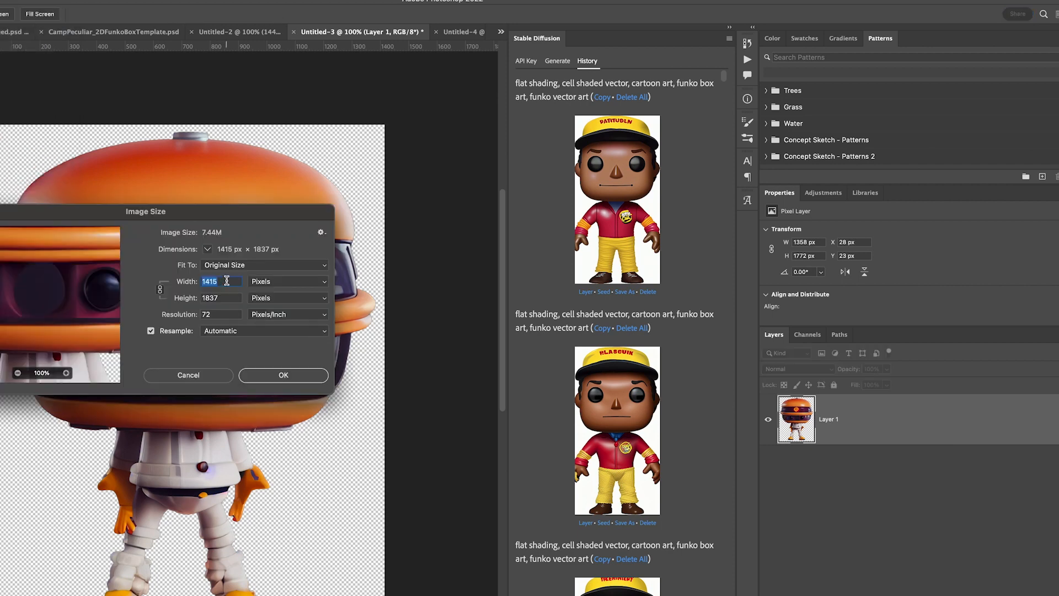
click(220, 298)
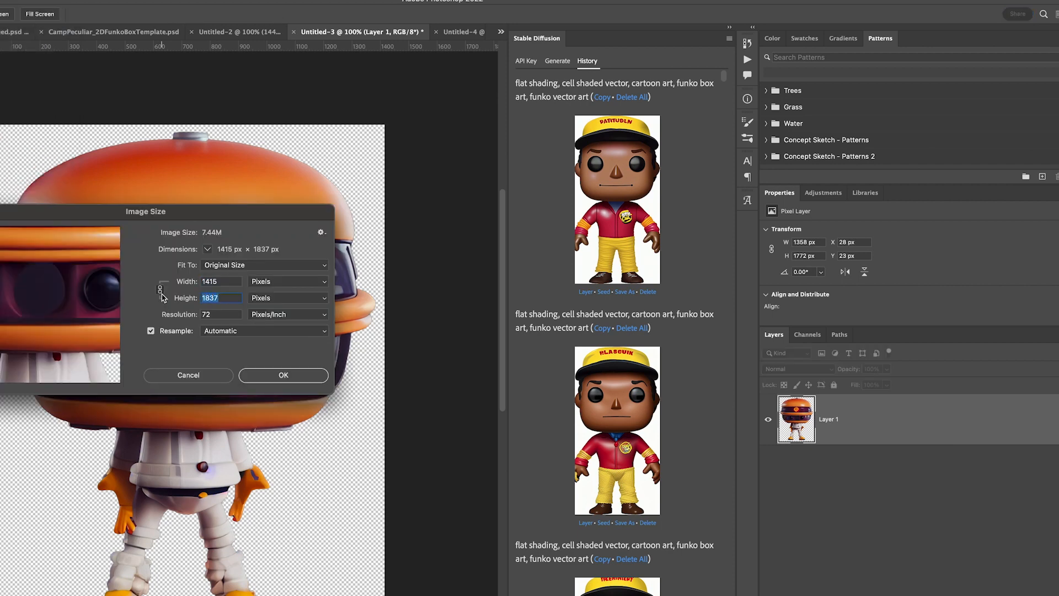
text(1024)
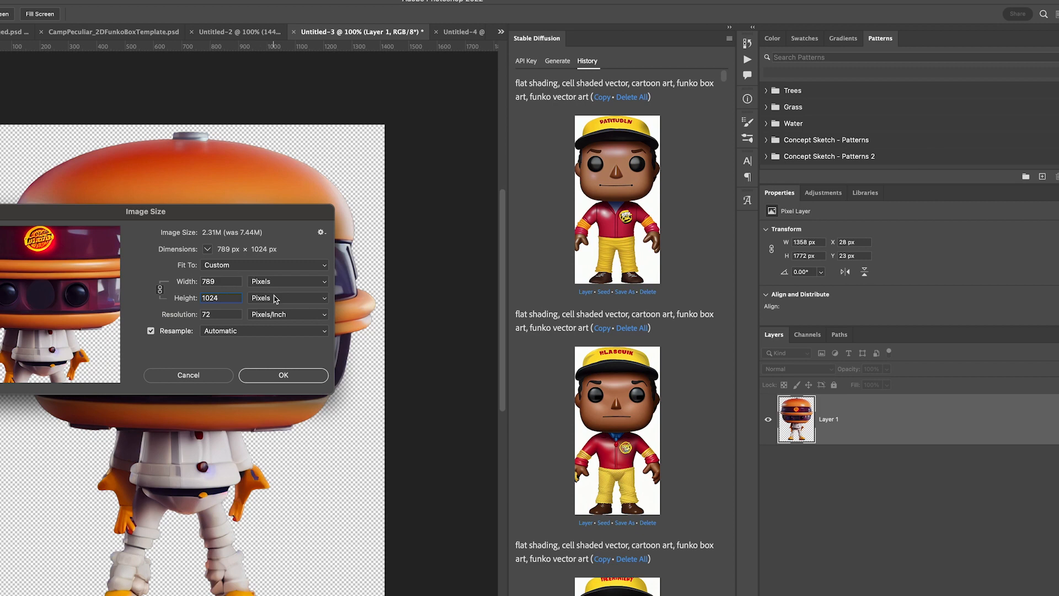
click(220, 281)
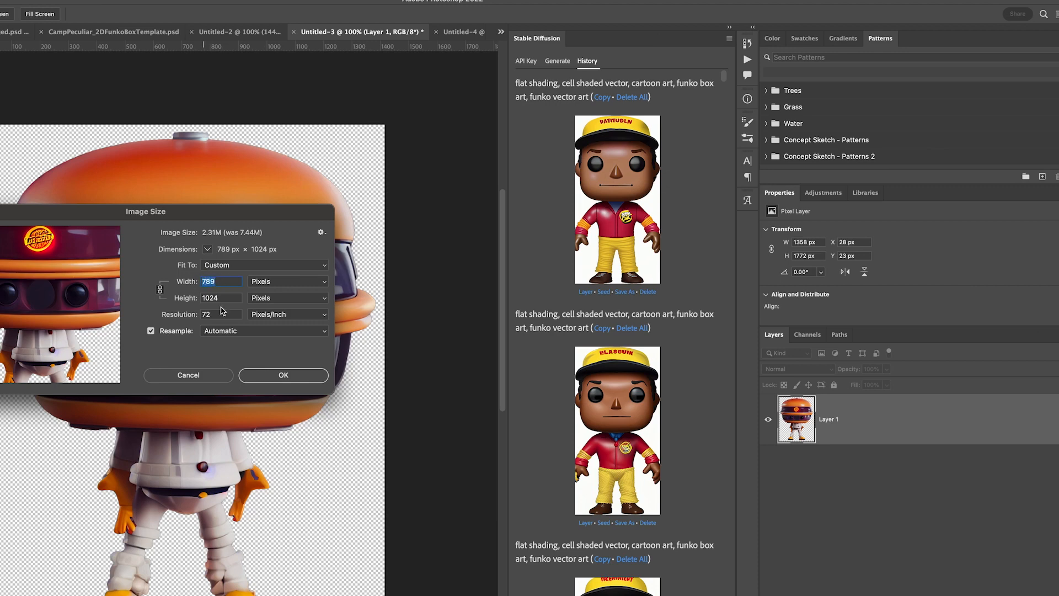
click(283, 376)
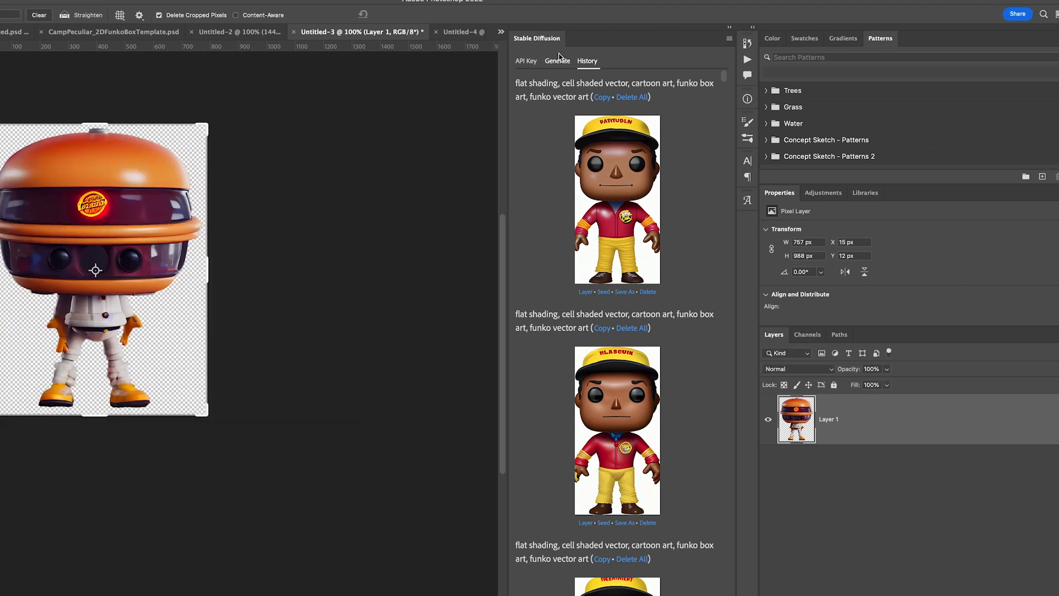
- Open the Stable Diffusion settings and keep the output width at 576
click(556, 61)
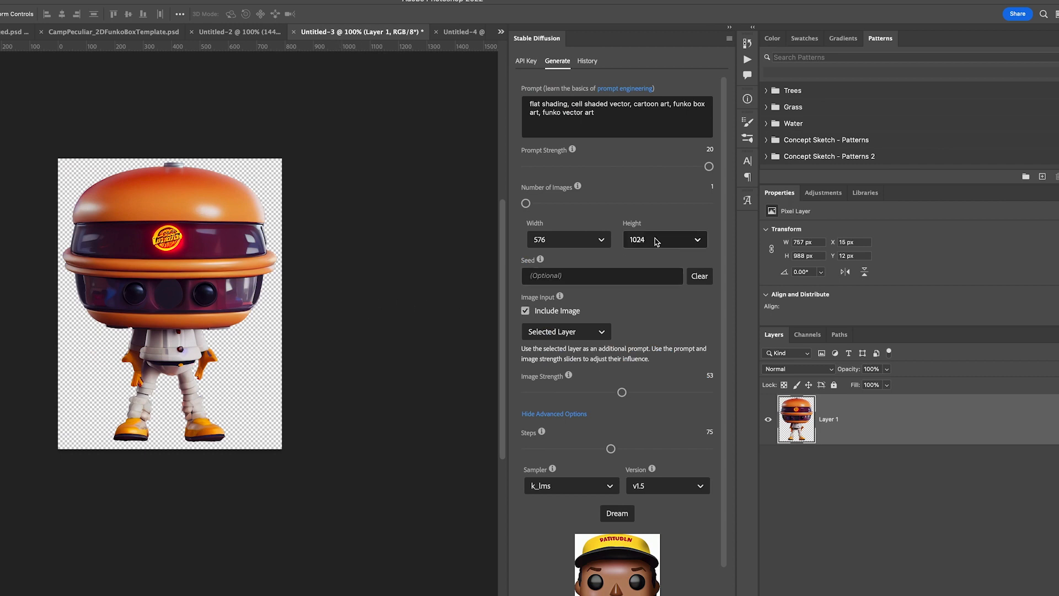
click(568, 239)
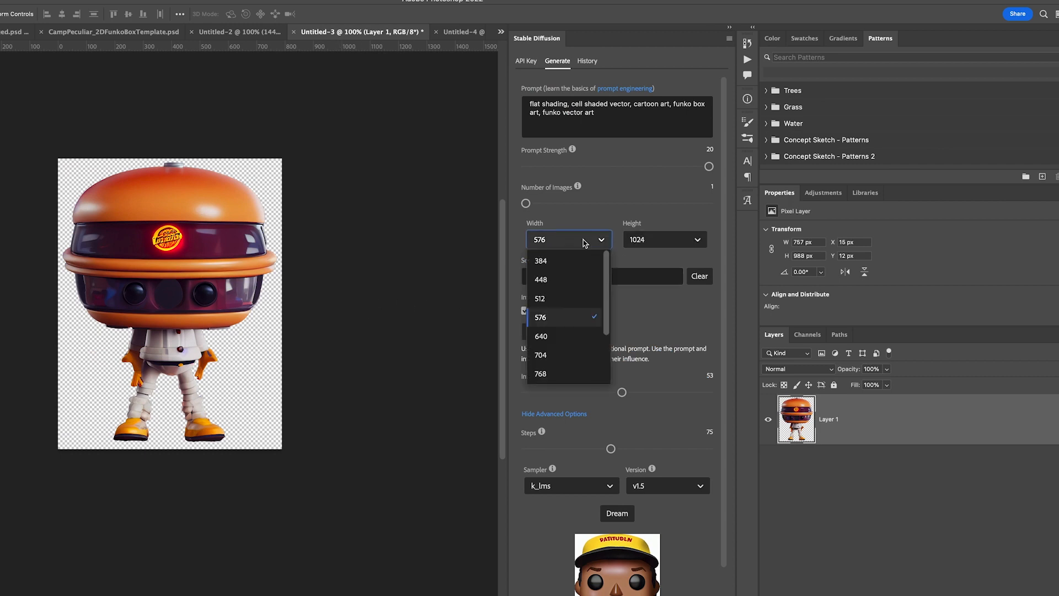
click(541, 316)
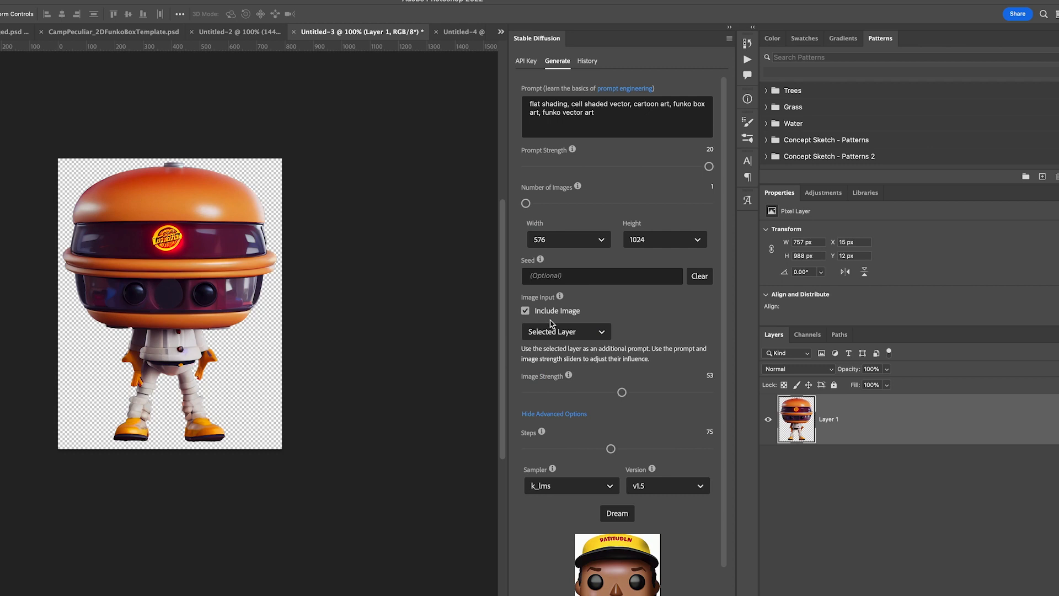
click(568, 239)
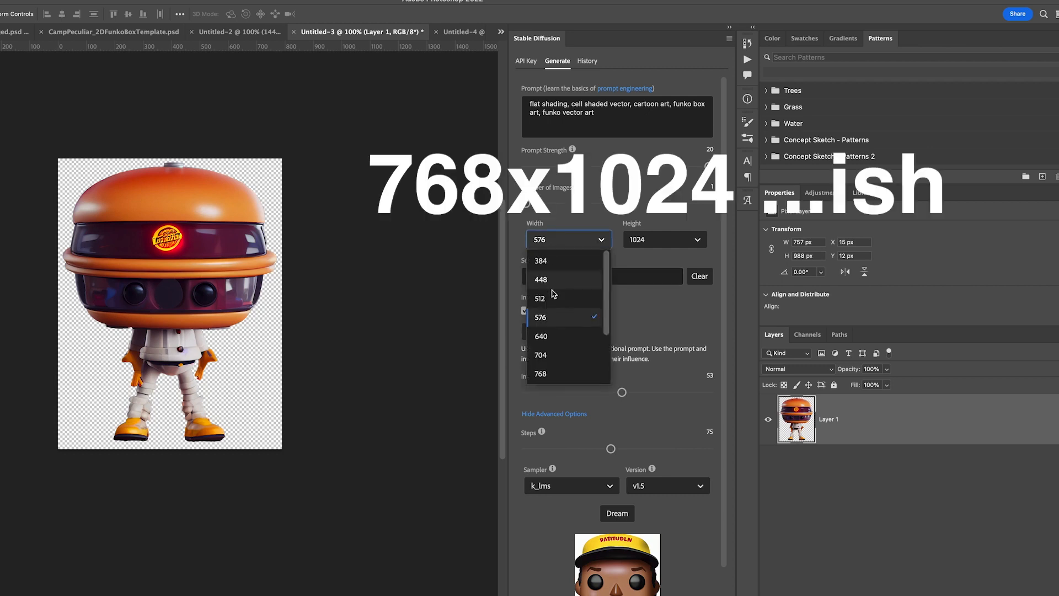
mouse_move(544, 324)
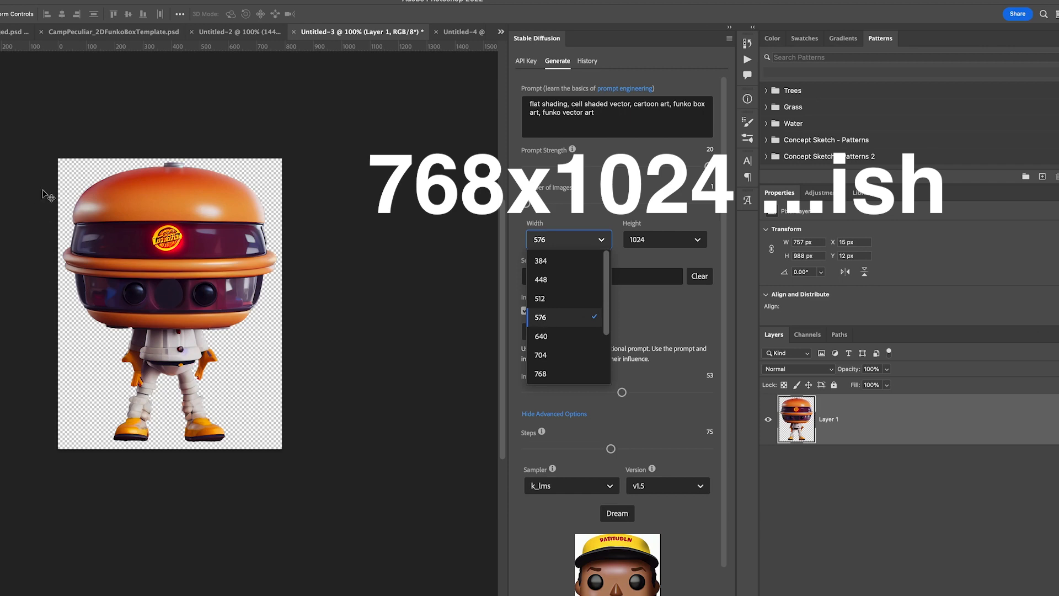
click(541, 317)
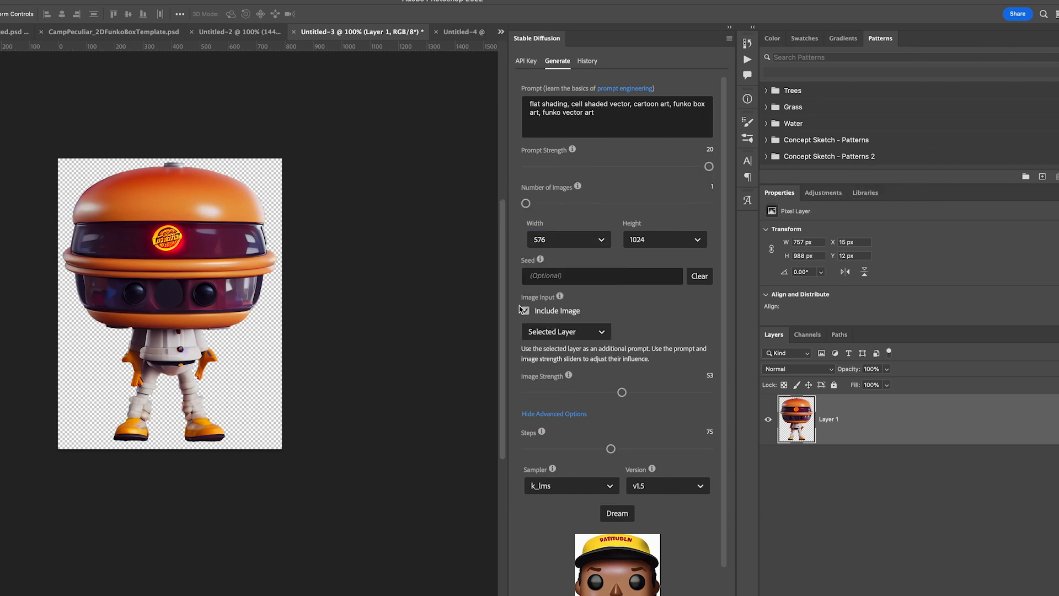
- Re-enable Include Image and set the image input to Selected Layer
click(525, 310)
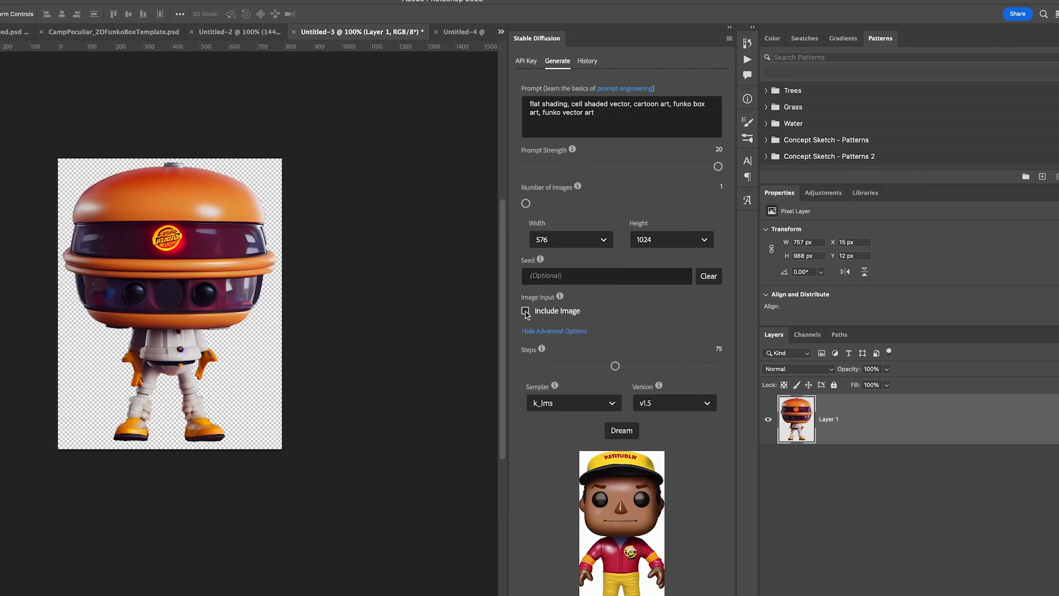
click(526, 311)
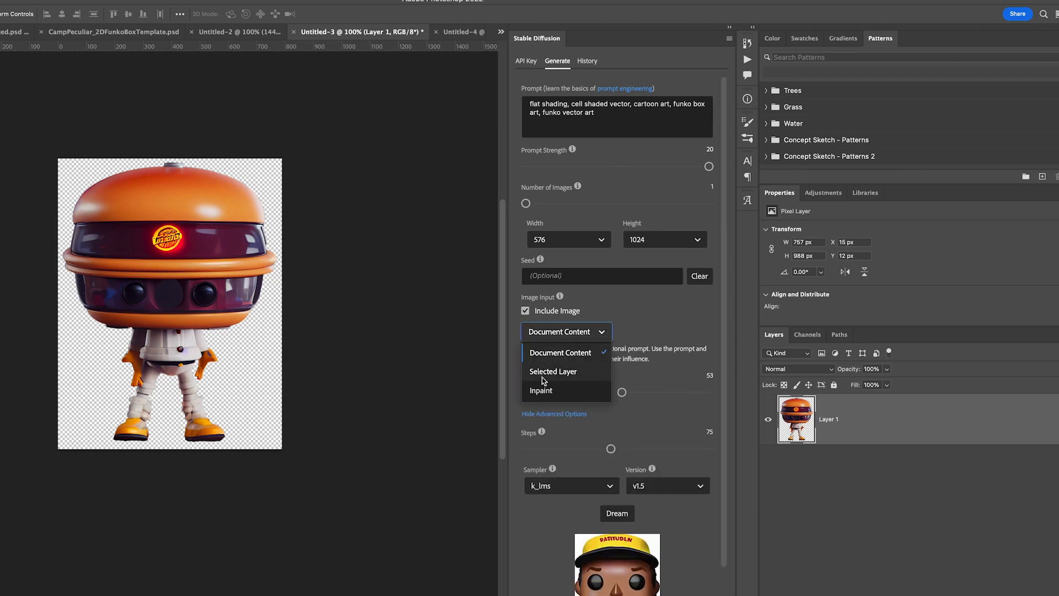
click(553, 371)
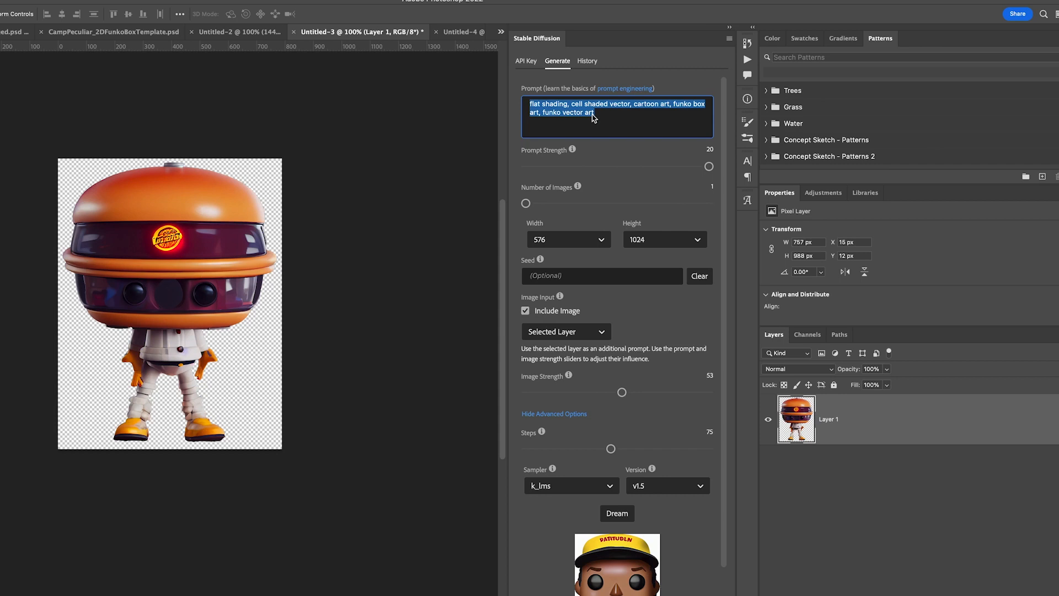
- Append 'flat shading, cell shaded vector, cartoon art, funko box art, funko vector art' to the prompt
click(622, 121)
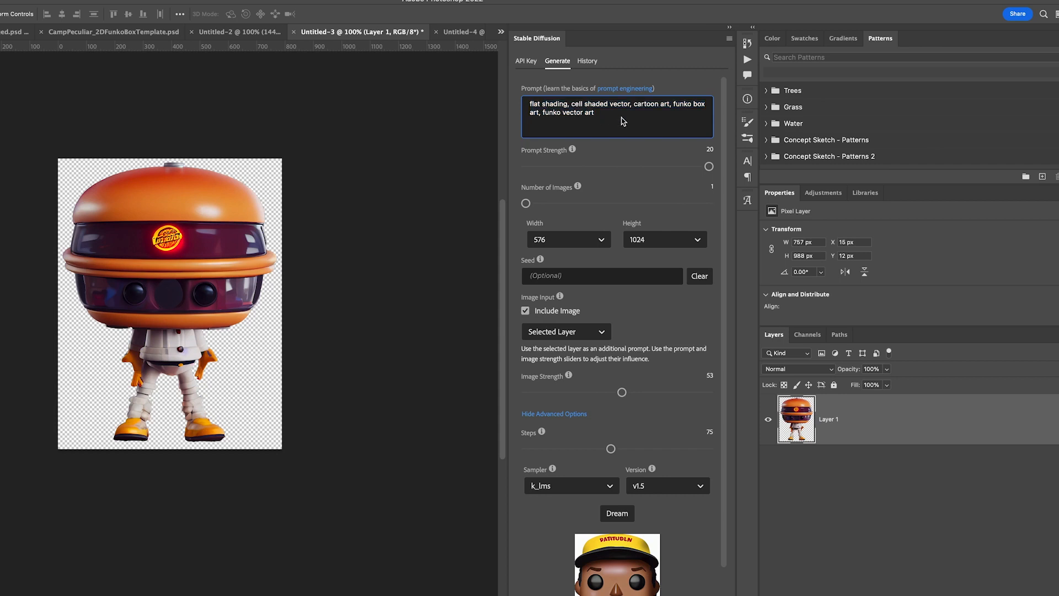
click(617, 113)
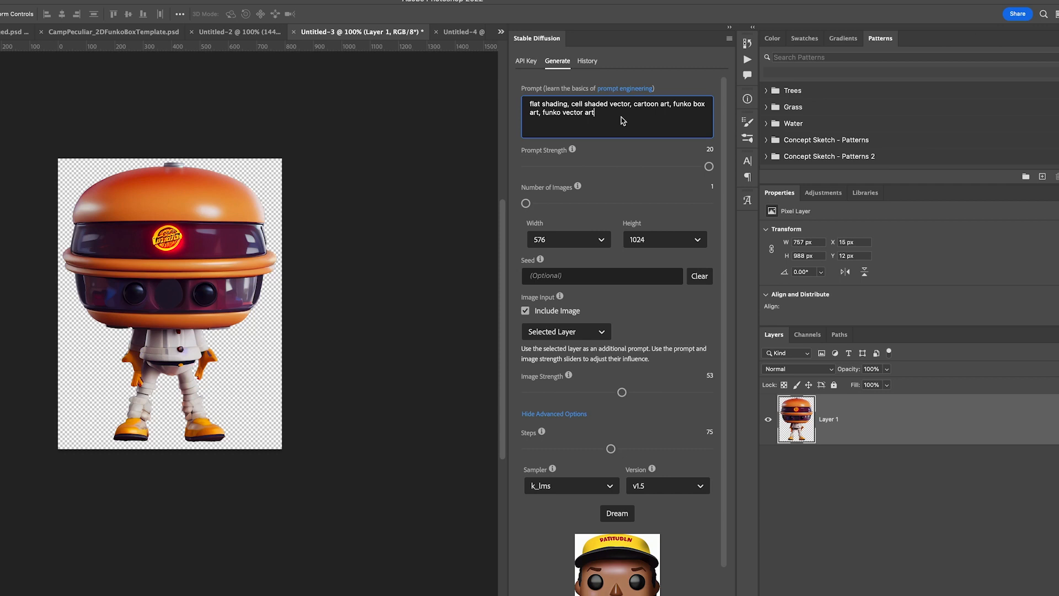
mouse_move(674, 167)
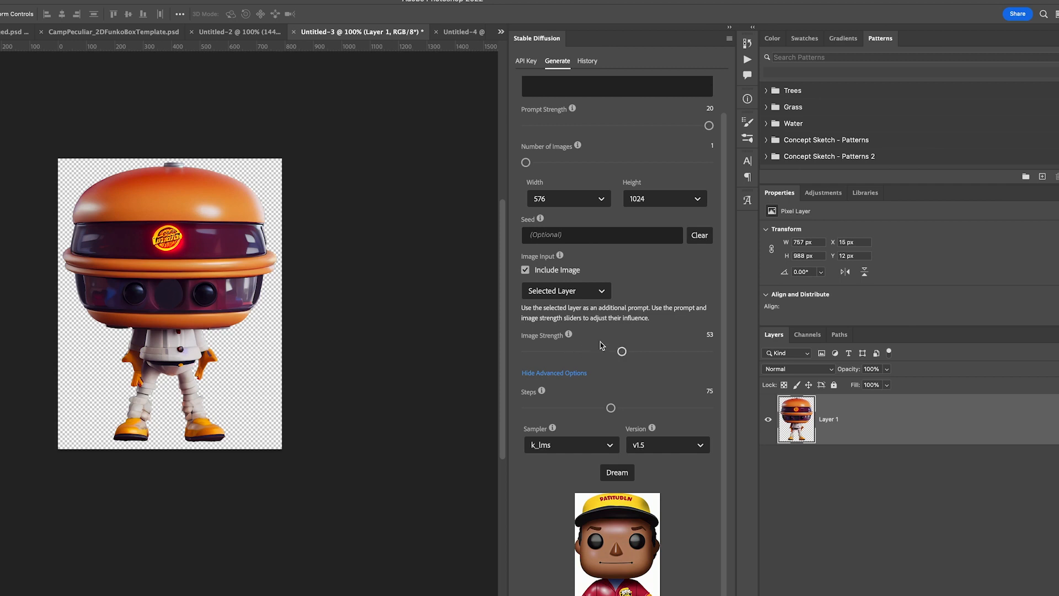
text(flat shading, cell shaded vector, cartoon art, funko box art, funko vector art)
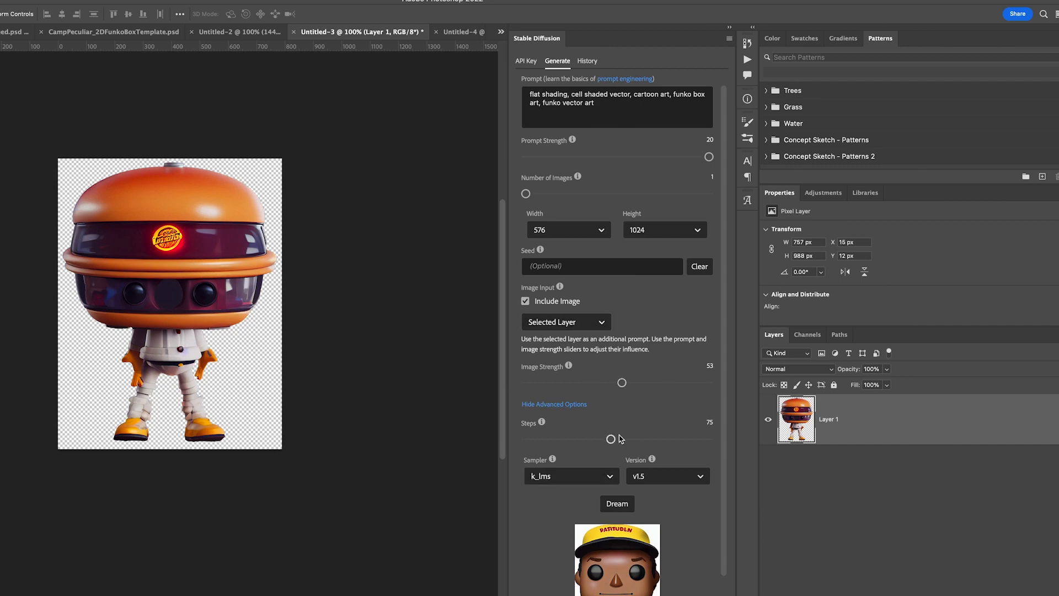
- Set generation steps to 45 and width to 768
drag(611, 439, 602, 439)
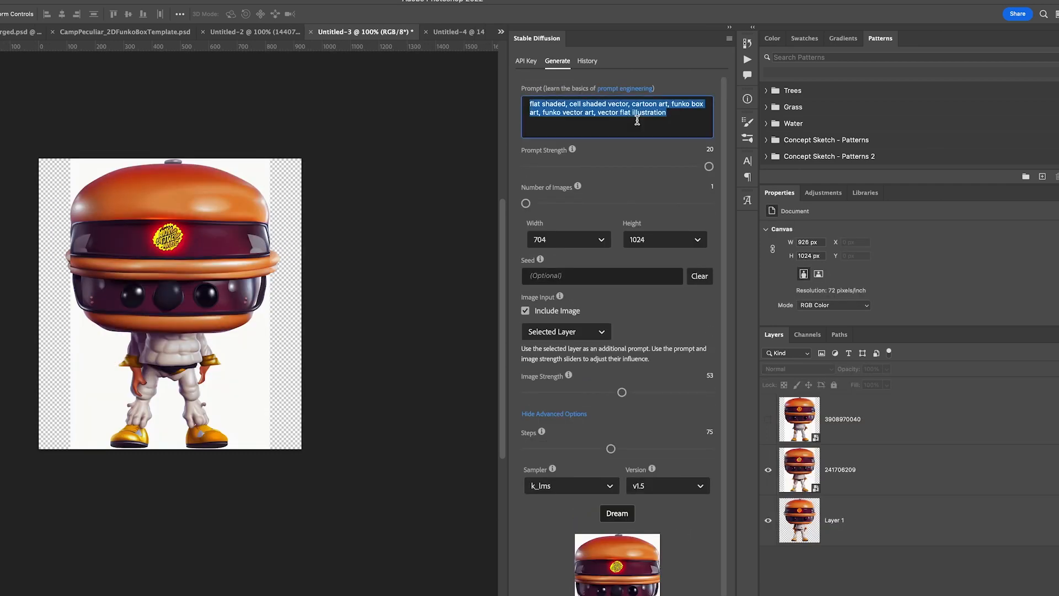
mouse_move(647, 129)
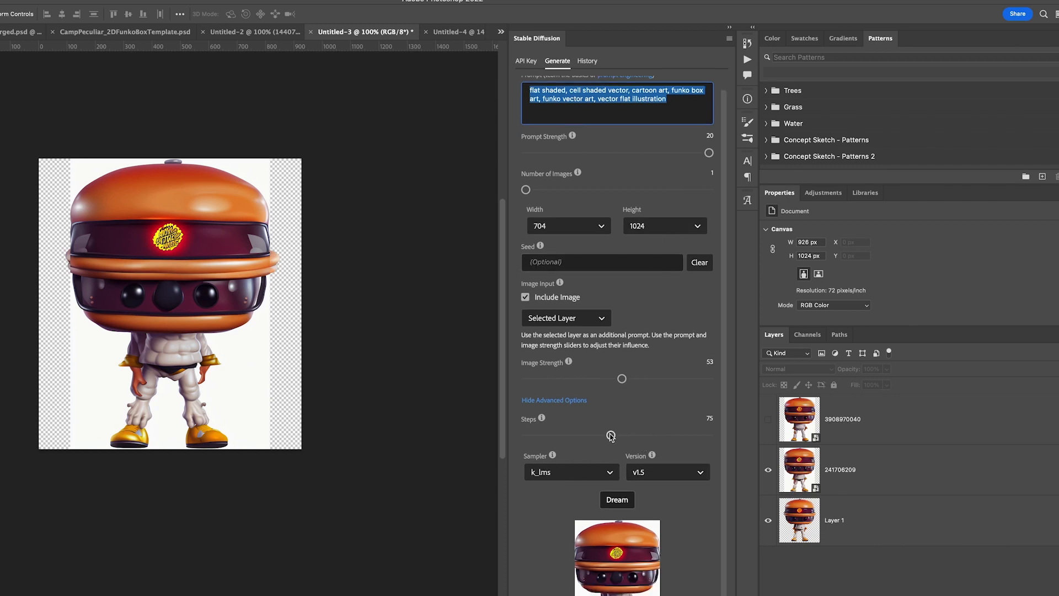
drag(610, 436, 569, 436)
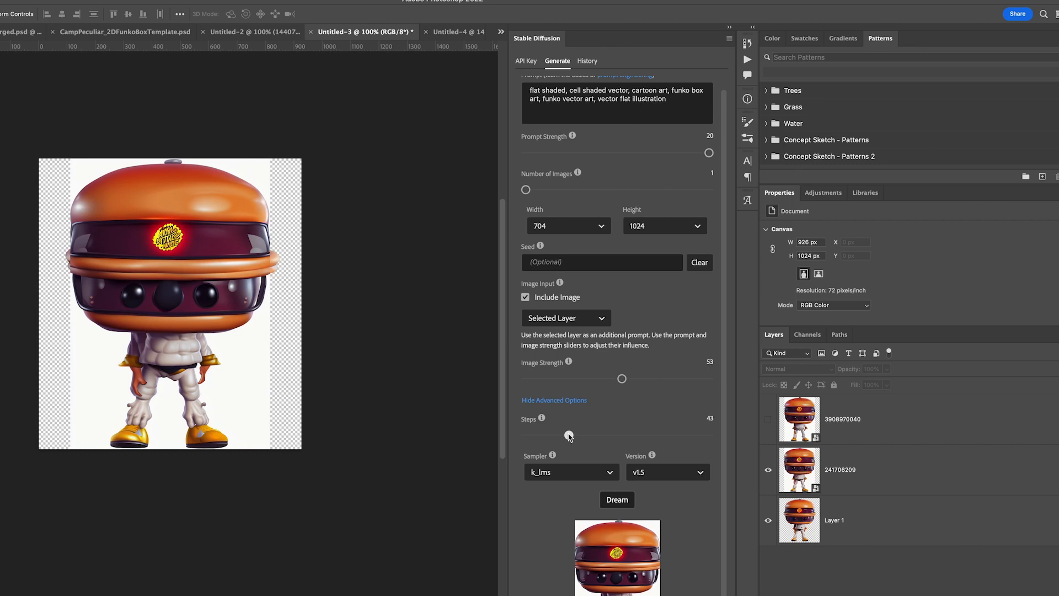
drag(569, 436, 577, 436)
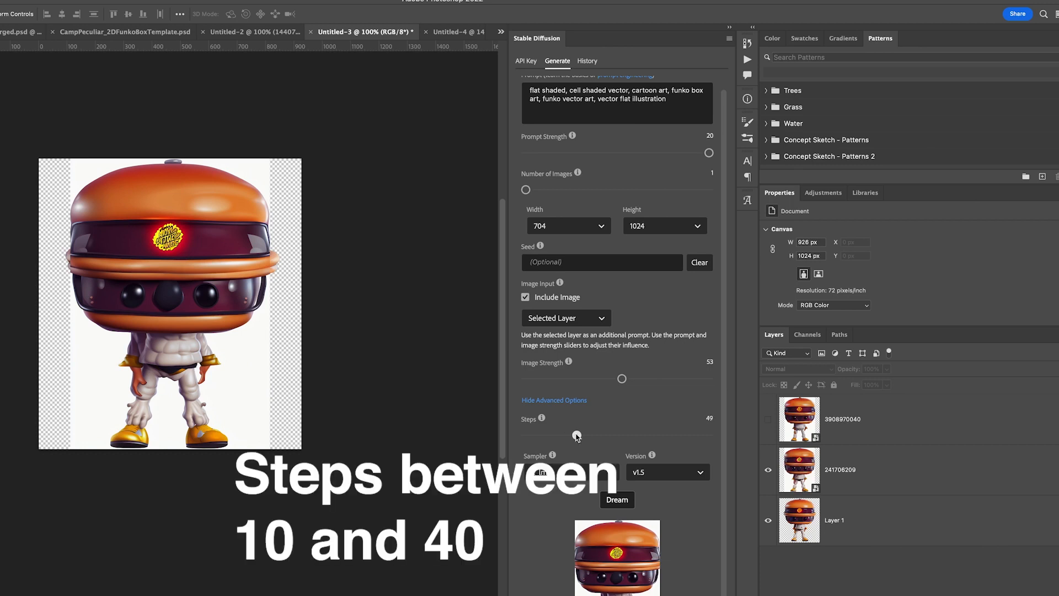
drag(576, 435, 571, 435)
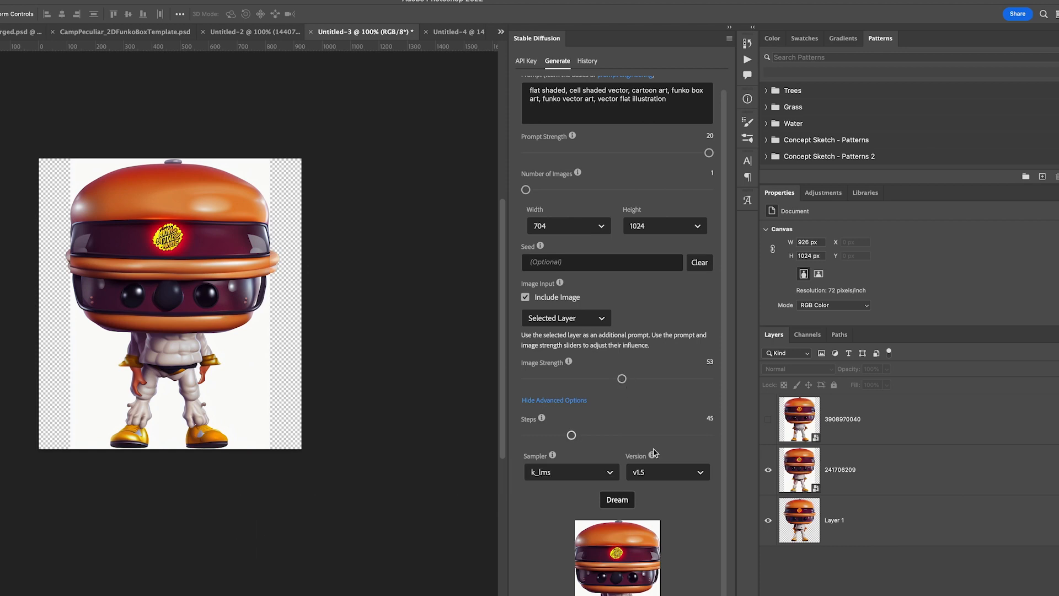
drag(622, 378, 625, 379)
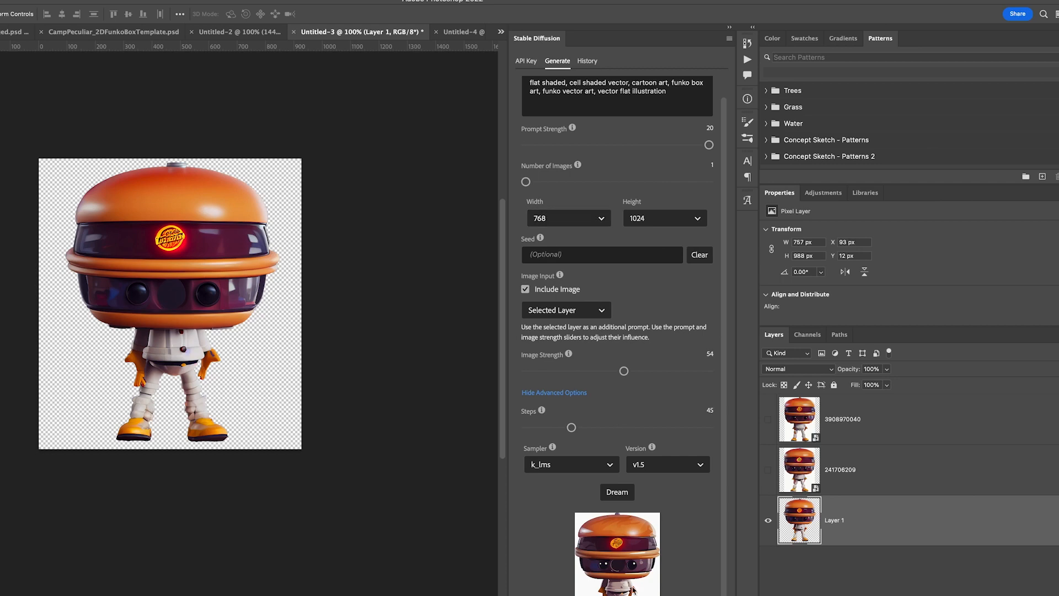
mouse_move(553, 424)
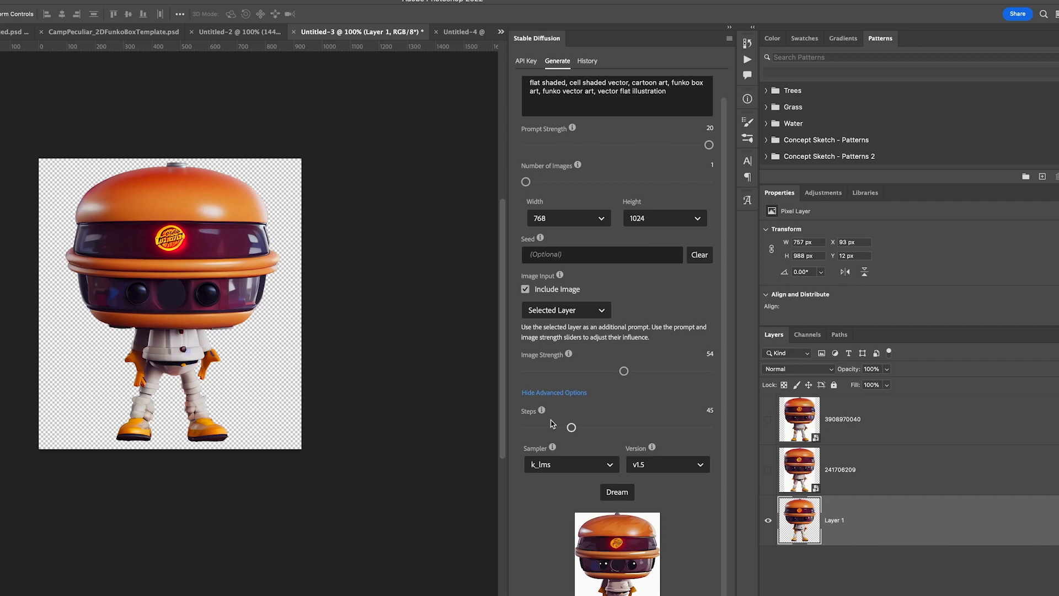
mouse_move(631, 363)
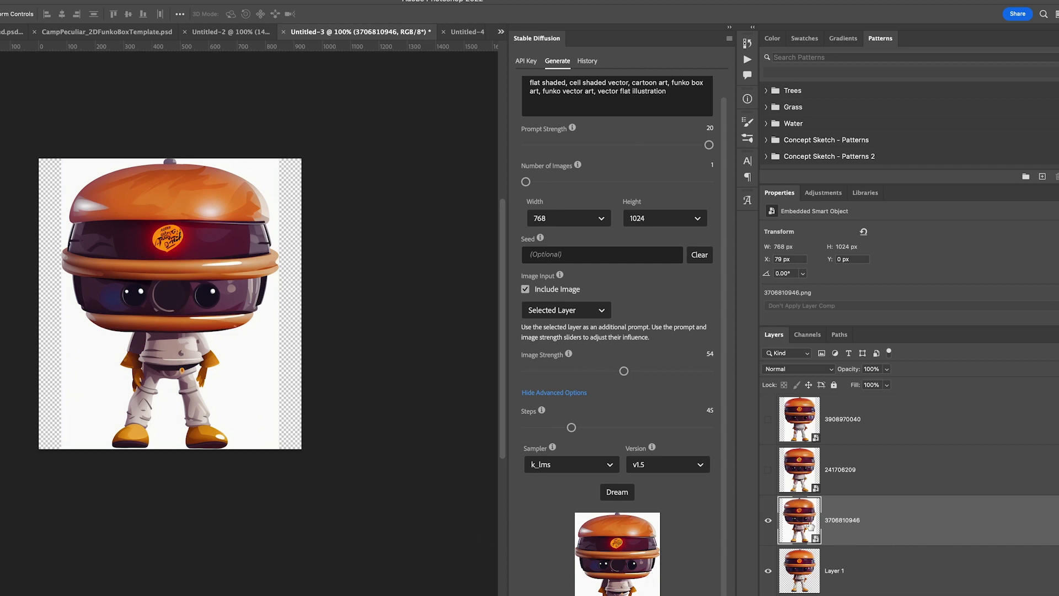
- Rasterize the generated figure smart object into a plain pixel Layer 2
right_click(800, 520)
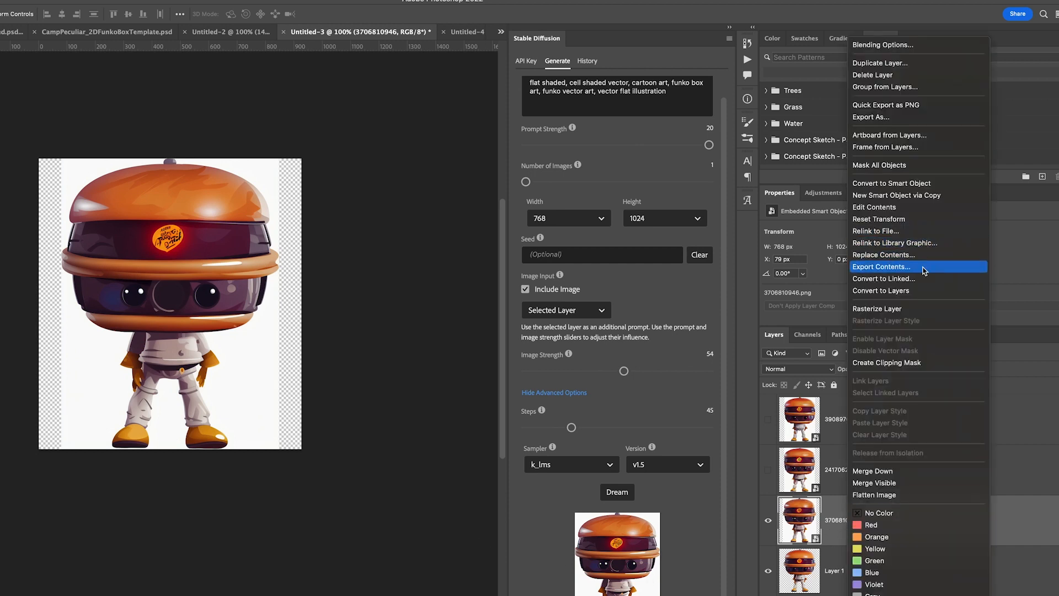
mouse_move(883, 255)
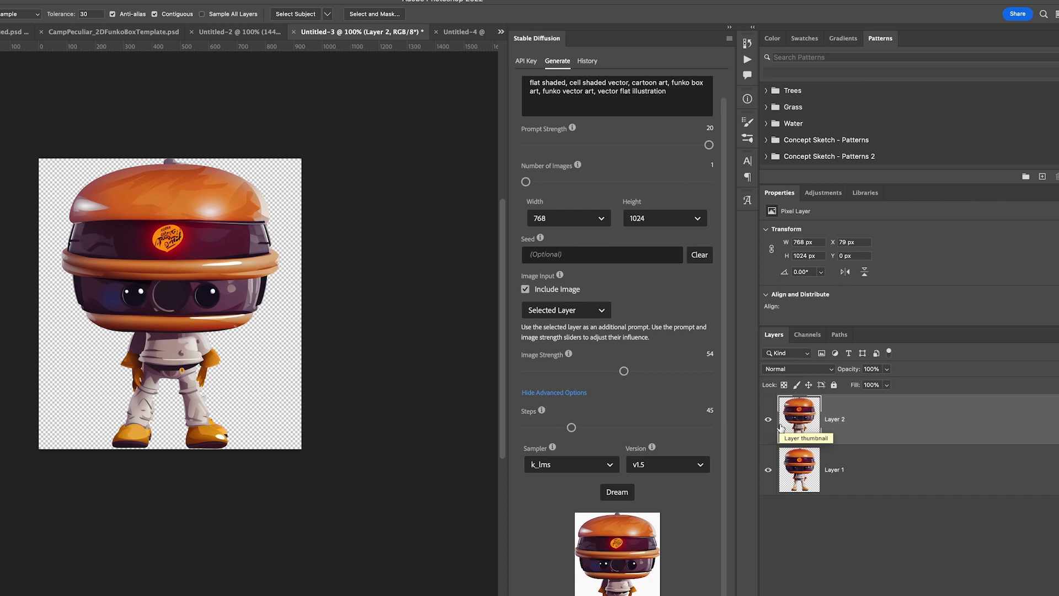
click(768, 420)
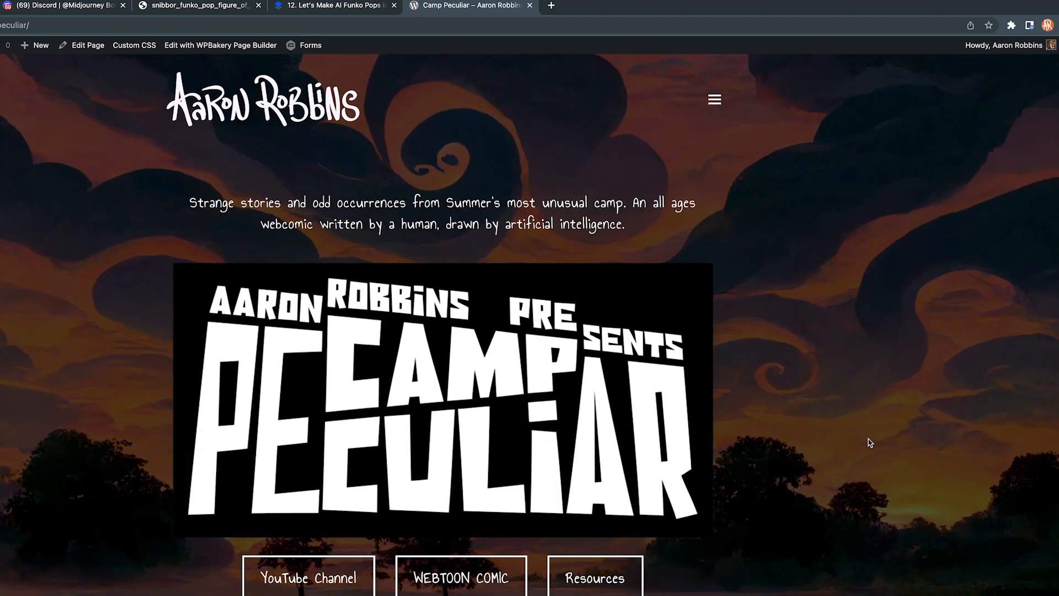
- Scroll the Camp Peculiar homepage down to the Funko Pop Box Template resource
scroll(down, 3)
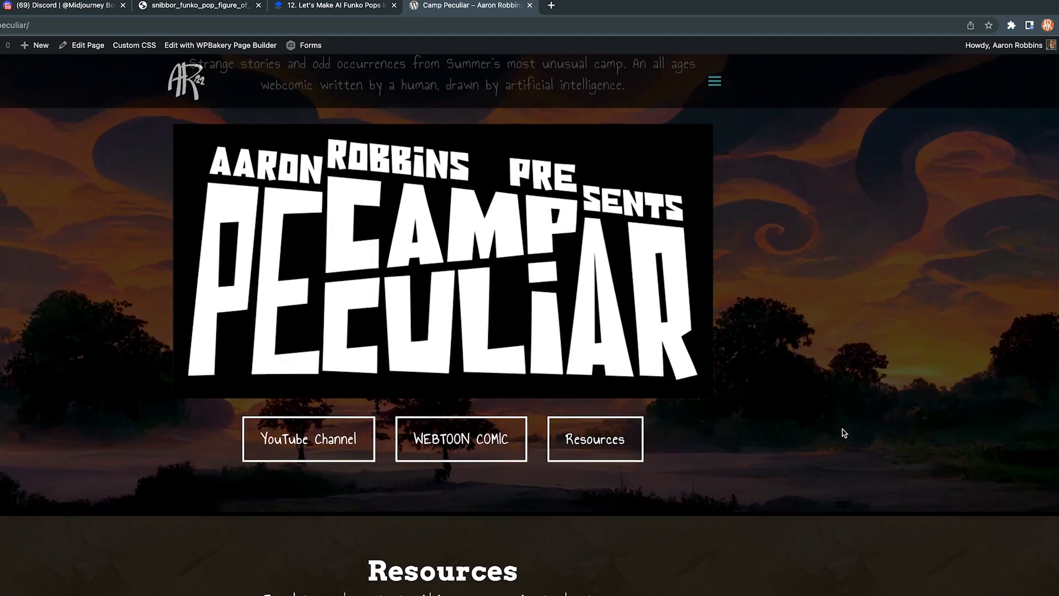
scroll(down, 3)
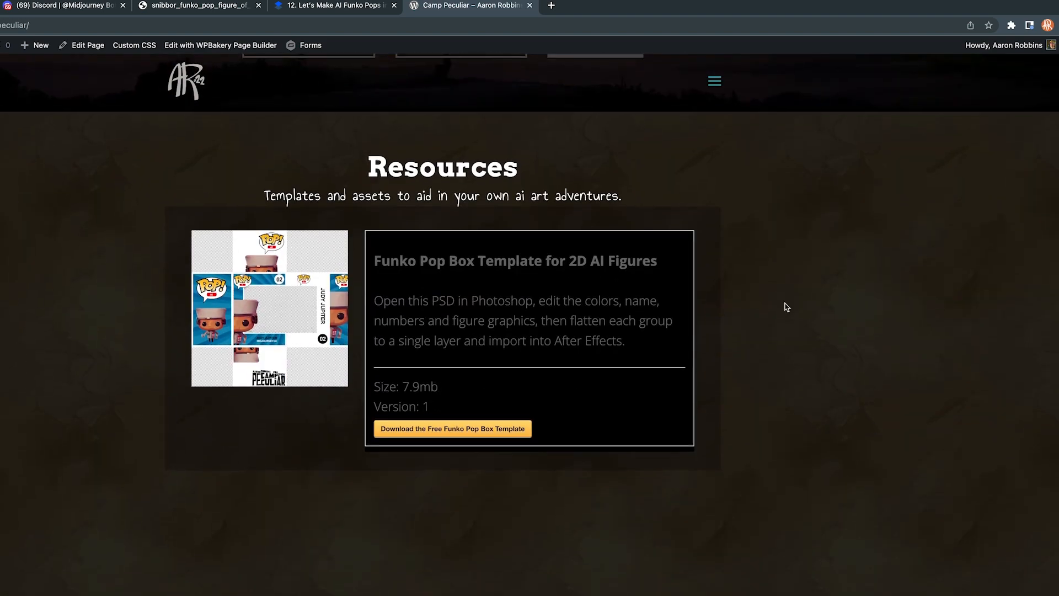
mouse_move(488, 337)
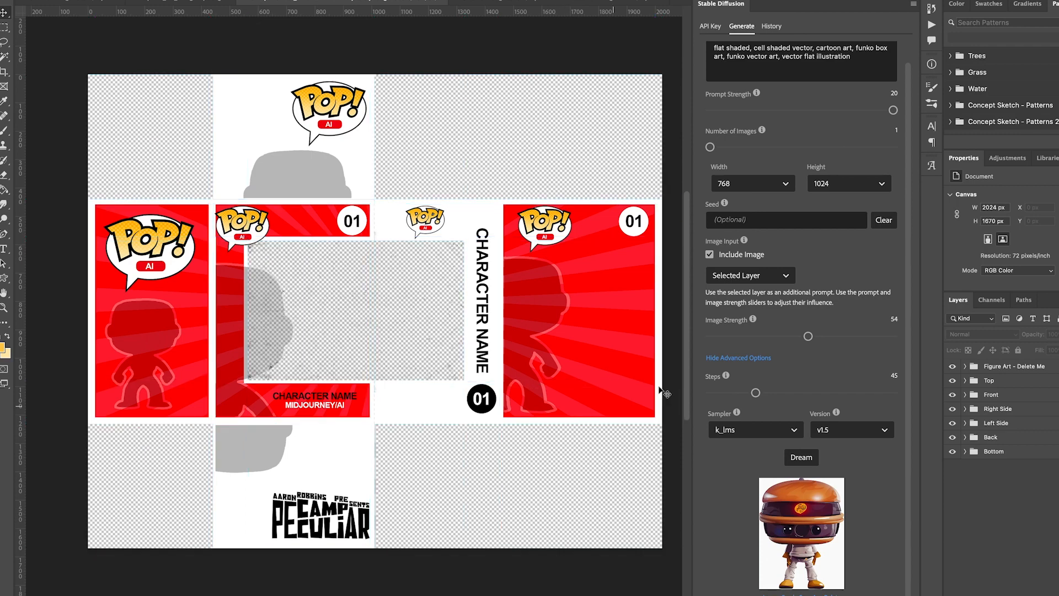
mouse_move(1013, 387)
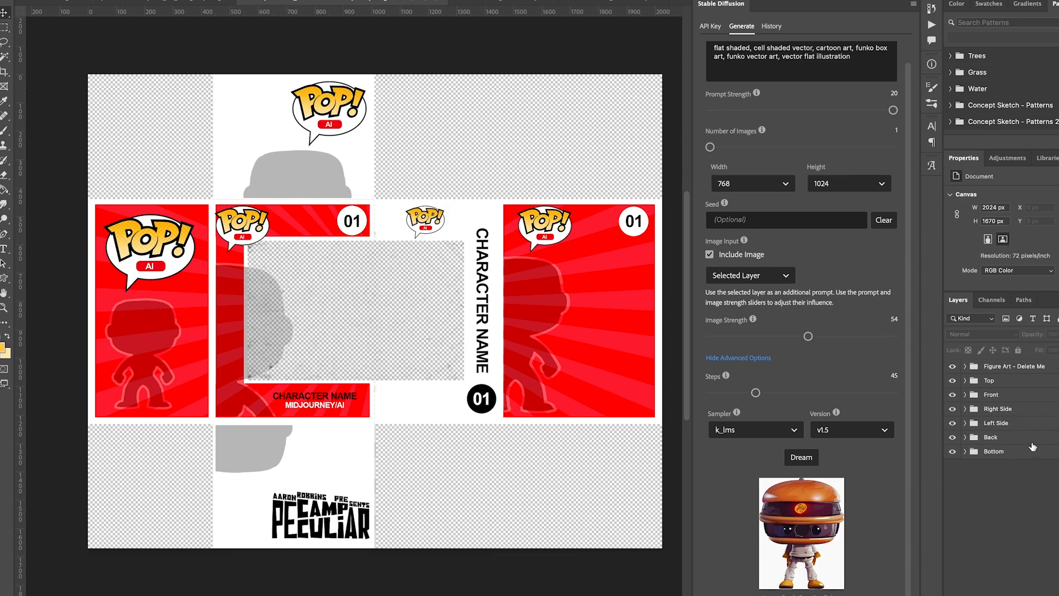
click(966, 380)
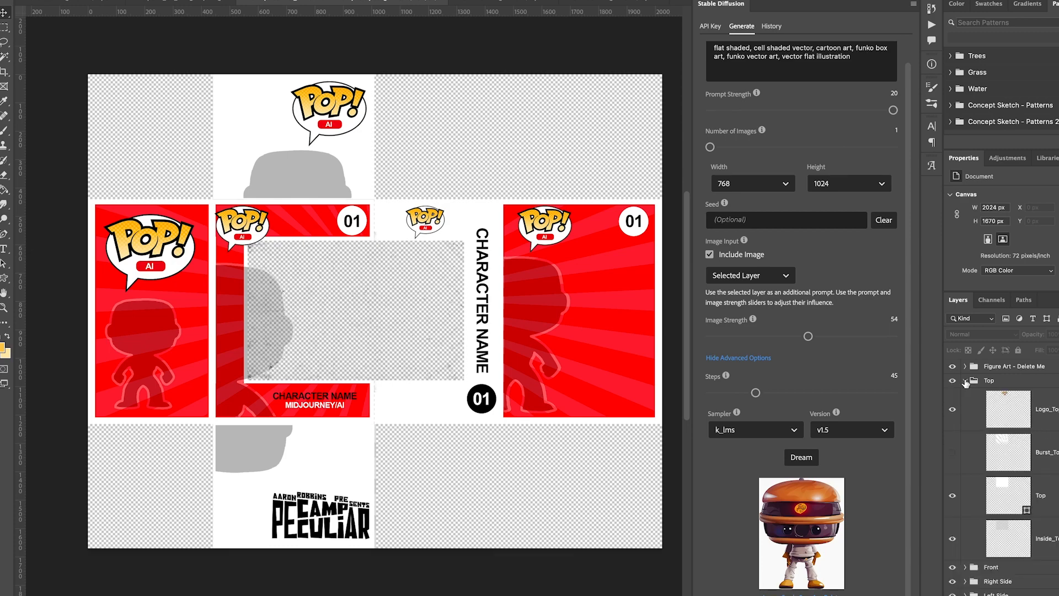
click(965, 379)
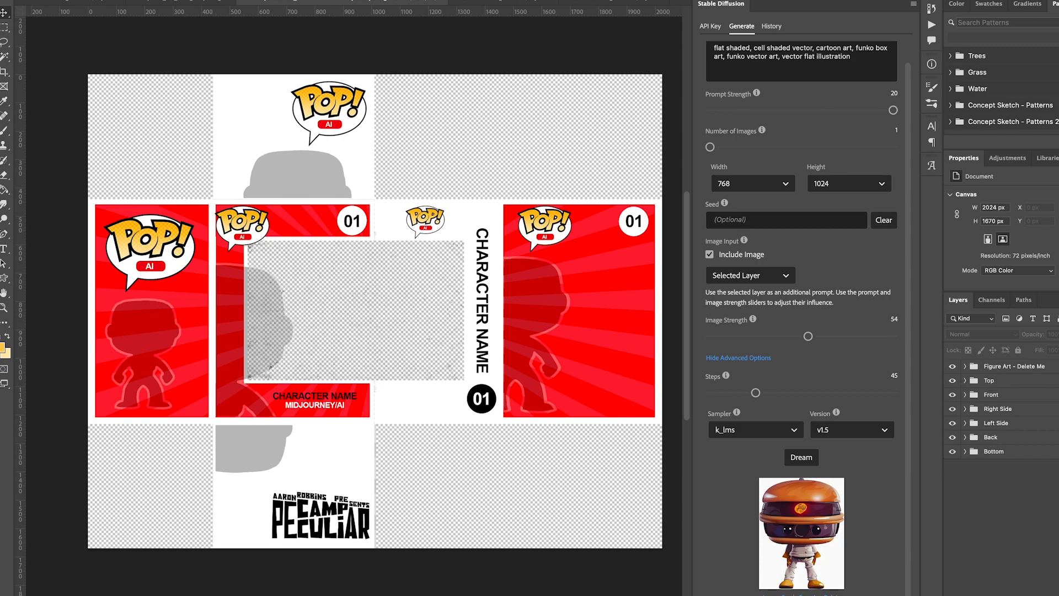
mouse_move(996, 399)
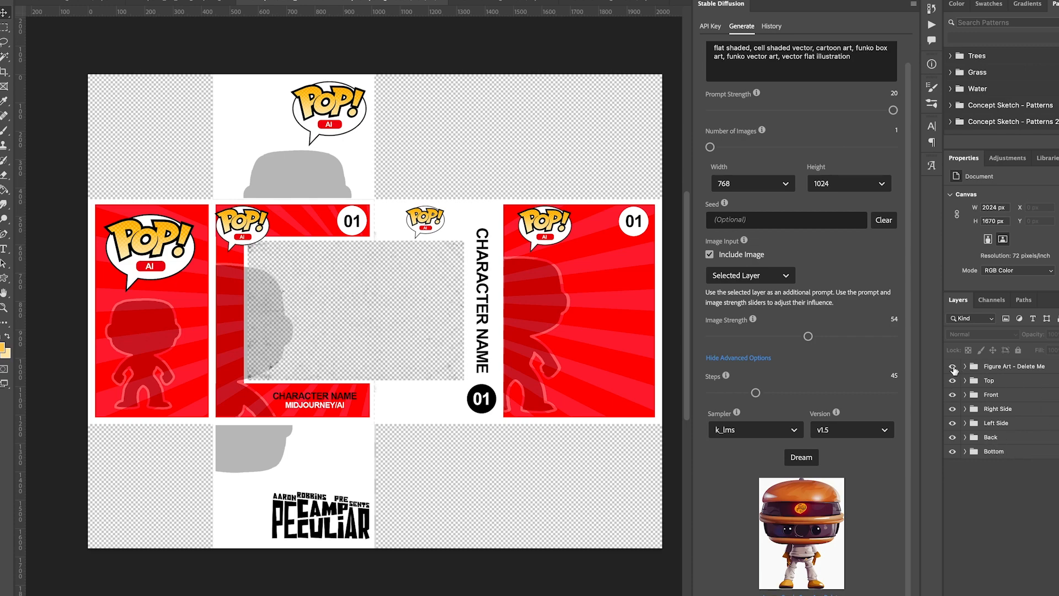
click(953, 366)
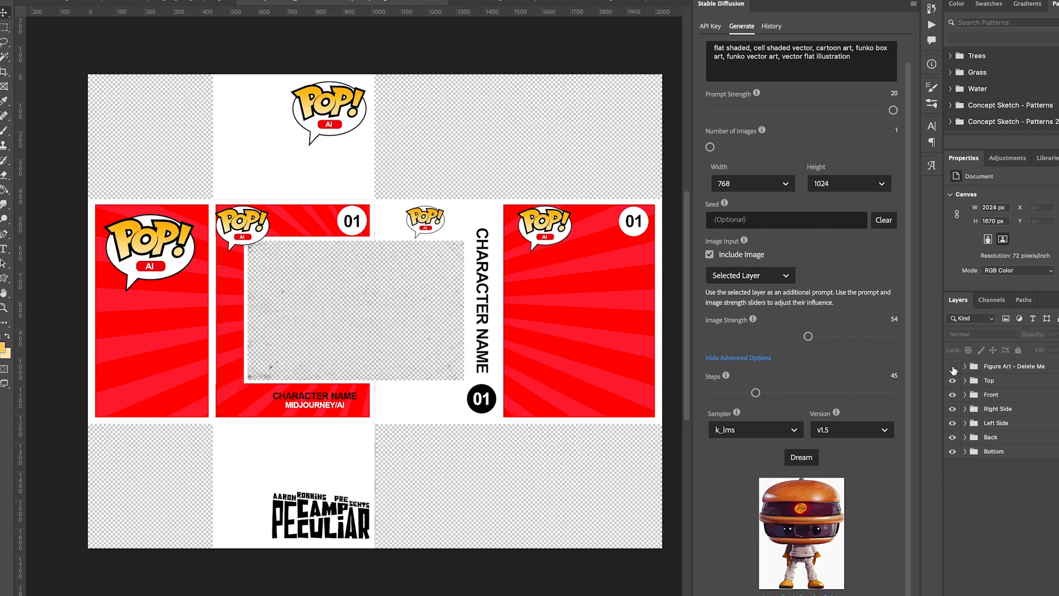
click(953, 366)
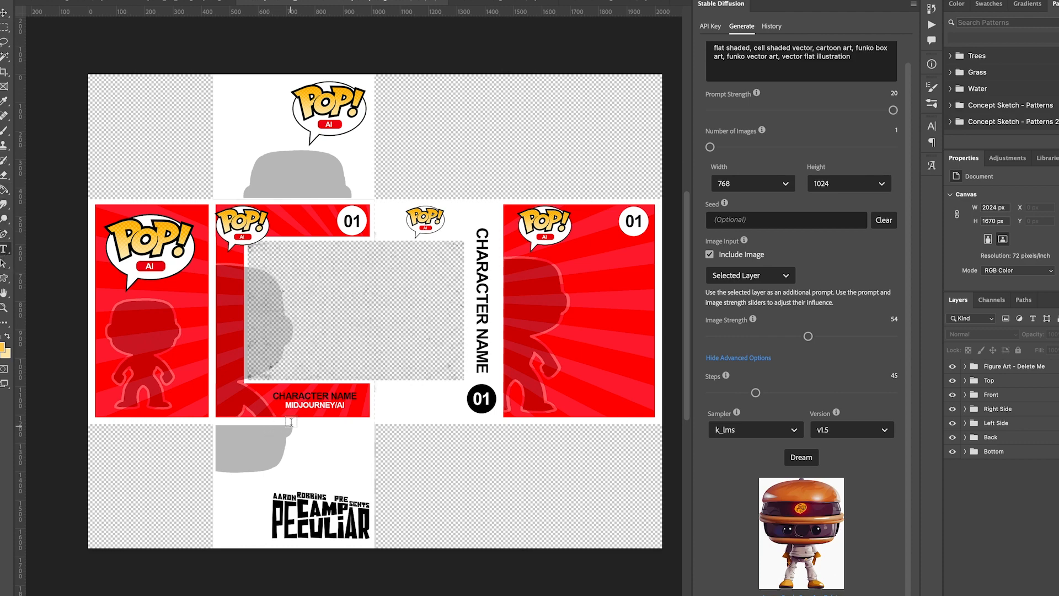
- Edit the front title to read BIG TIME BURGER HEAD and change the number to 03
click(311, 394)
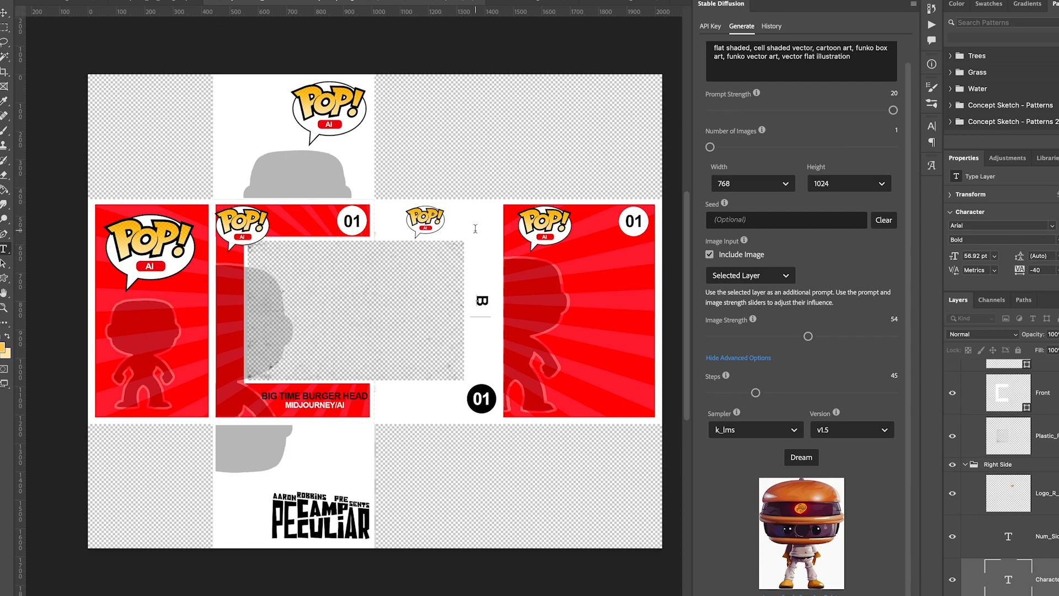
text(URGER HEAD)
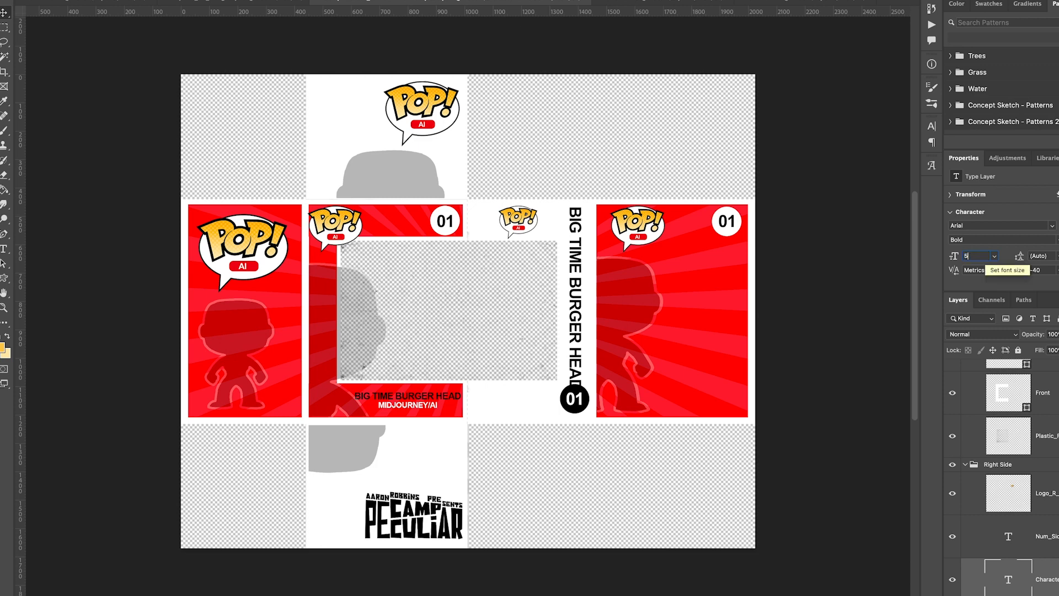
text(52)
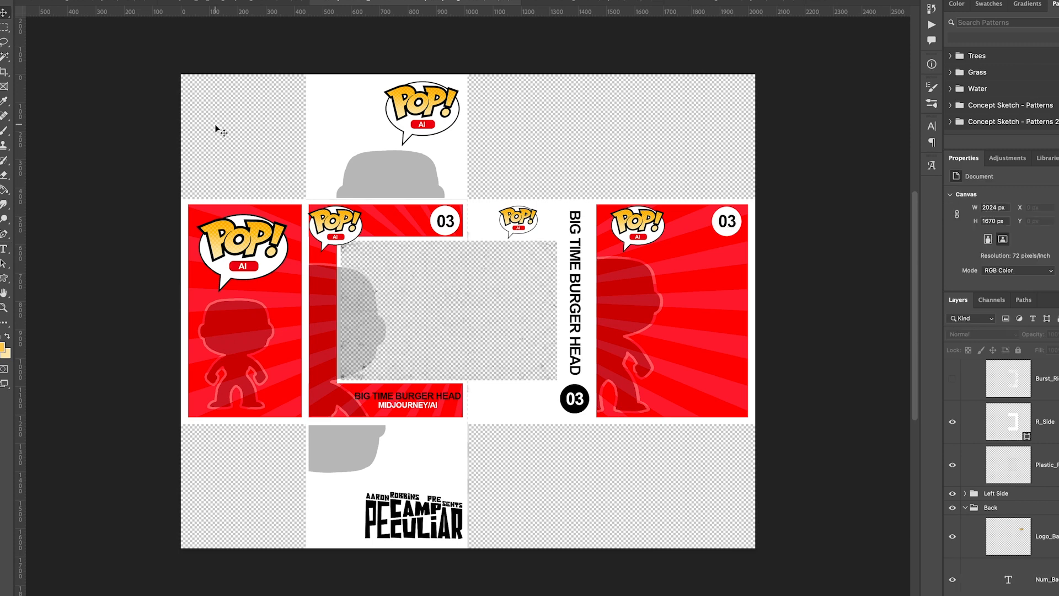
mouse_move(438, 245)
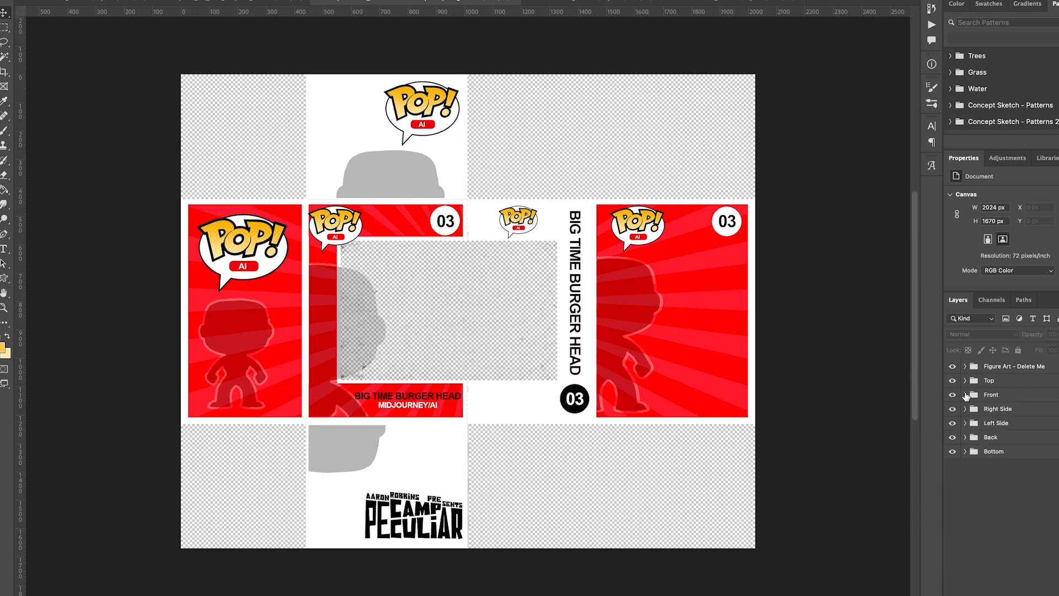
mouse_move(1014, 415)
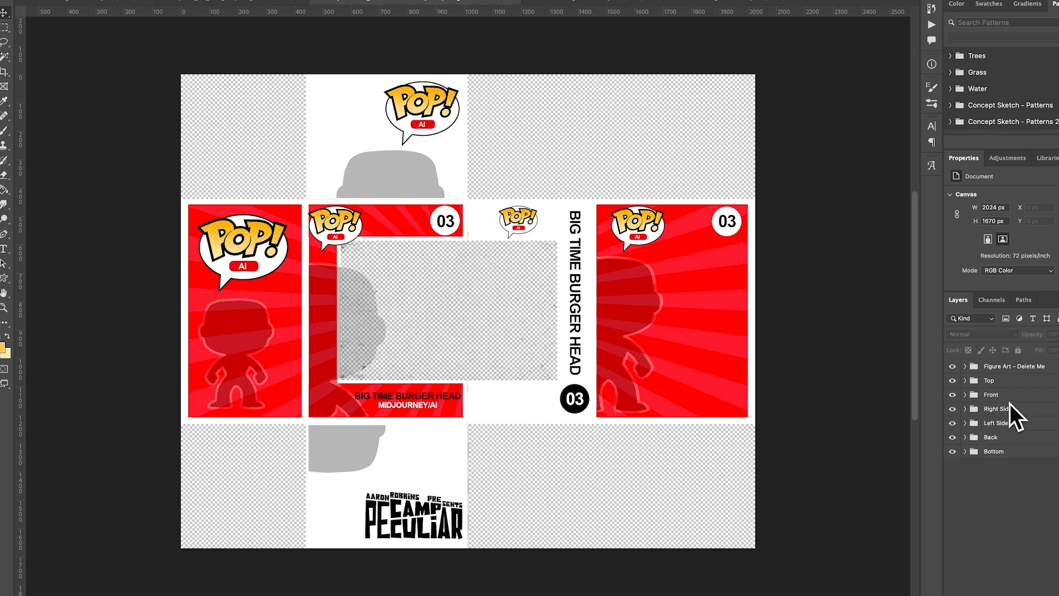
mouse_move(1006, 409)
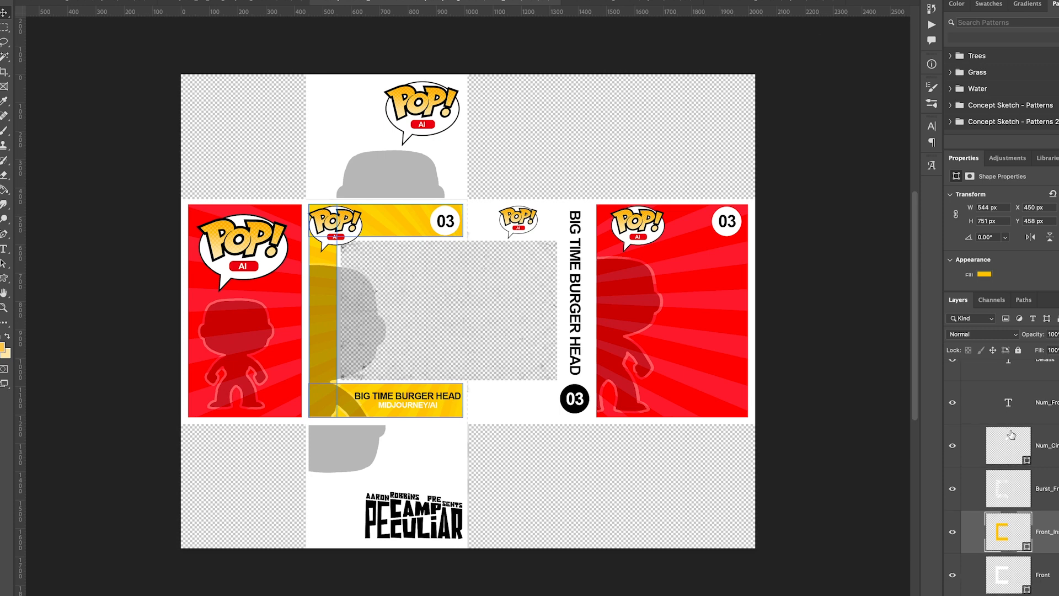
- Change the panel burst fills from red to yellow #ffcc00
click(965, 395)
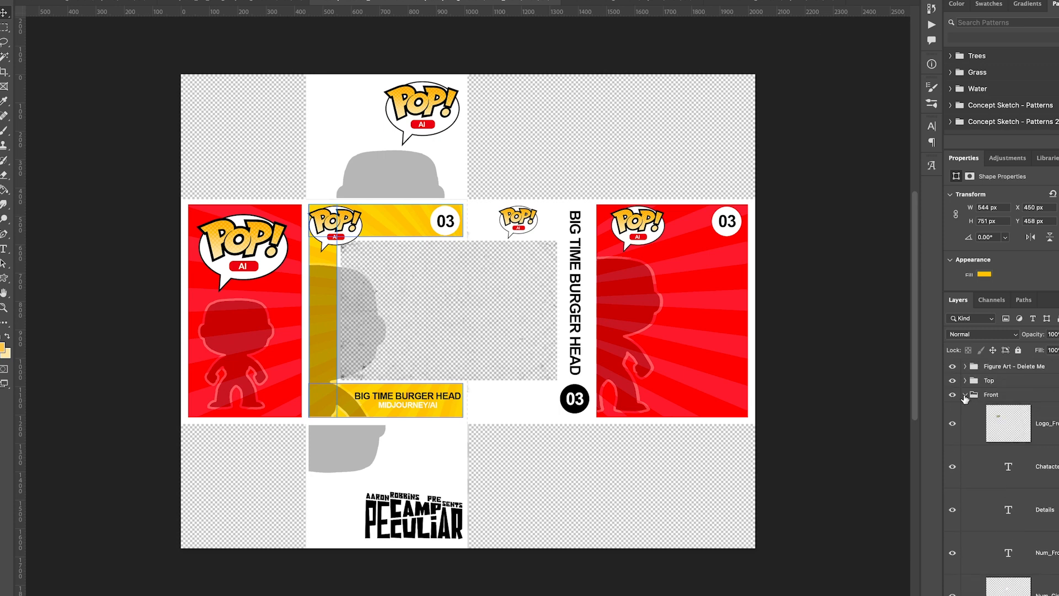
click(966, 394)
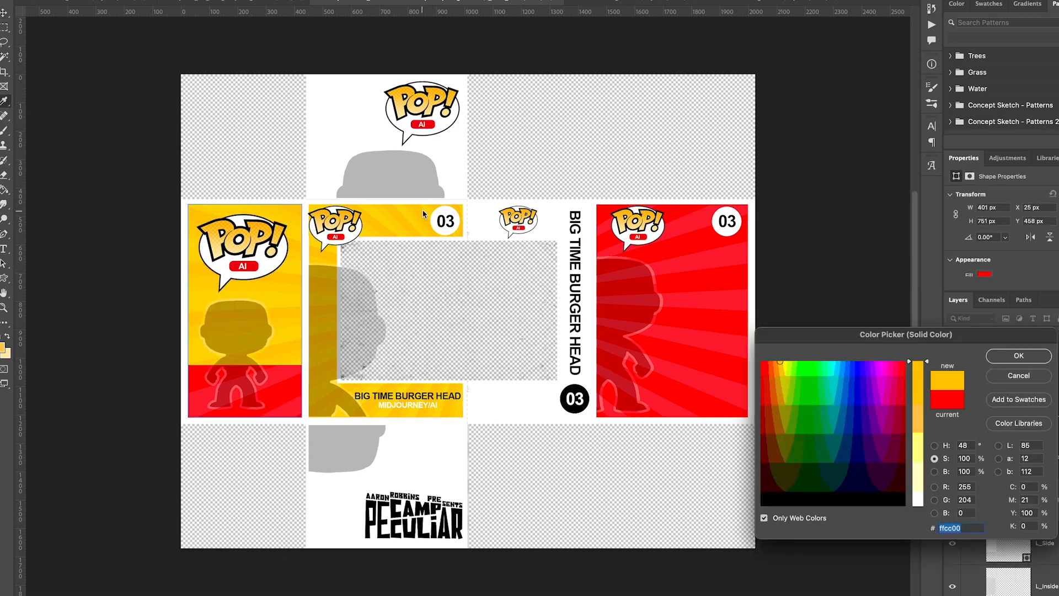
click(1018, 356)
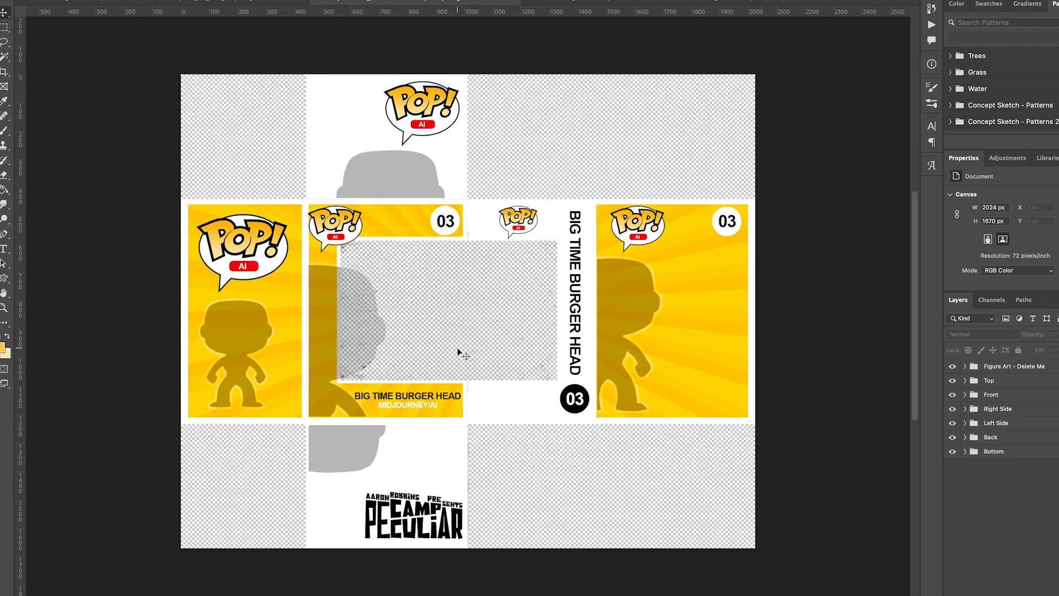
- Expand and collapse the Top, Back and Front panel groups in the Layers panel
click(989, 380)
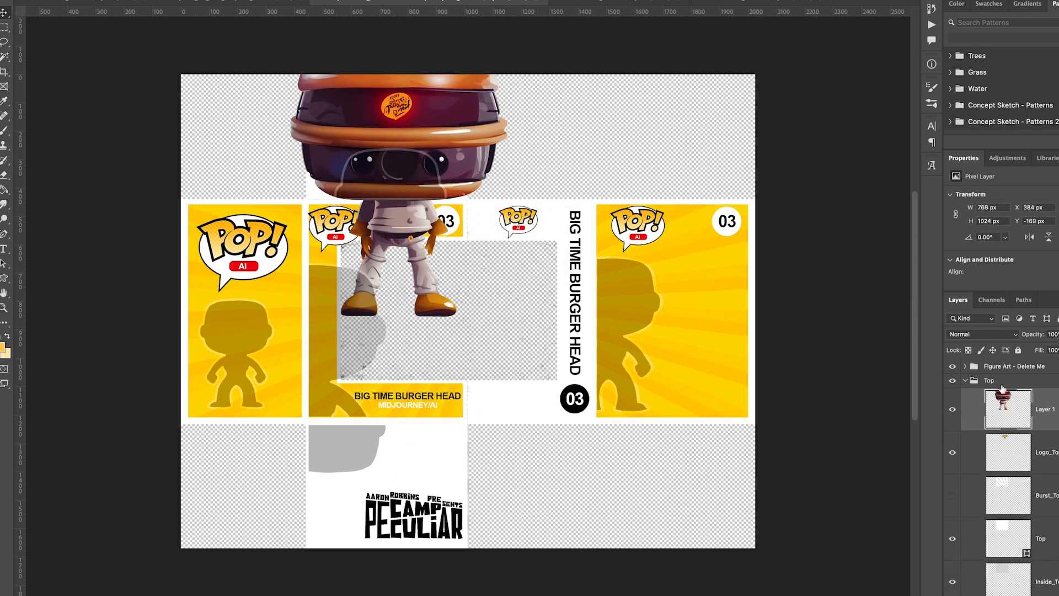
click(965, 379)
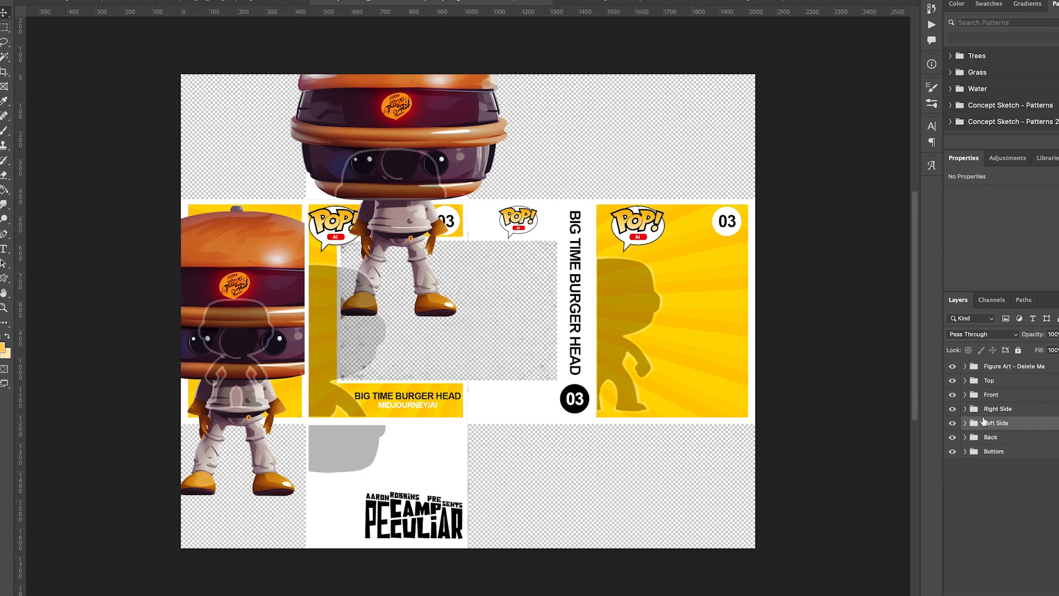
click(965, 437)
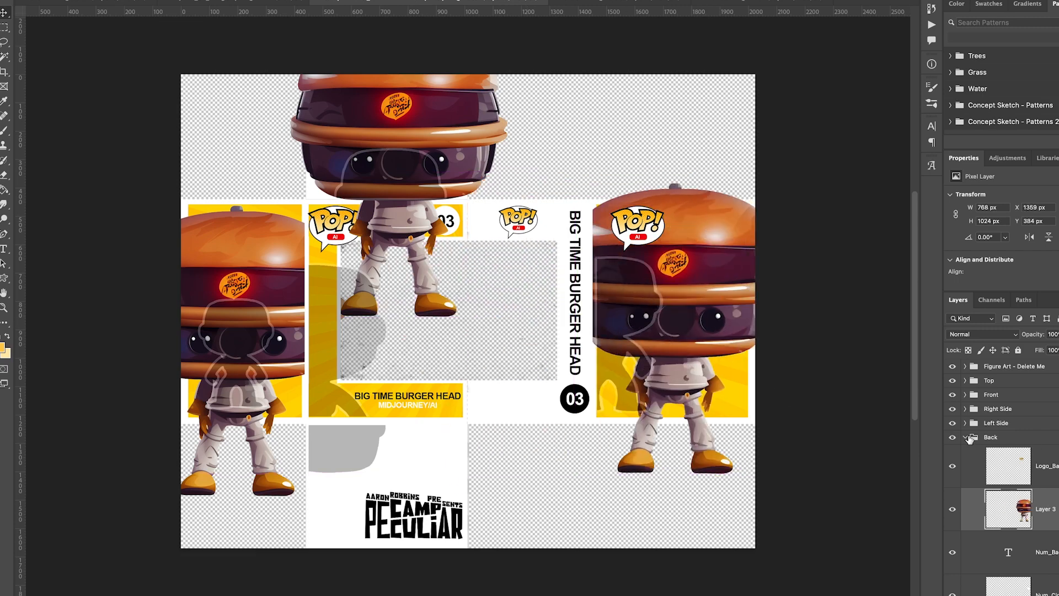
click(965, 438)
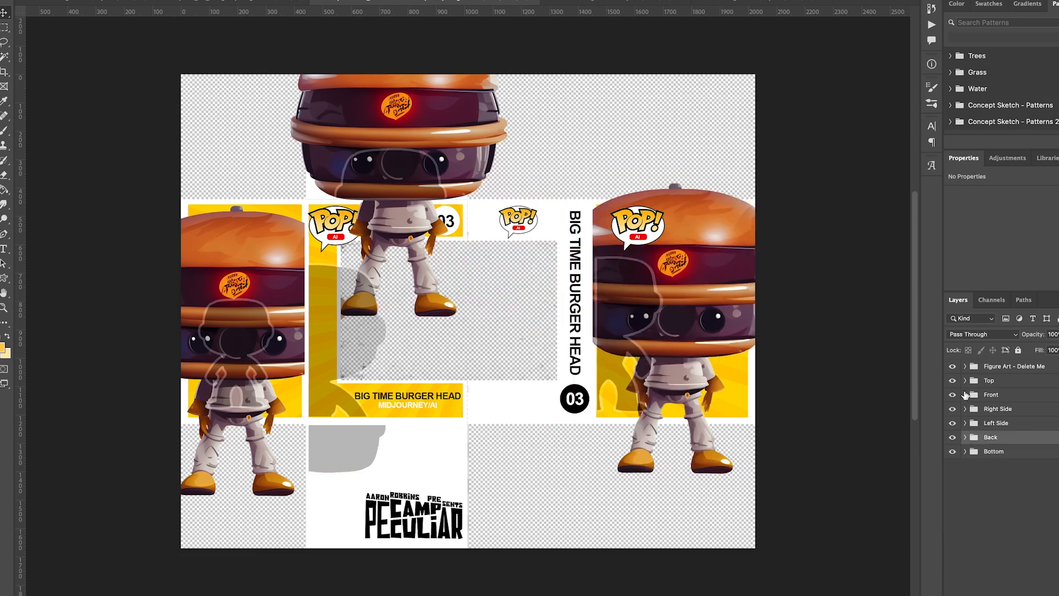
click(966, 394)
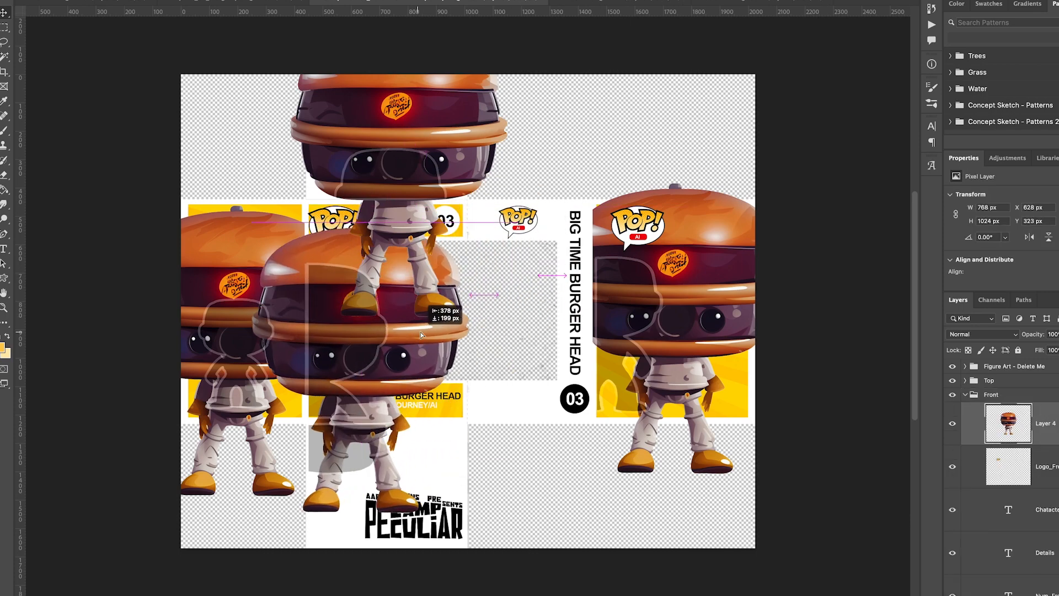
- Place the burger figure in the front panel, moving and scaling it into position
click(965, 394)
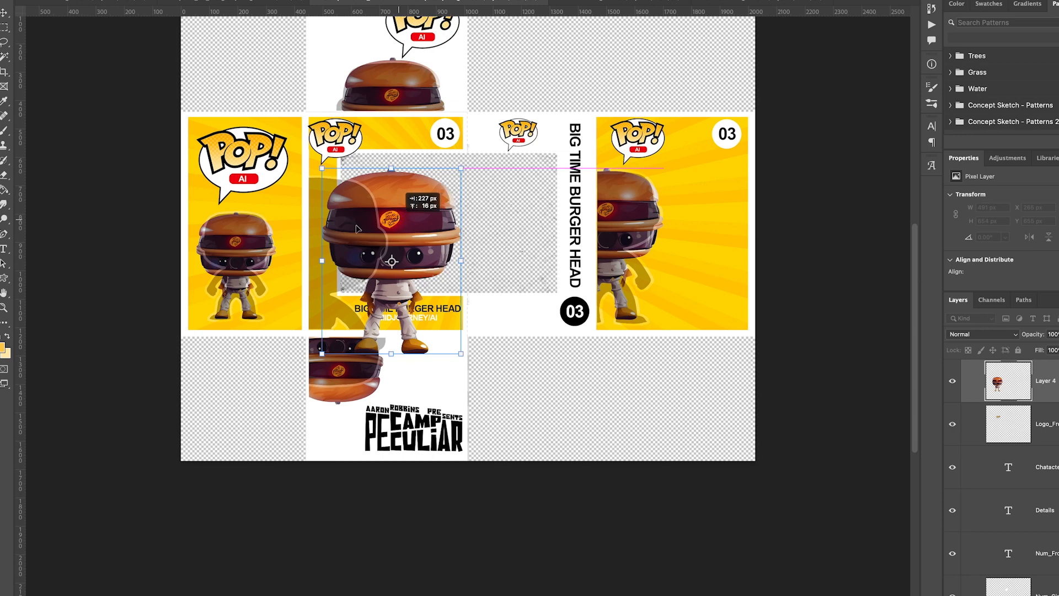
drag(390, 264, 313, 265)
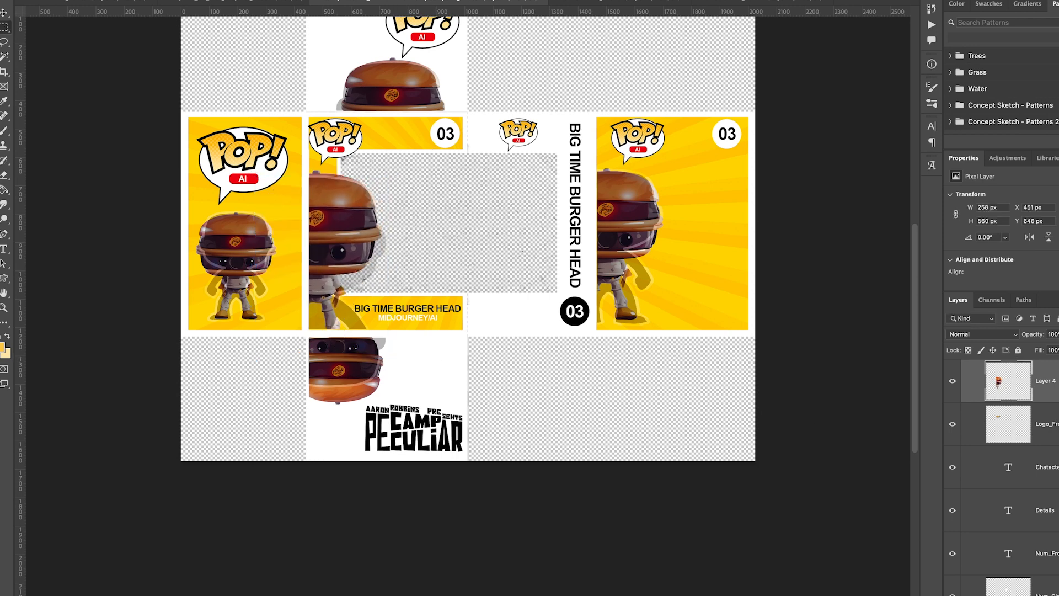
click(966, 380)
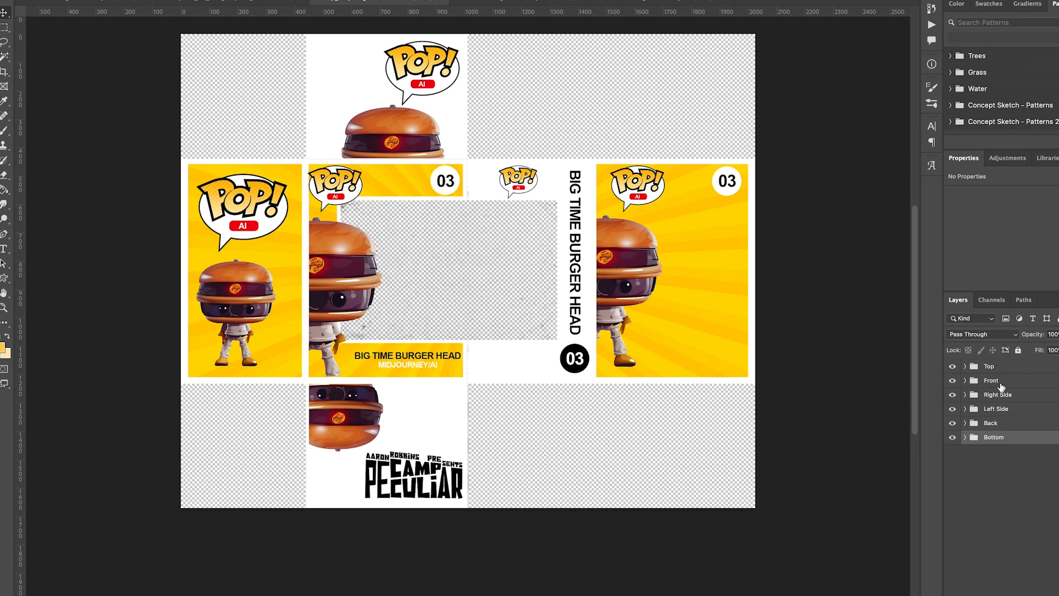
mouse_move(993, 443)
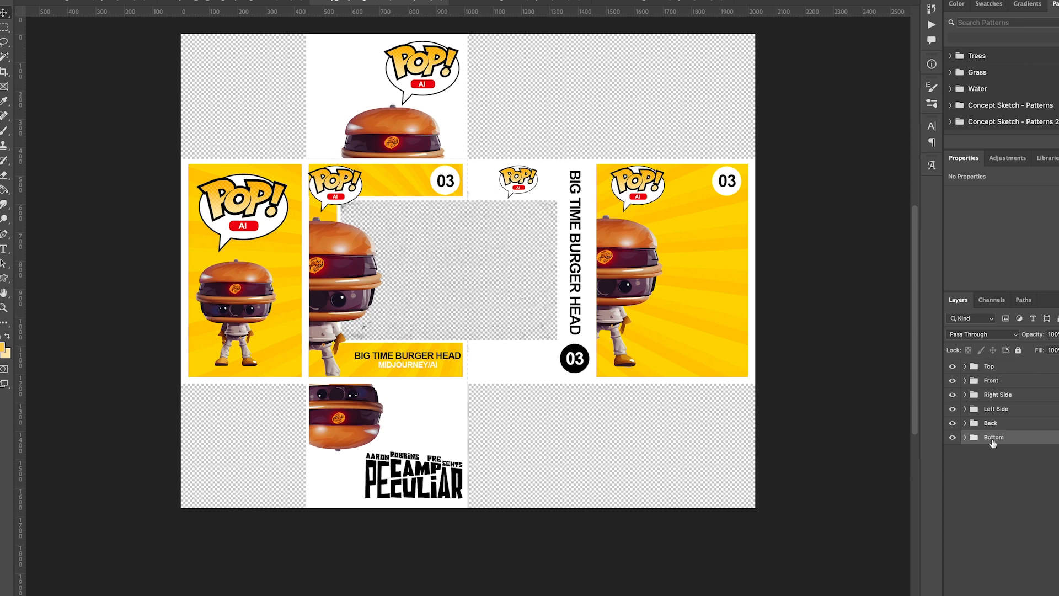
mouse_move(1015, 370)
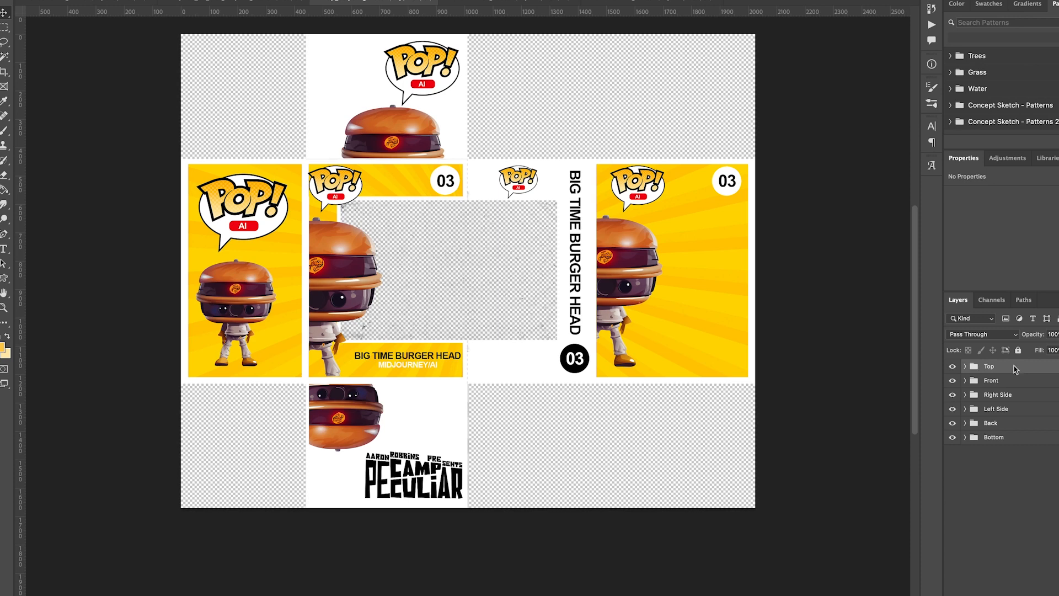
- Select the Top, Front, both Side, Back and Bottom groups and merge them
click(991, 379)
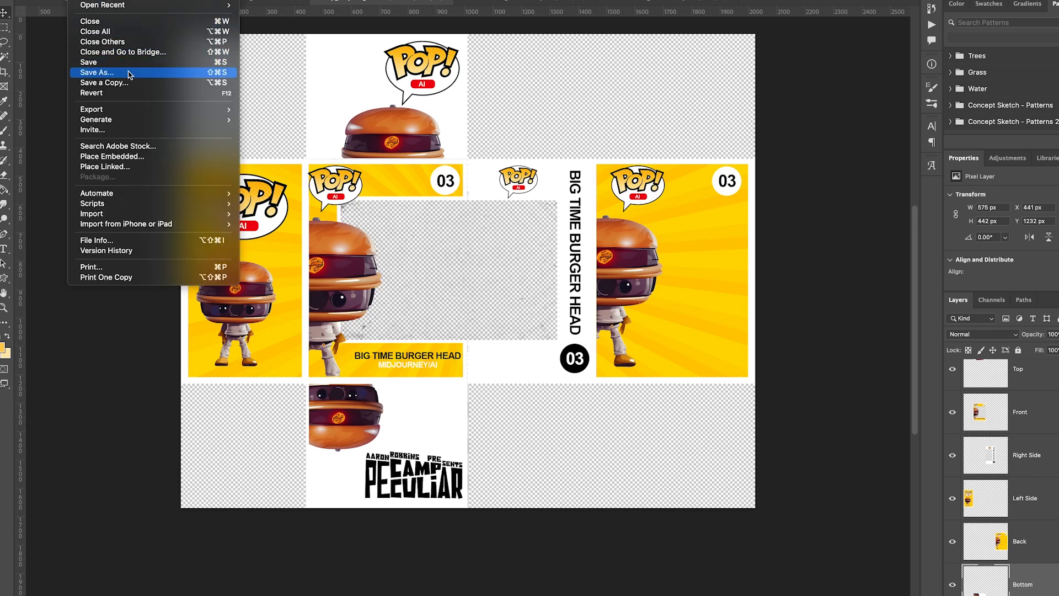
- Save the merged box layout as a renamed copy beside Pop_03.psd
click(97, 73)
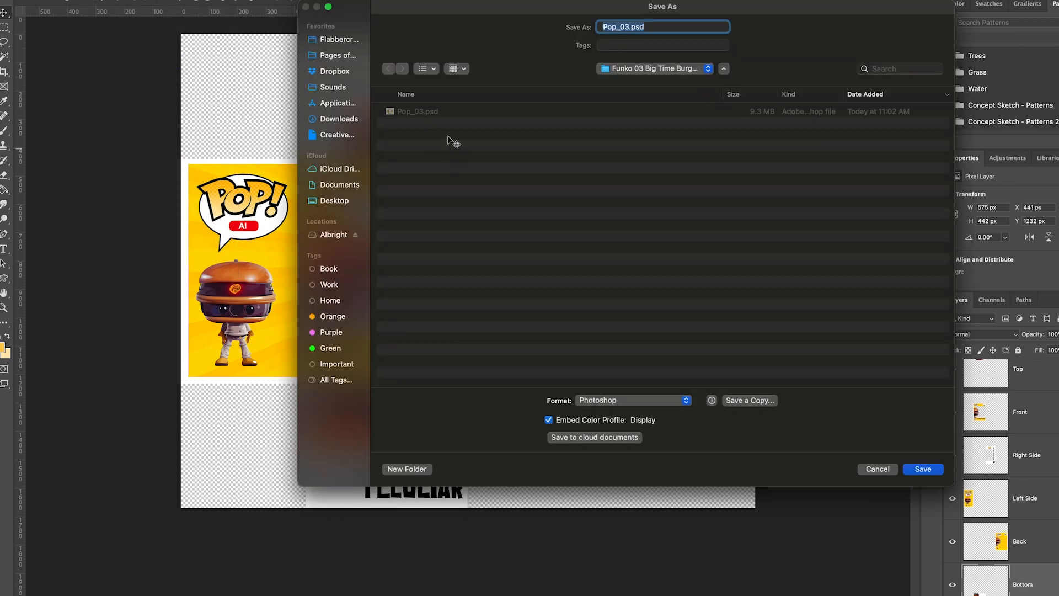
click(662, 27)
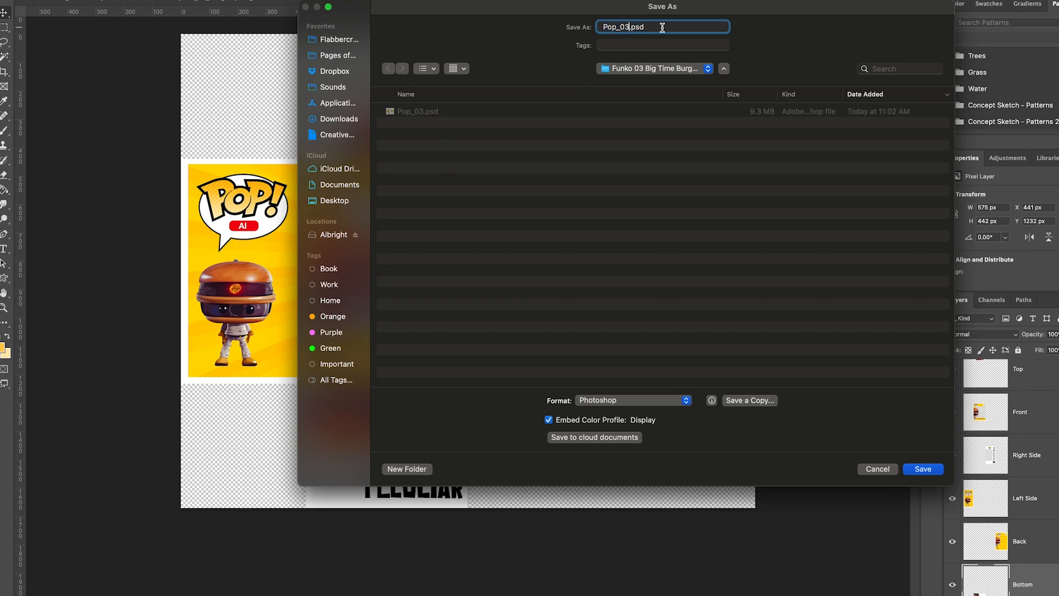
click(923, 469)
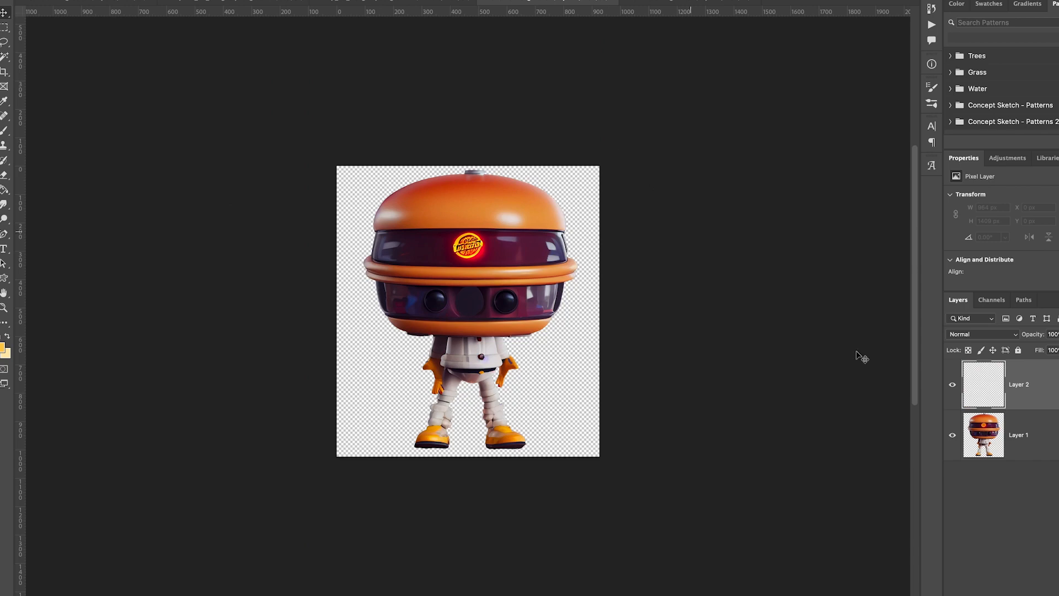
- Toggle layer visibility to isolate the Big Time Burger Head figure on transparency
click(954, 434)
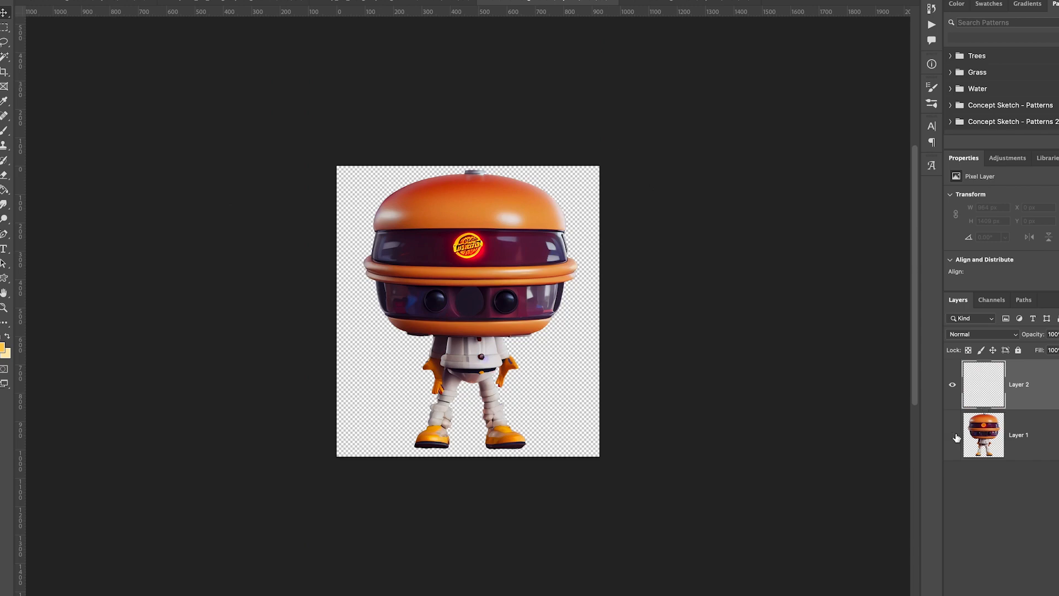
click(953, 435)
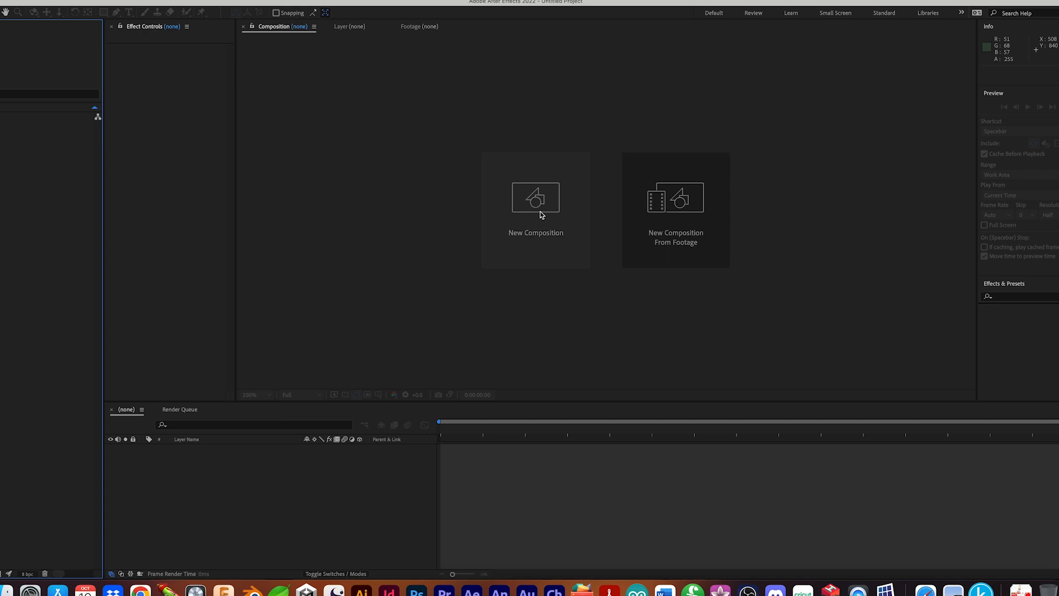
- Create Comp 1 at 1920×1080, 30 fps, keeping the default composition settings
click(536, 198)
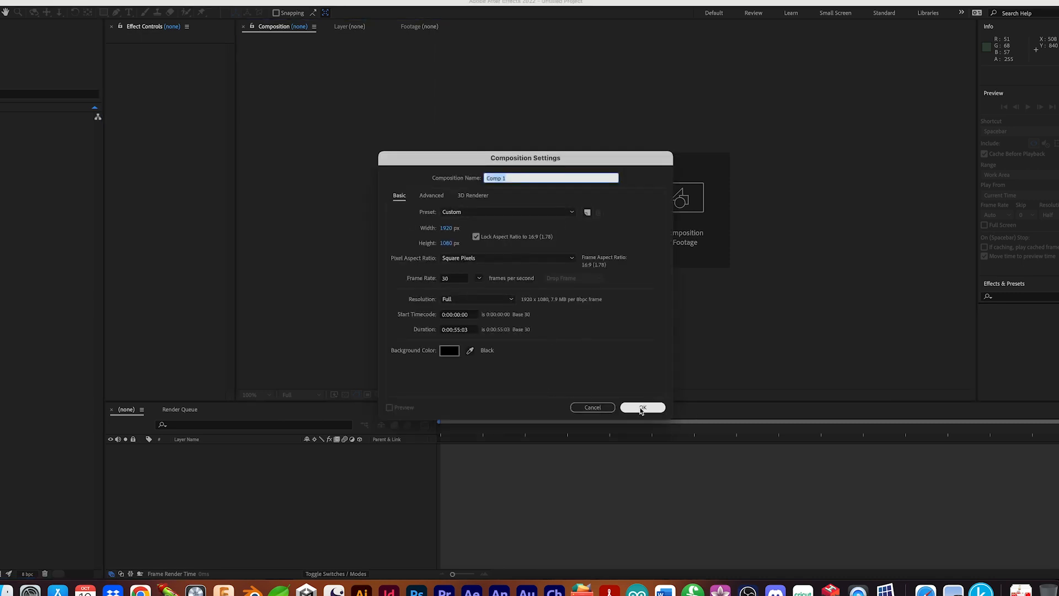
click(641, 407)
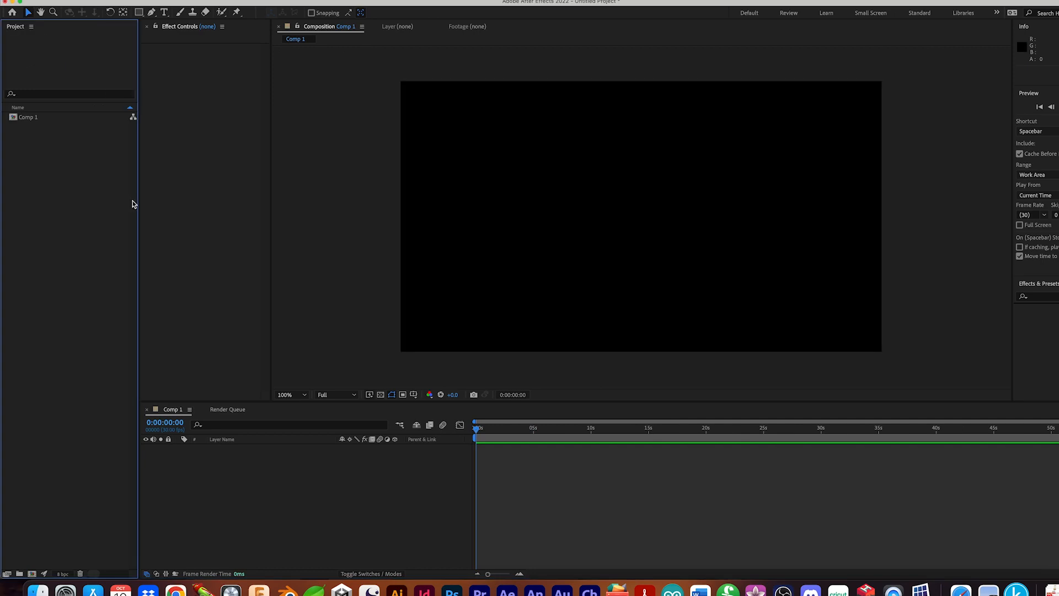
mouse_move(22, 126)
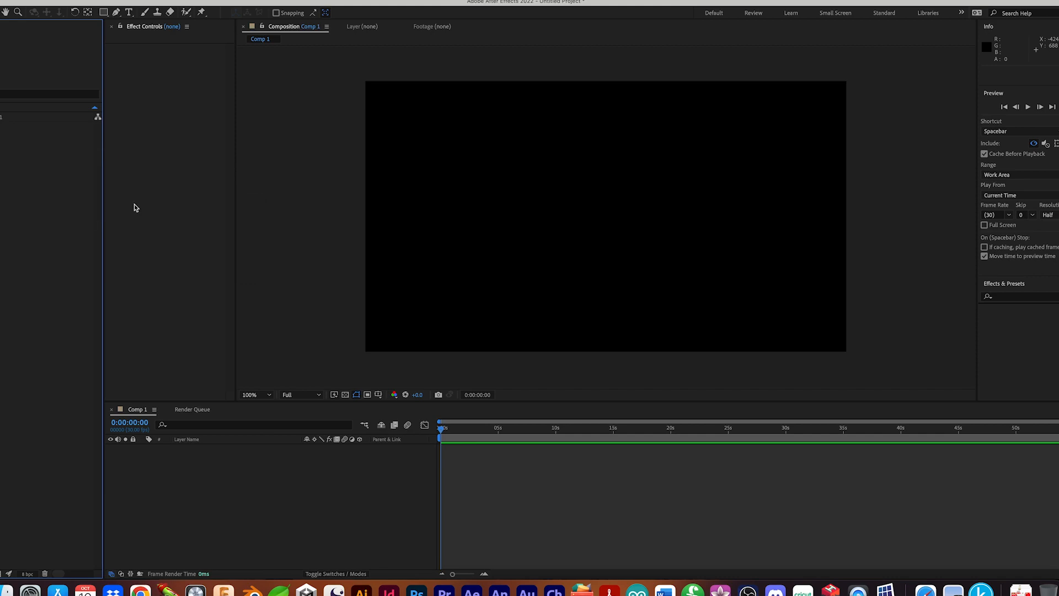
- Import Pop_03_Merged.psd as a composition with layer sizes retained
click(176, 127)
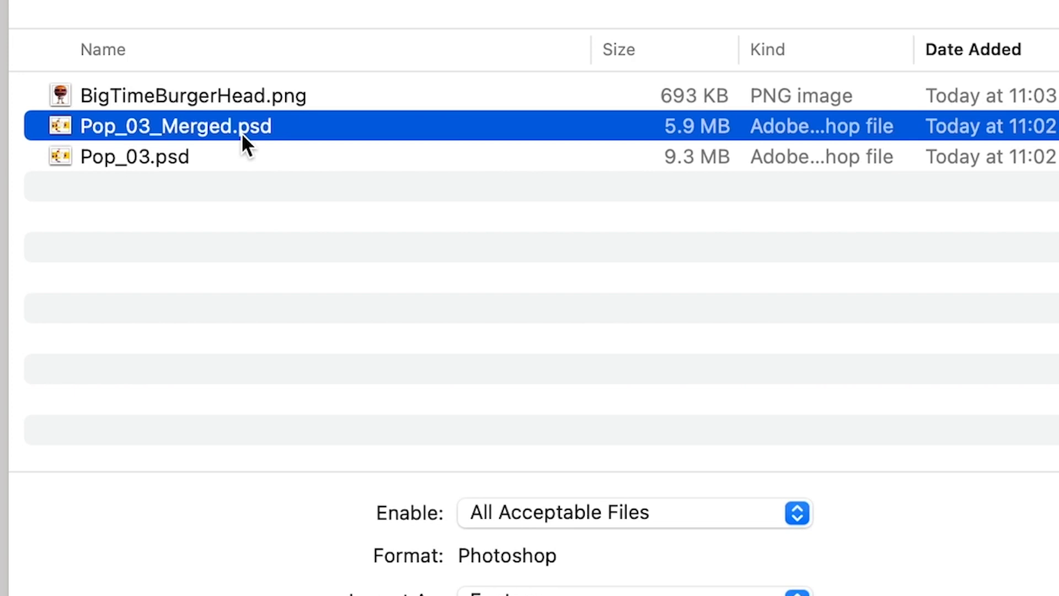
scroll(down, 3)
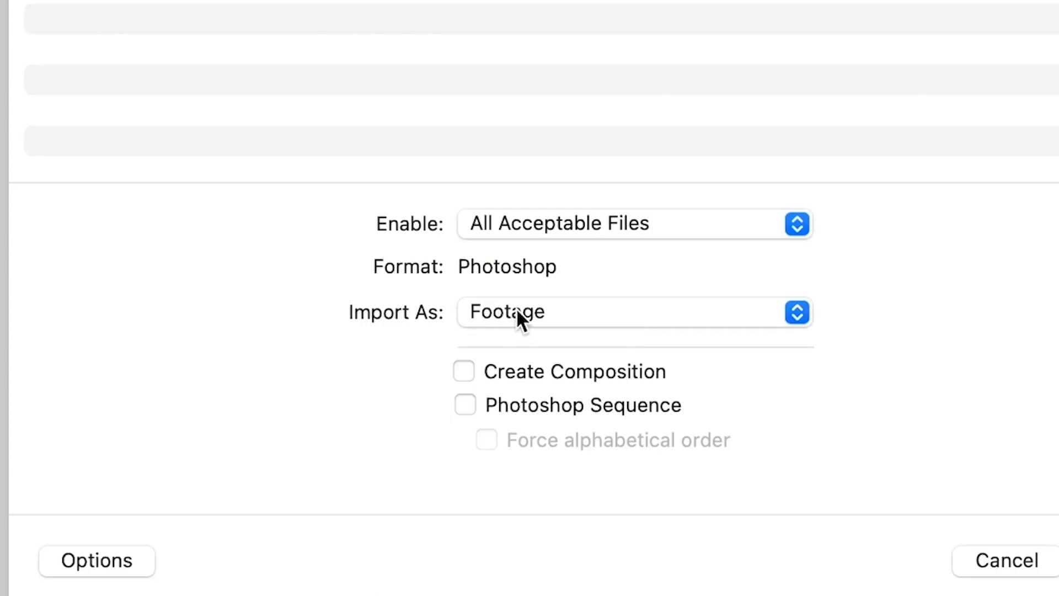
click(634, 313)
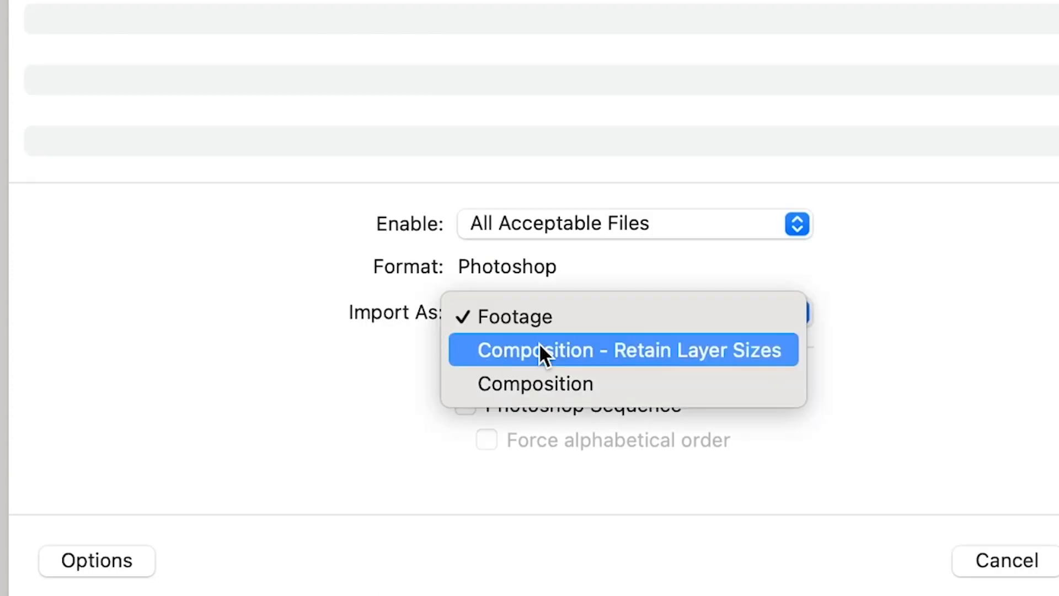
click(623, 350)
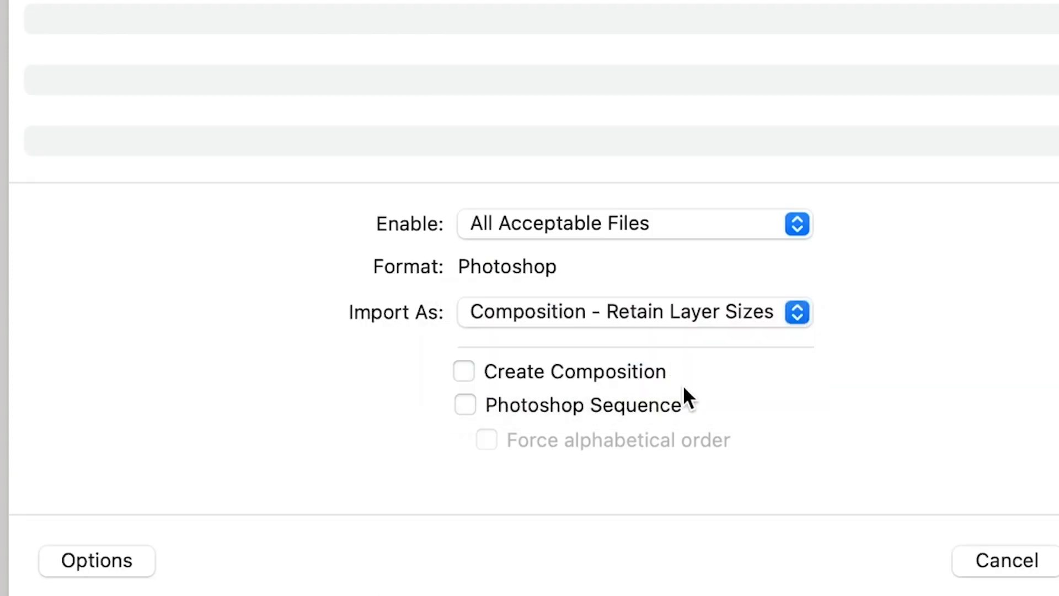
mouse_move(747, 398)
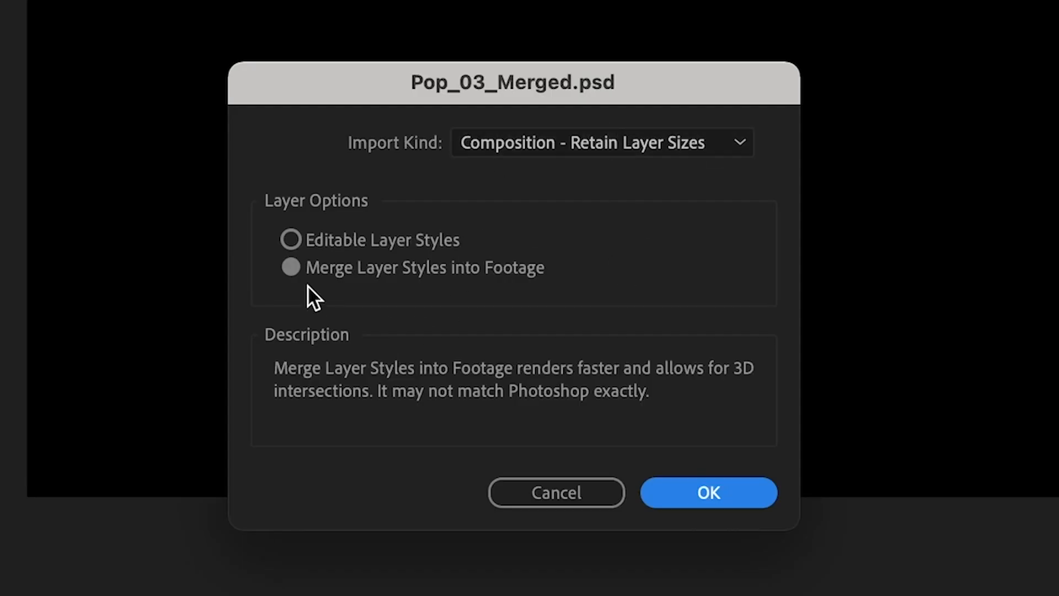
mouse_move(708, 493)
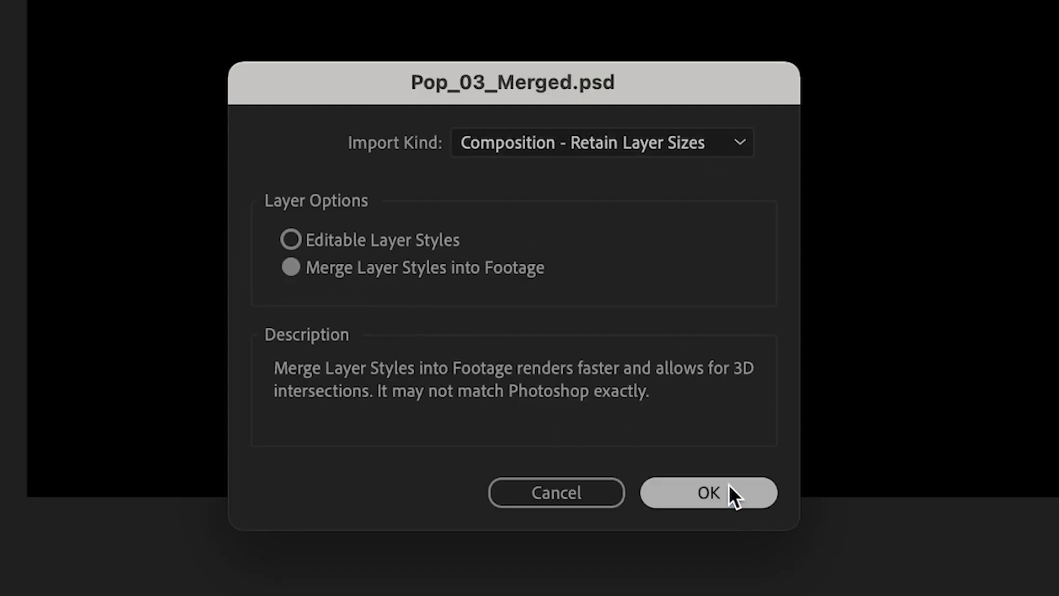
click(708, 493)
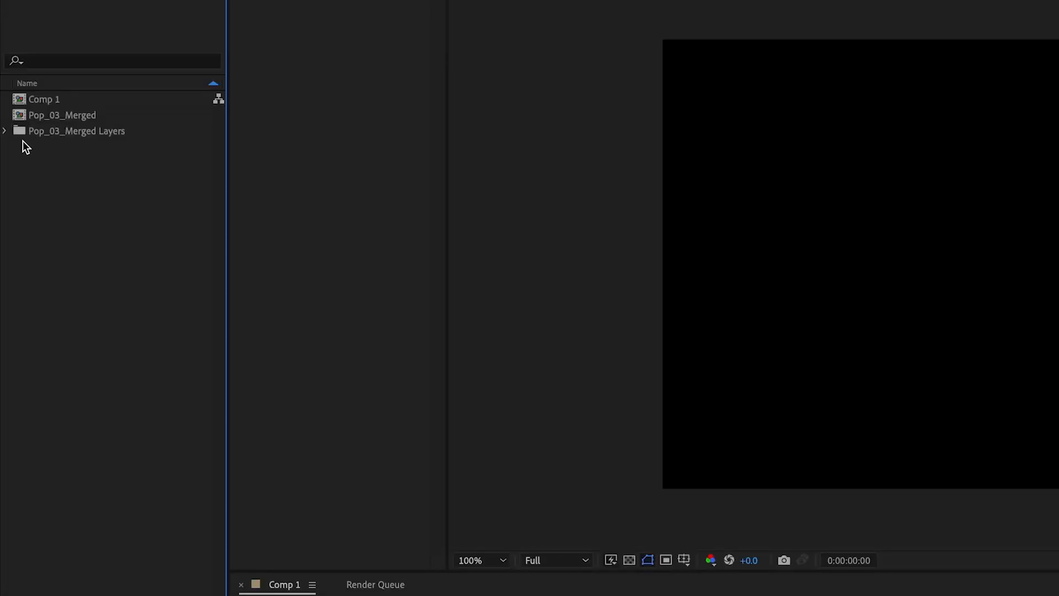
- Preview the Bottom and Right Side panel files, then collapse the Pop_03_Merged Layers folder
click(4, 131)
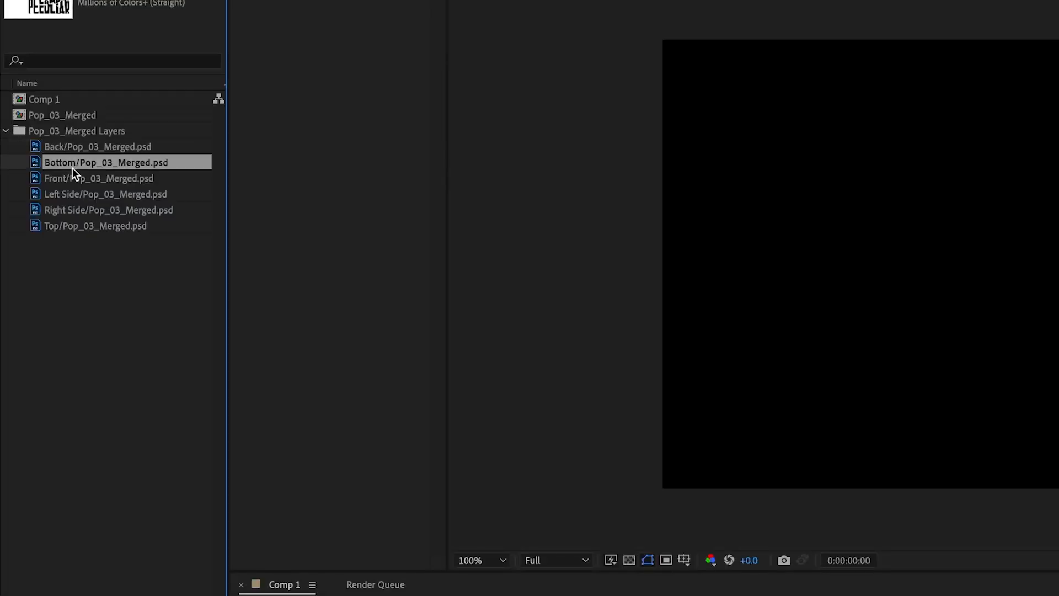
click(112, 209)
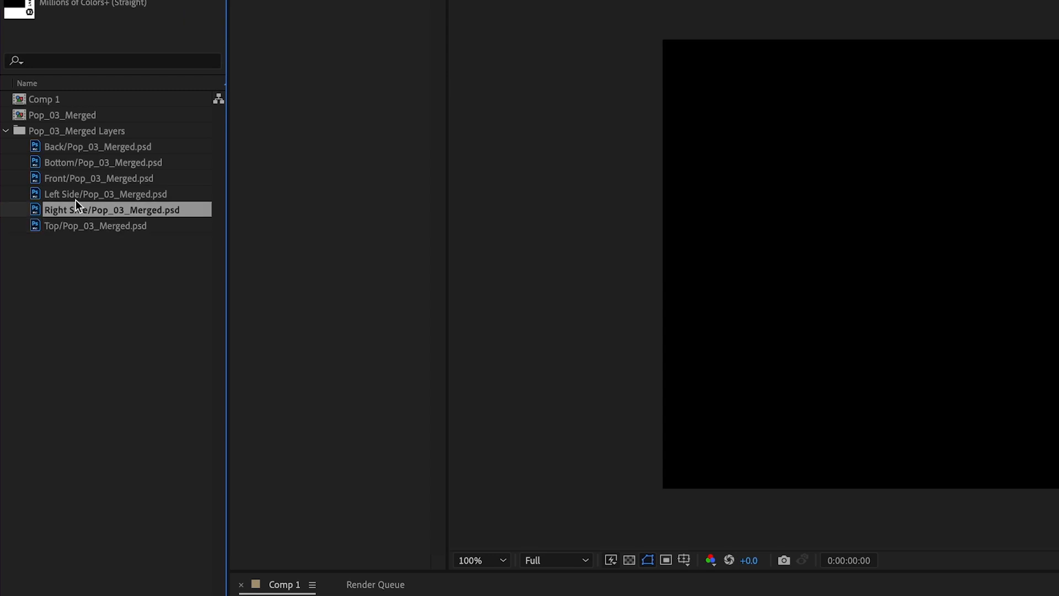
click(100, 146)
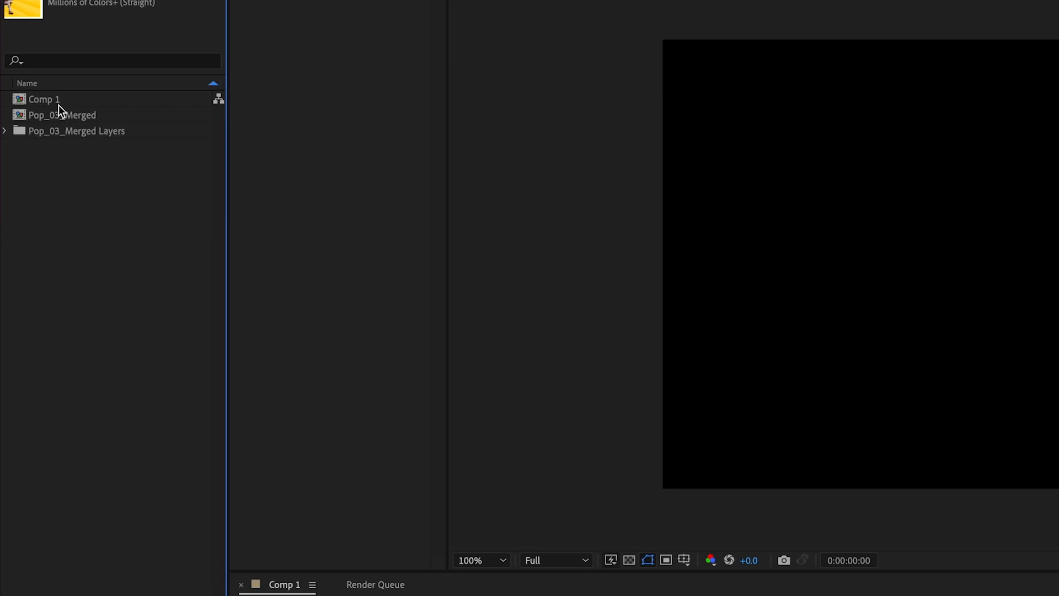
- Open the Pop_03_Merged composition and switch its six panel layers to 3D
double_click(64, 115)
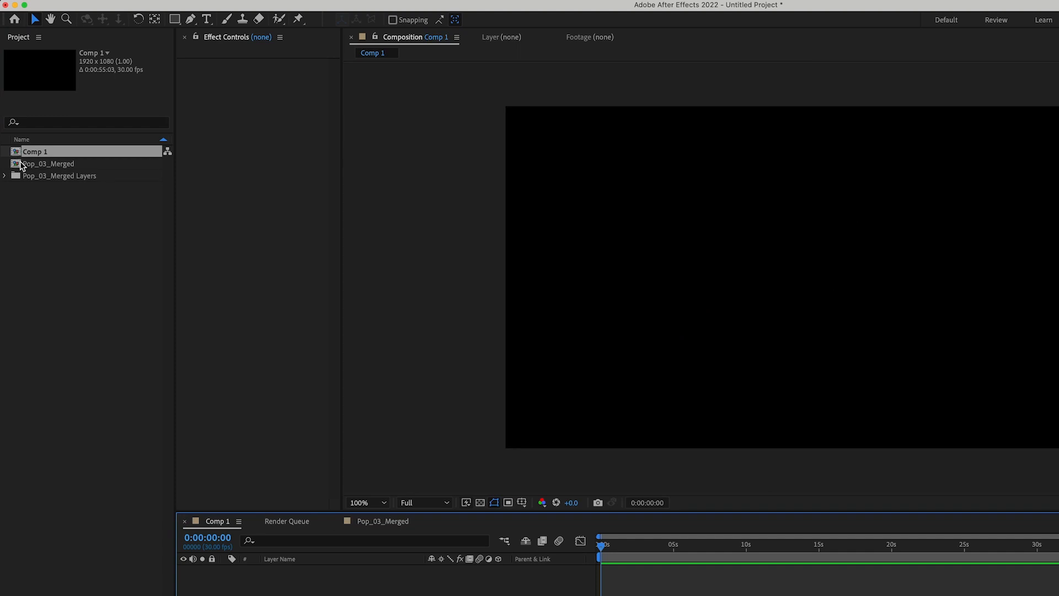
double_click(49, 164)
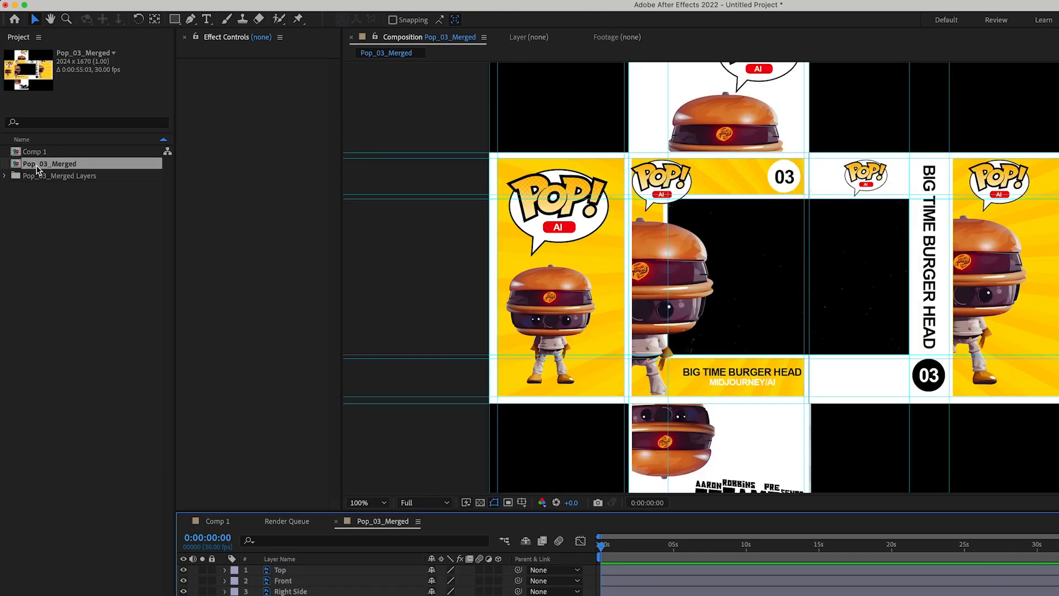
mouse_move(40, 170)
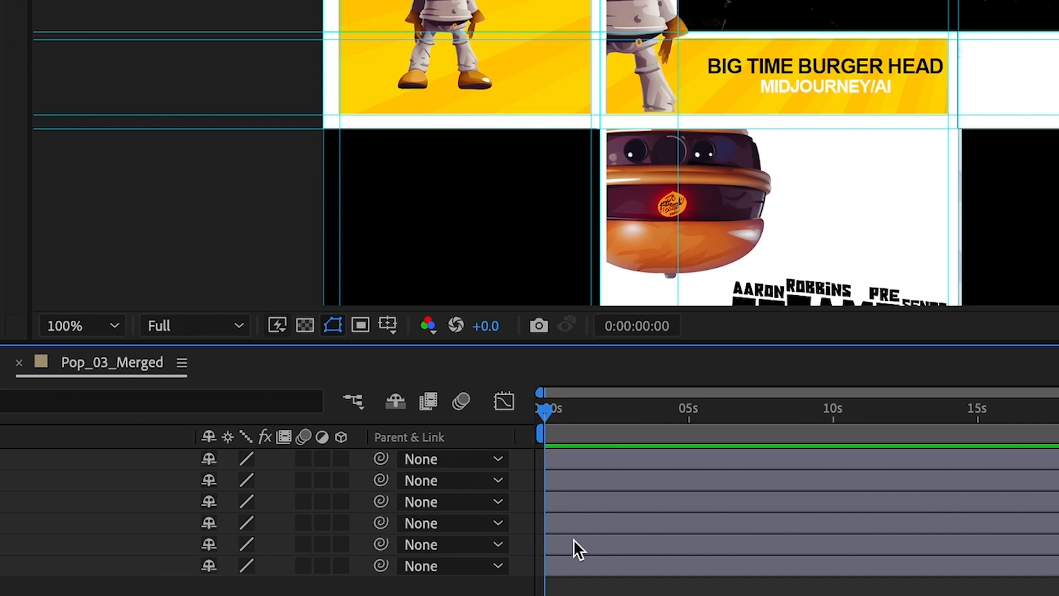
mouse_move(338, 551)
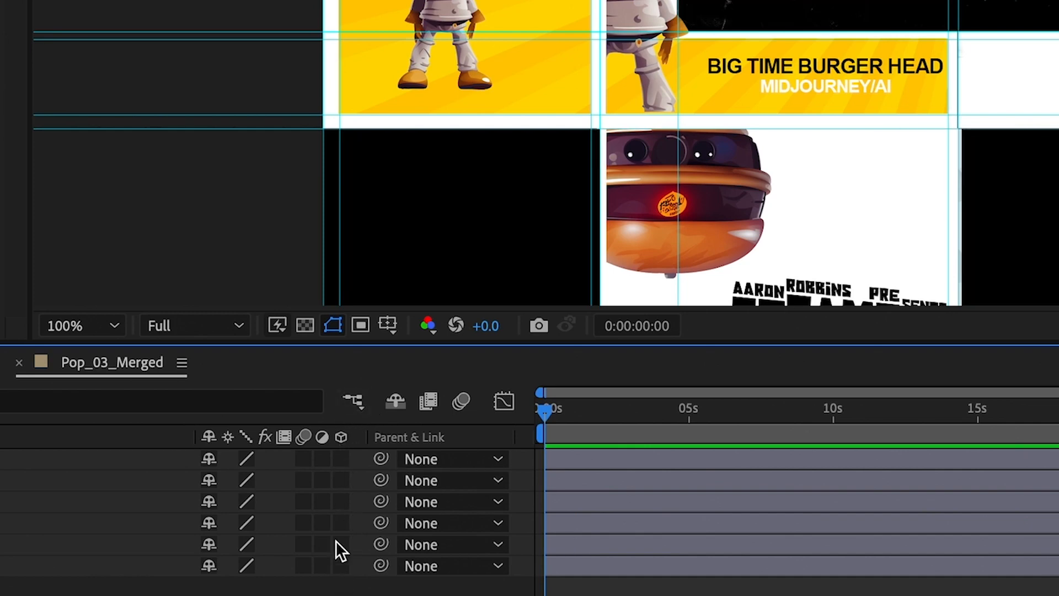
click(340, 458)
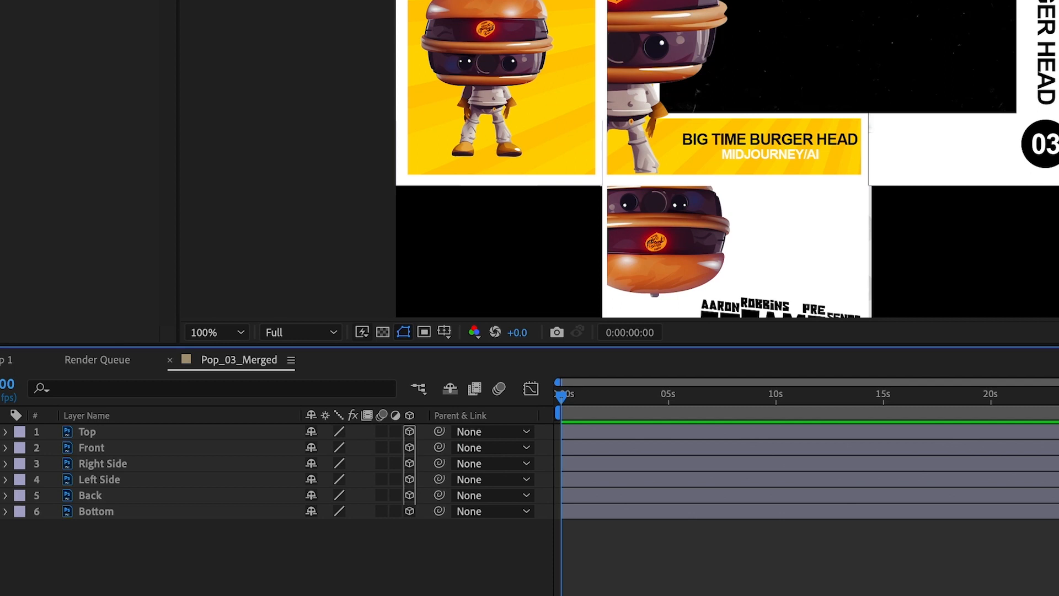
- Rotate the Left Side panel 90° on the Y axis
click(99, 479)
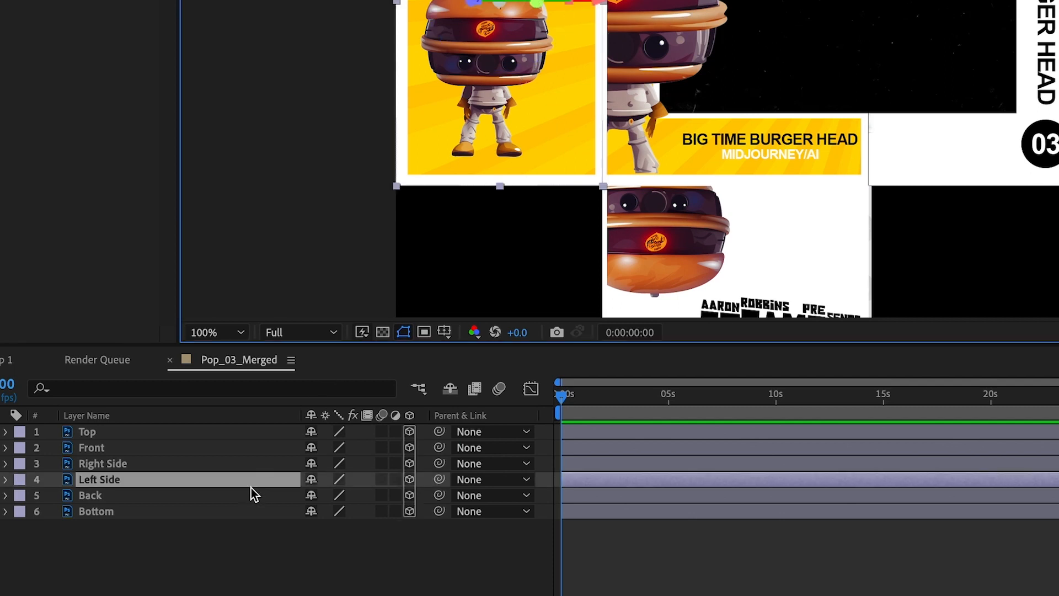
click(6, 479)
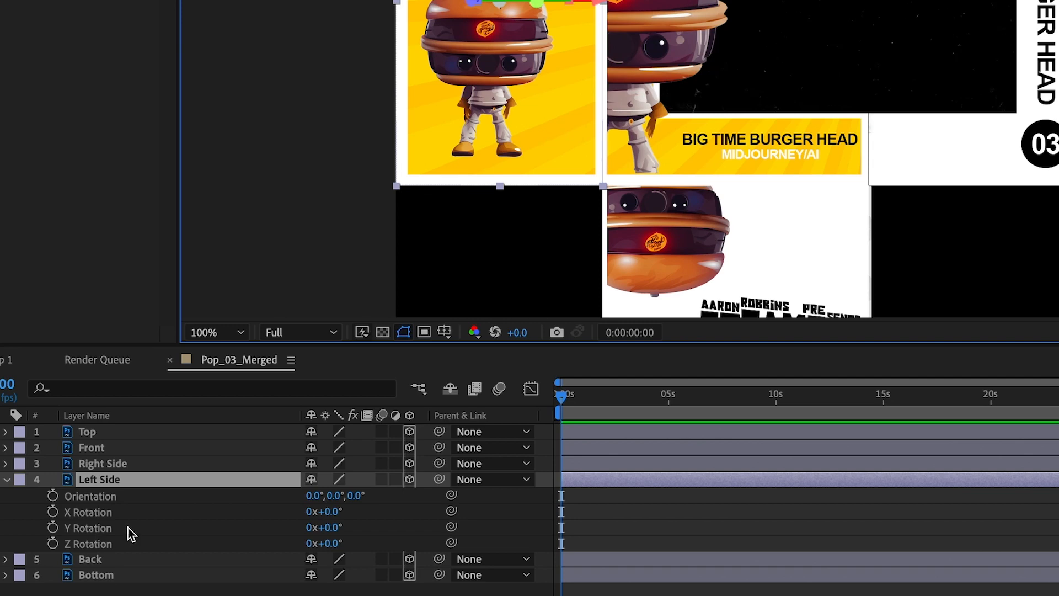
mouse_move(129, 525)
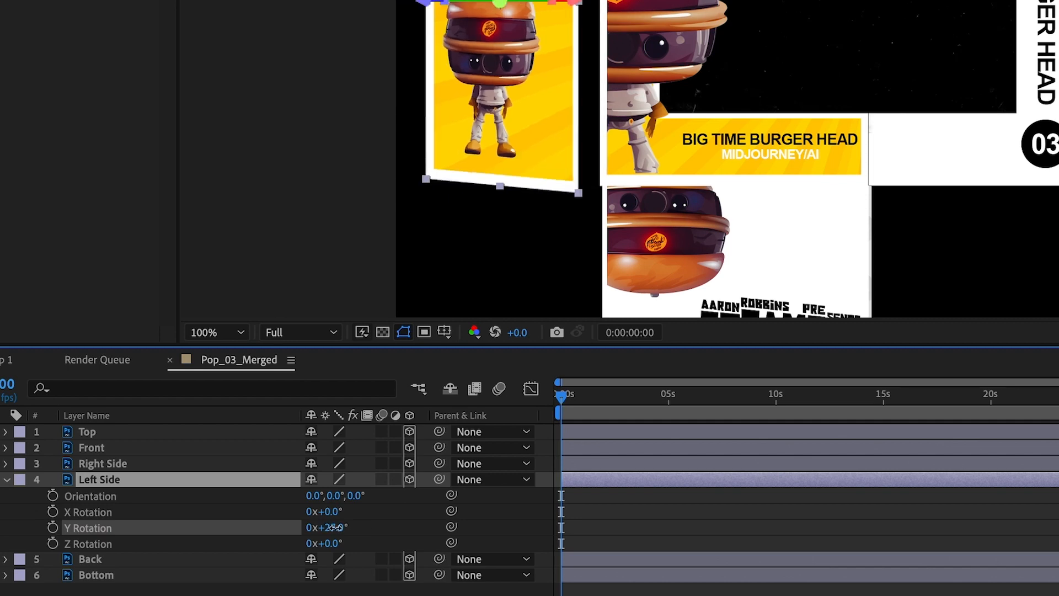
drag(324, 528, 379, 528)
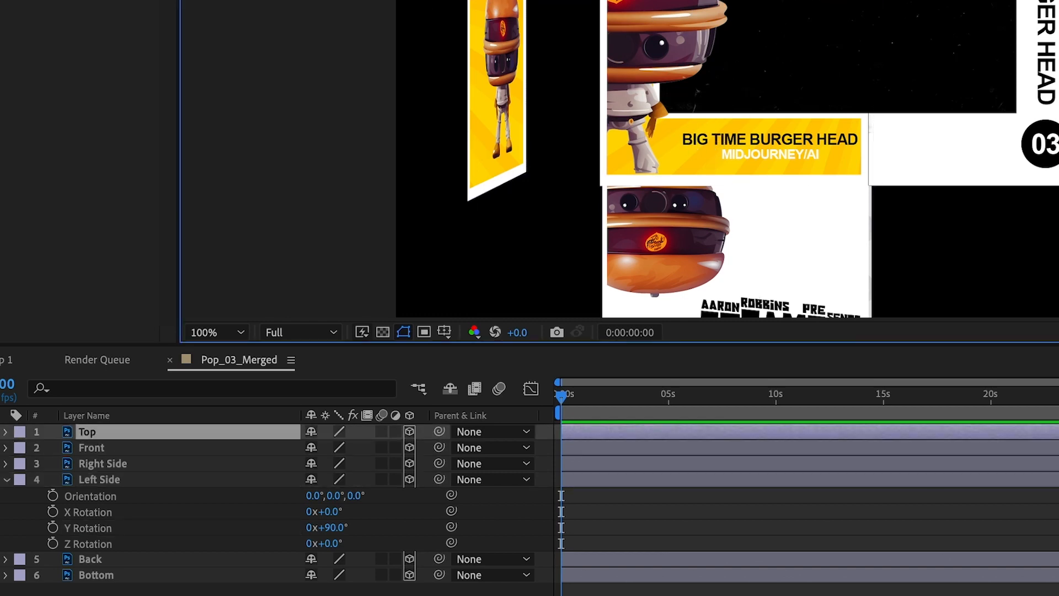
mouse_move(27, 461)
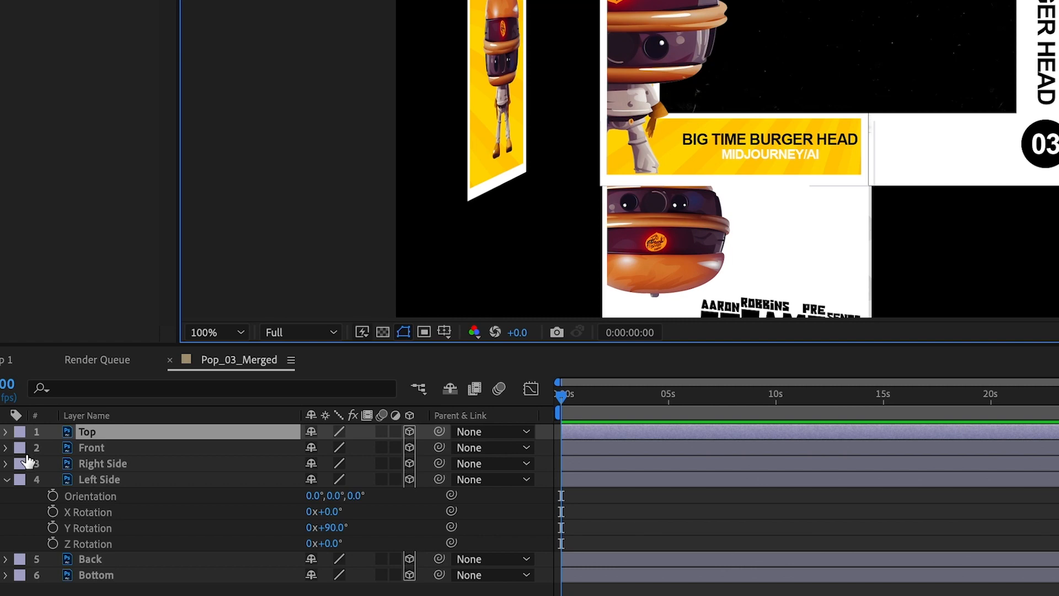
- Tilt the Top panel to X Rotation -90 and select the Back panel
click(6, 432)
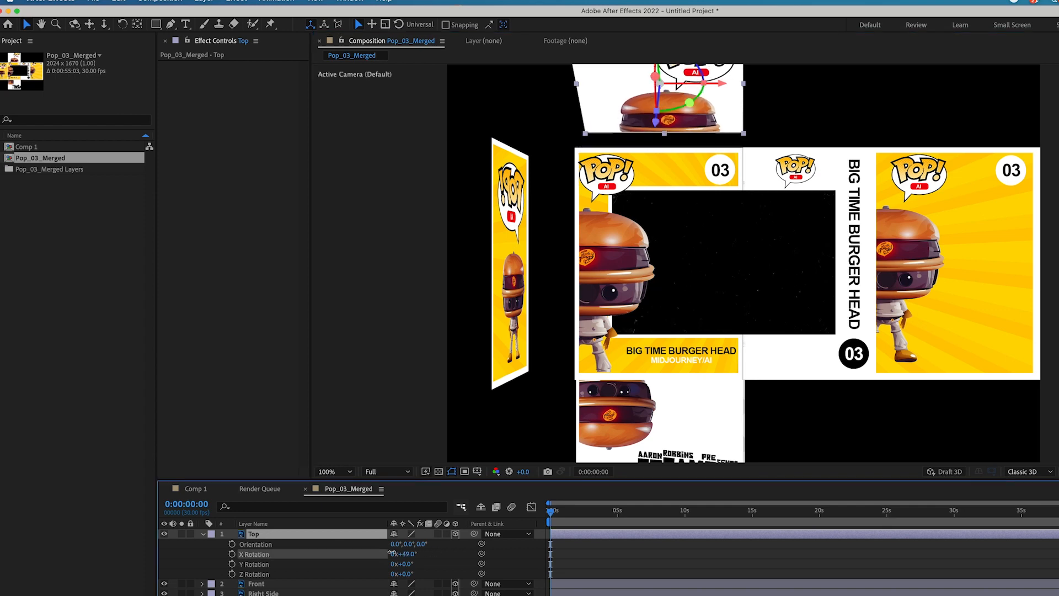
drag(405, 554, 395, 554)
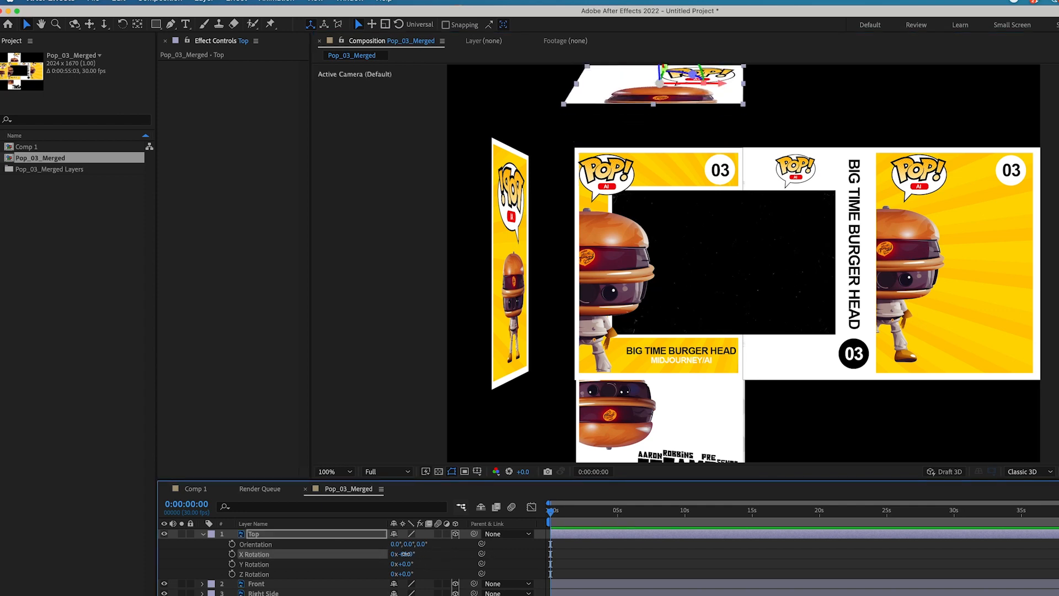
text(-90)
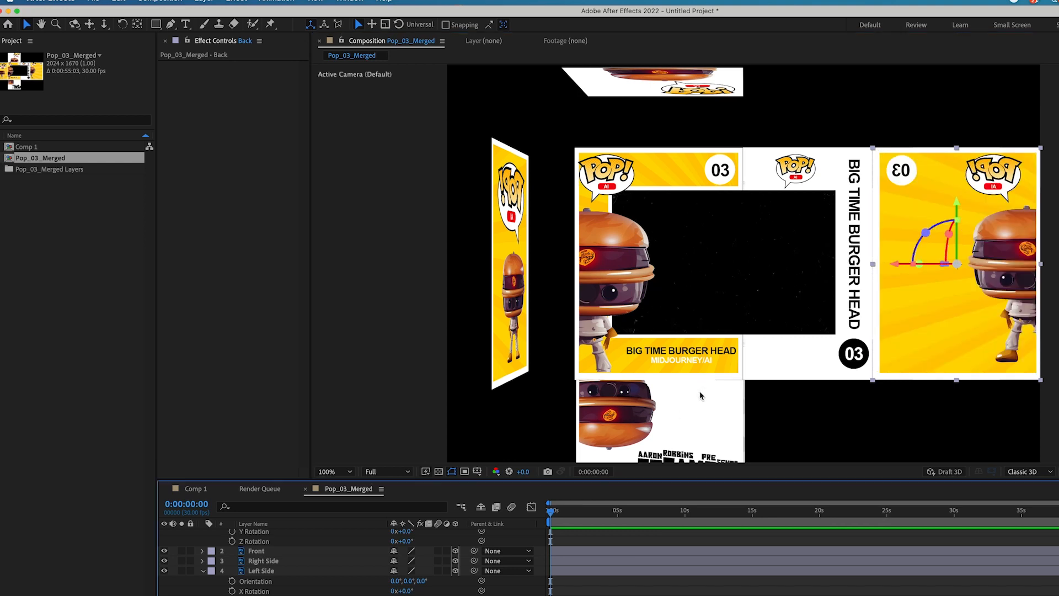
click(263, 561)
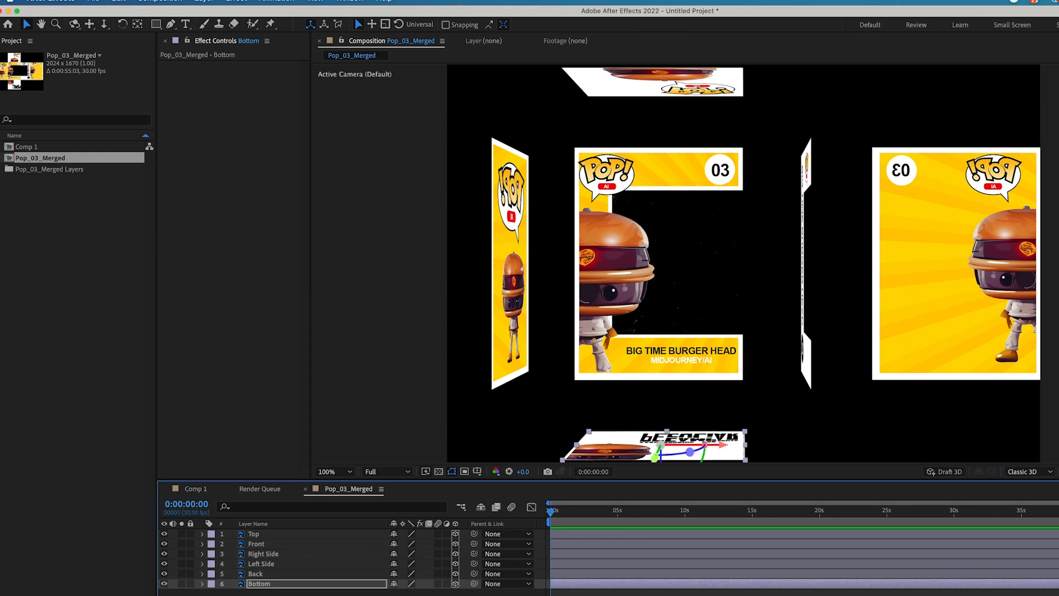
mouse_move(232, 537)
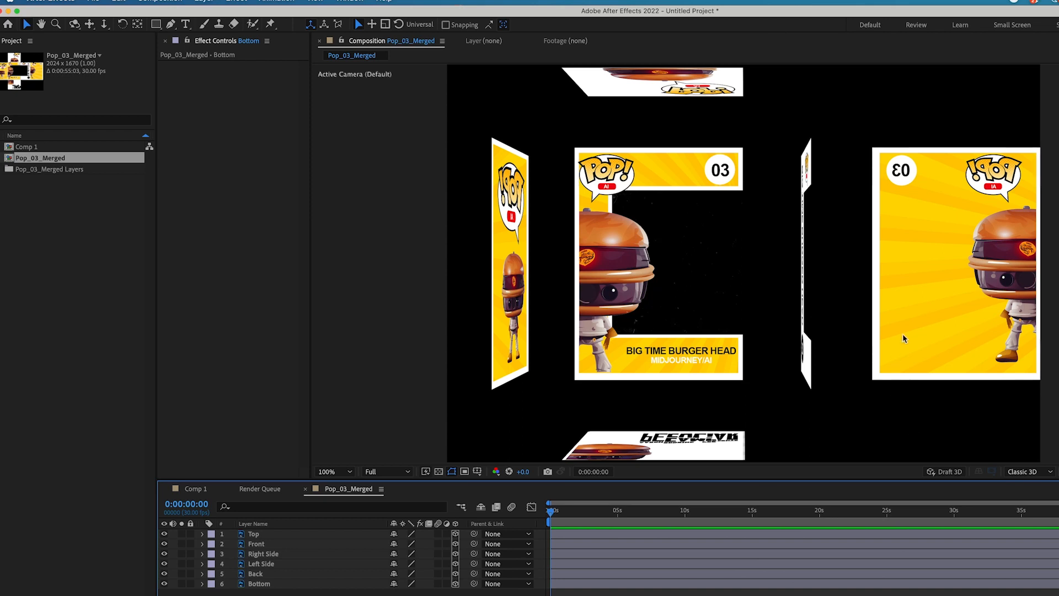
- Select the Back panel layer in the timeline
click(255, 574)
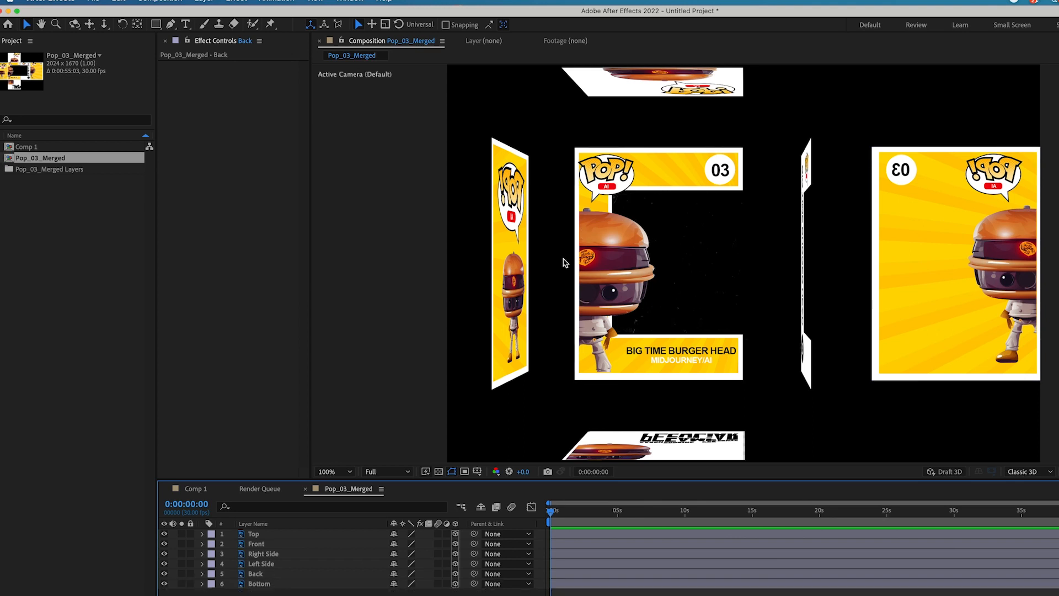
mouse_move(554, 280)
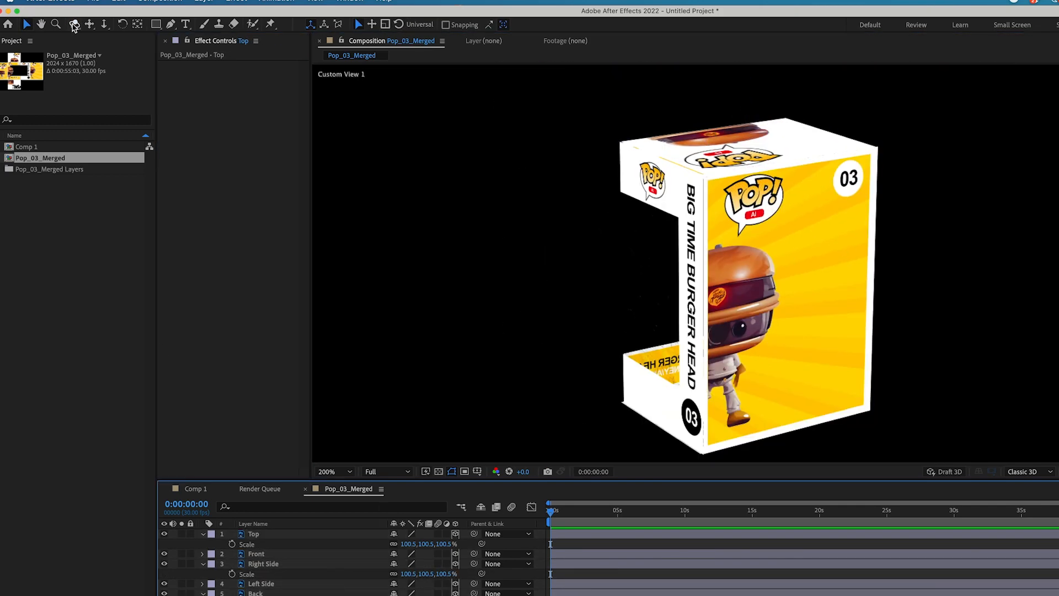
- Orbit the camera view around the assembled box to inspect it
click(74, 25)
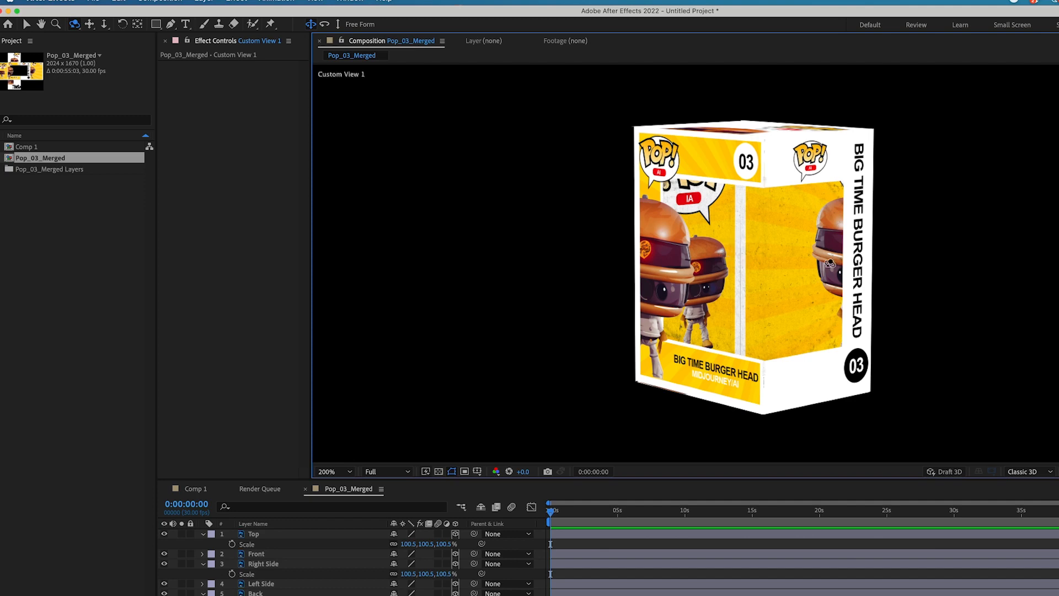
mouse_move(936, 341)
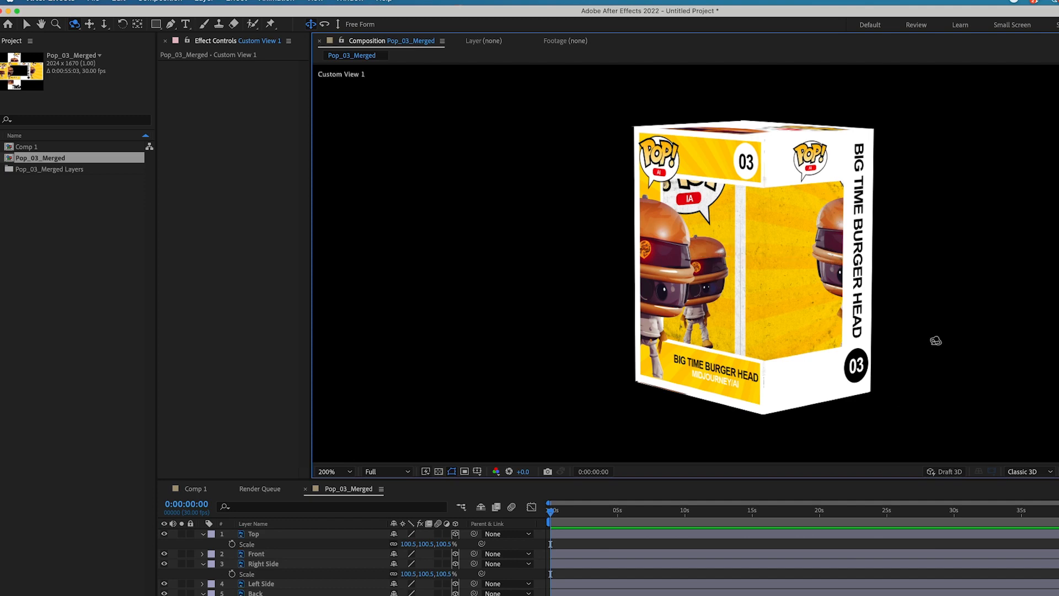
drag(936, 340, 988, 338)
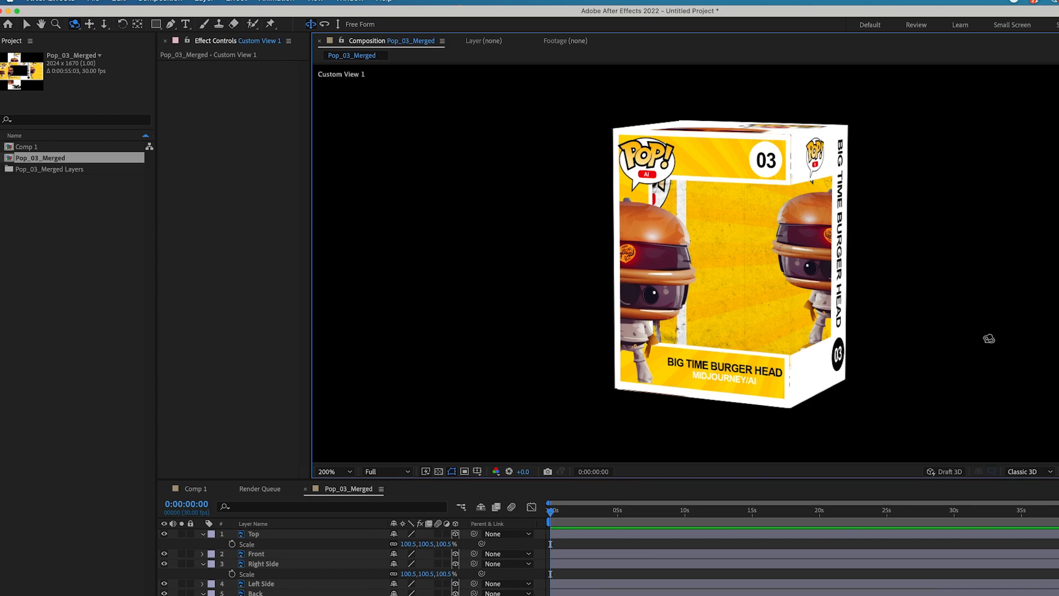
mouse_move(985, 337)
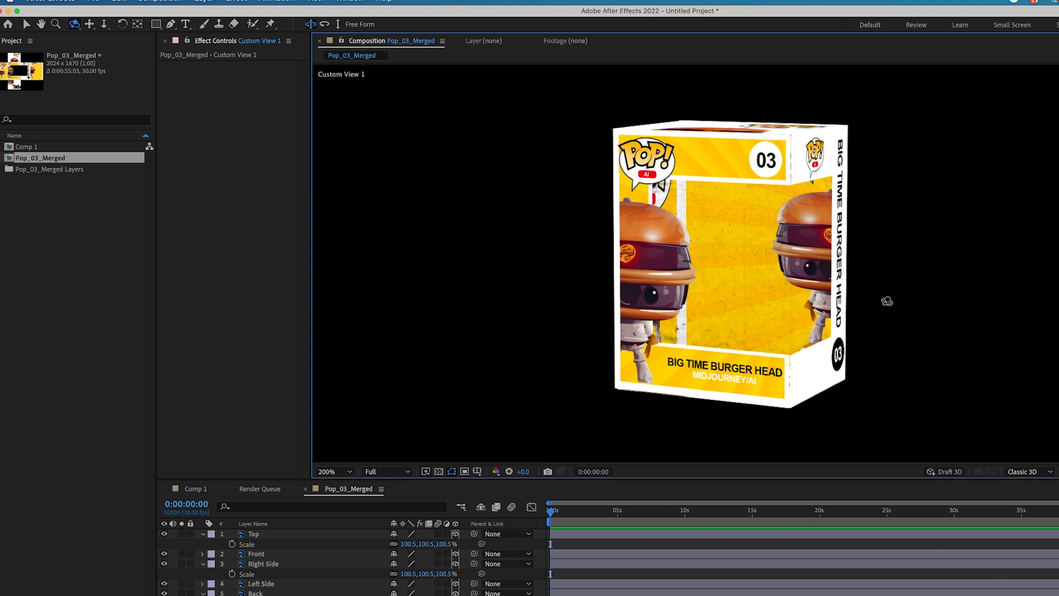
mouse_move(579, 285)
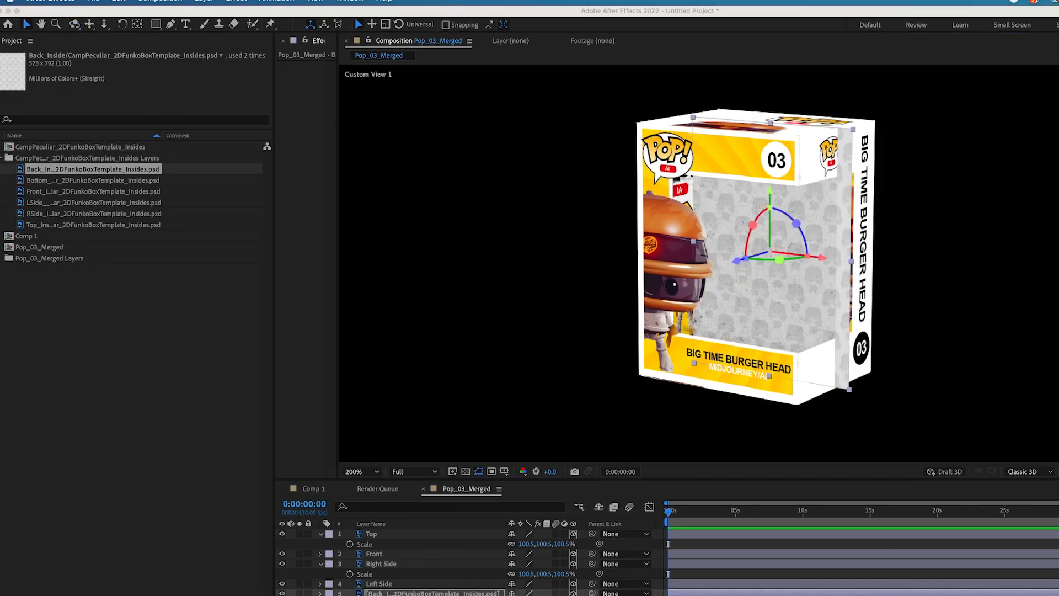
- Select the Back inside panel layer
click(93, 202)
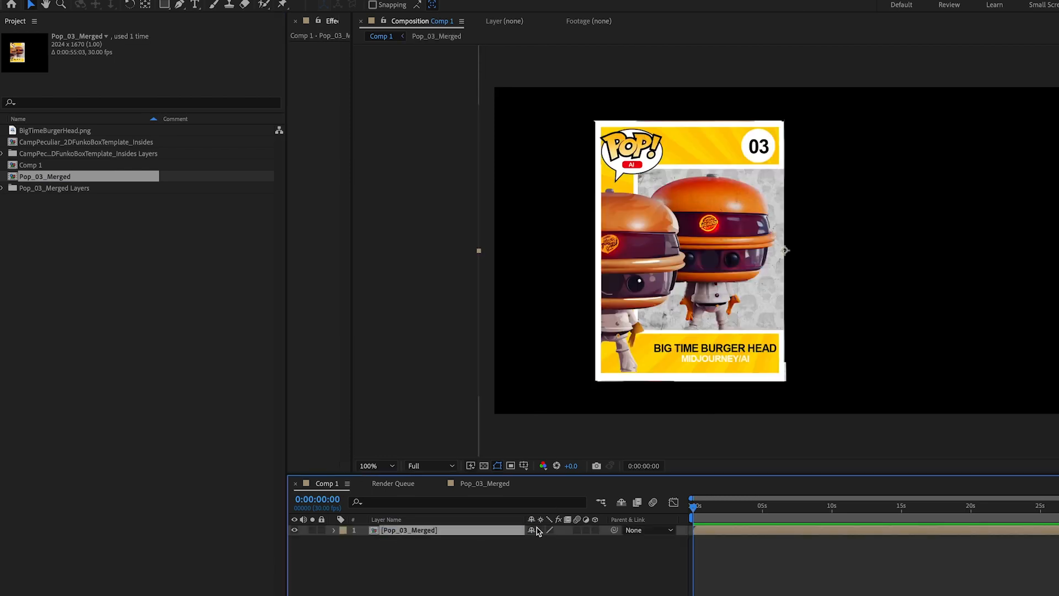
mouse_move(598, 532)
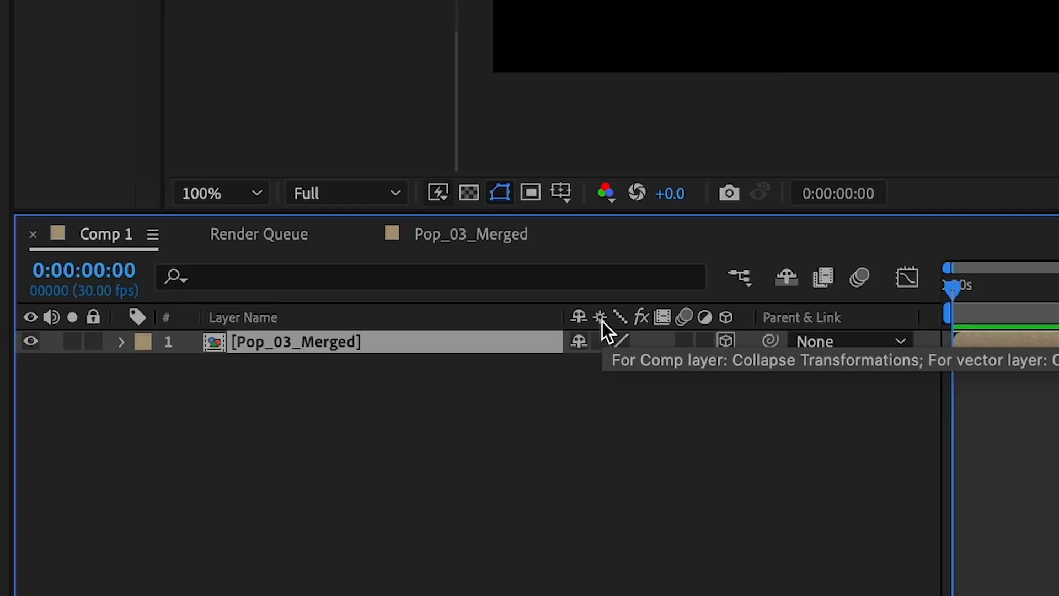
- Enable Collapse Transformations on the box layer and expand its transform properties
click(599, 341)
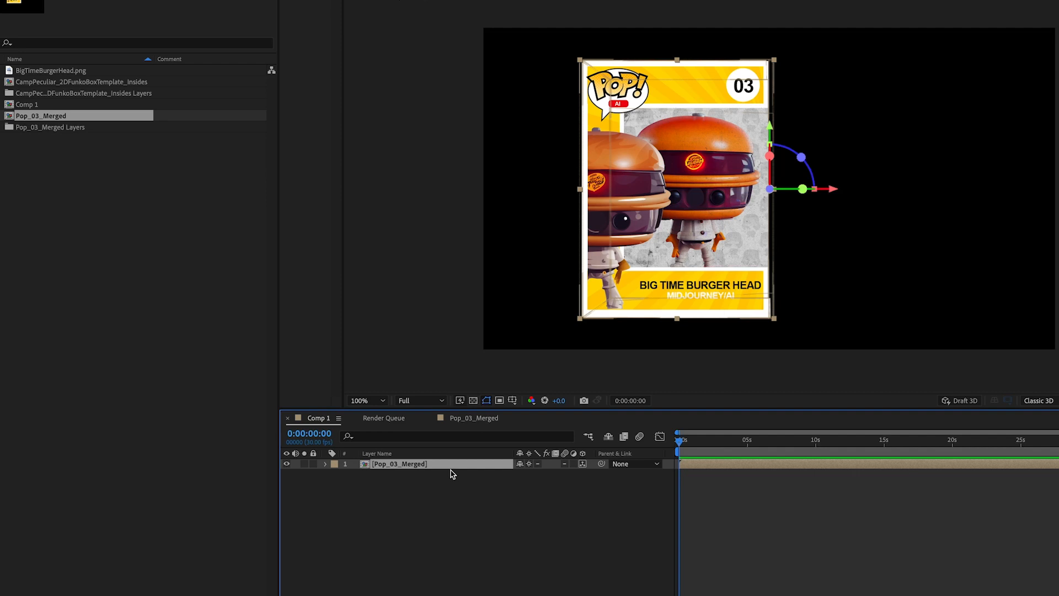
click(326, 465)
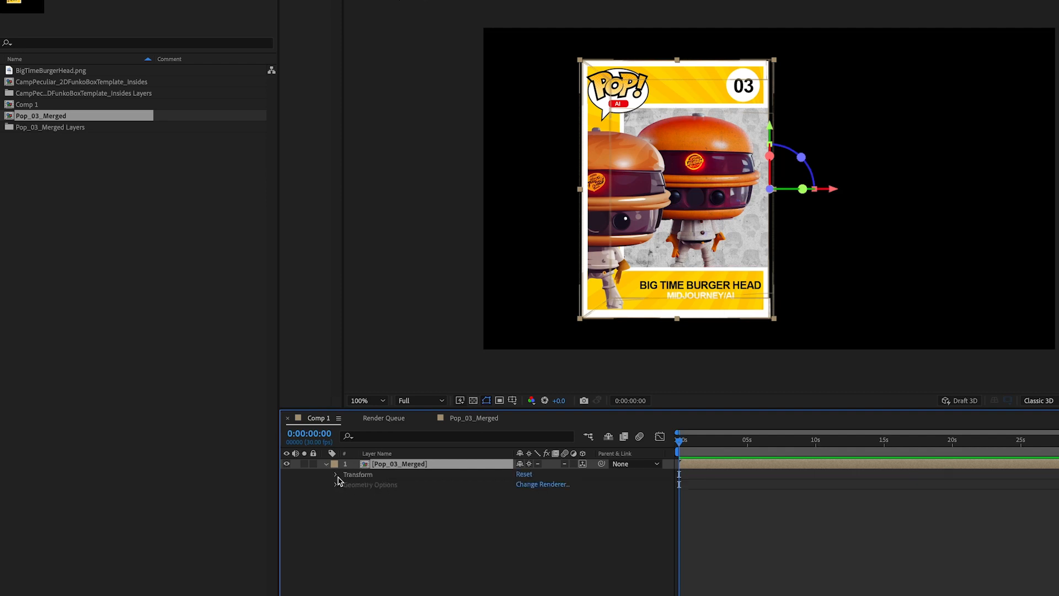
click(336, 475)
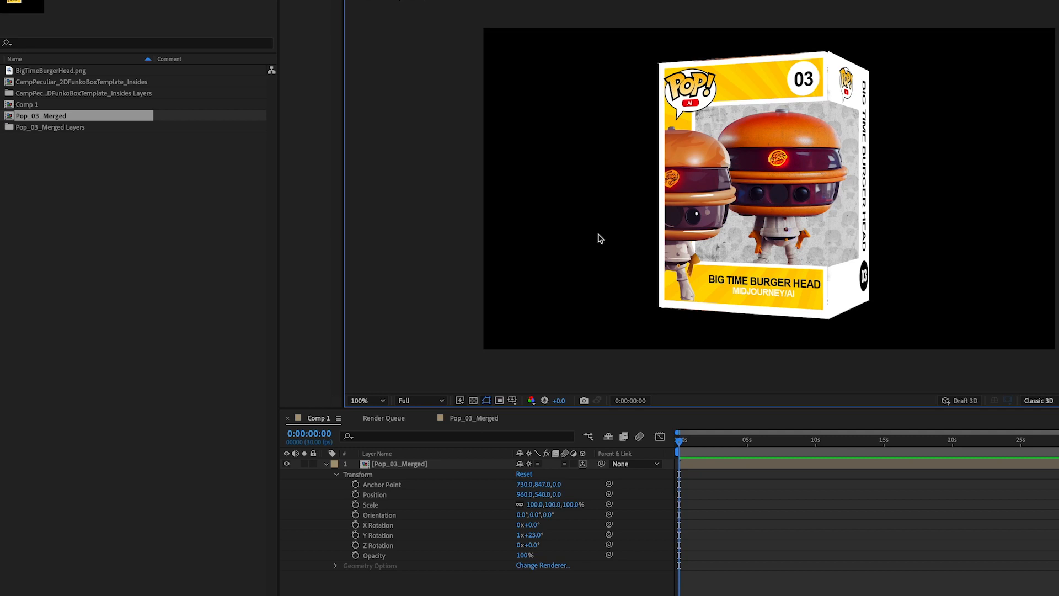
mouse_move(883, 220)
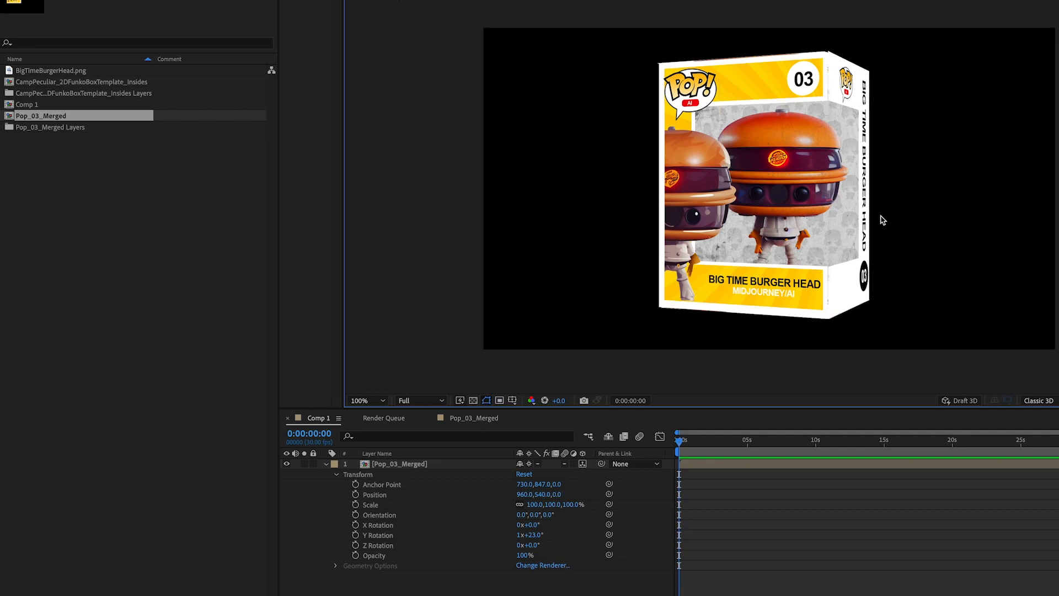